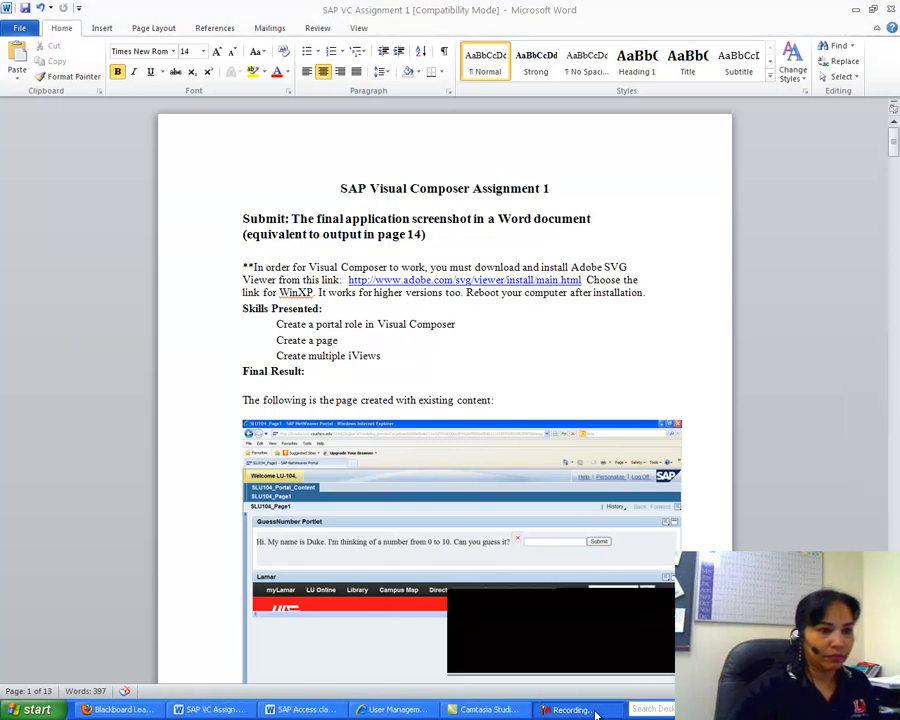
# Scroll to Procedure step 1 and follow the Visual Composer link to the NetWeaver logon page.
pyautogui.click(572, 709)
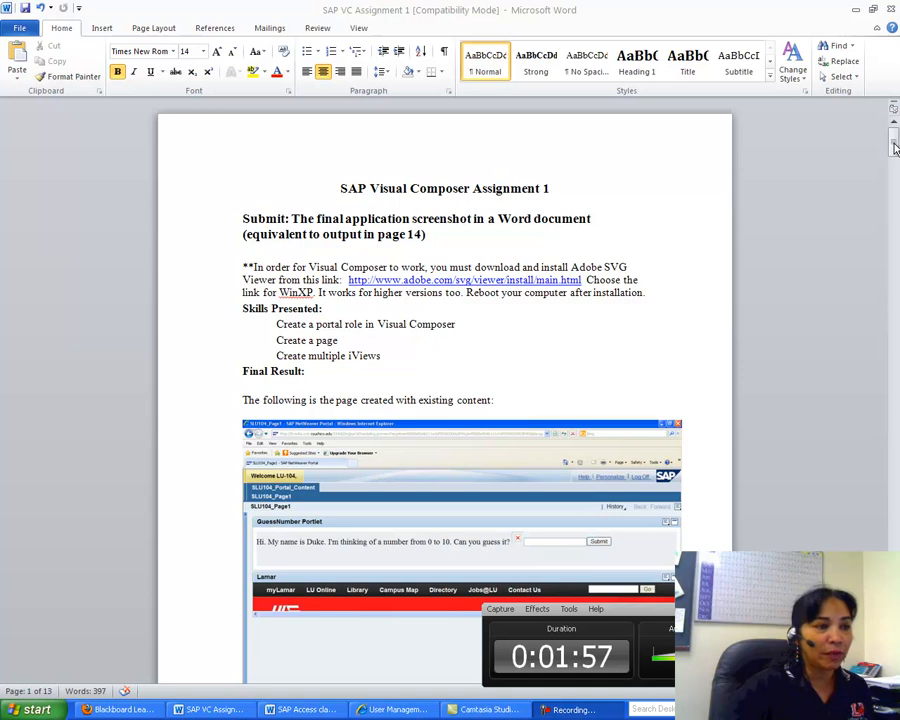
pyautogui.scroll(-3)
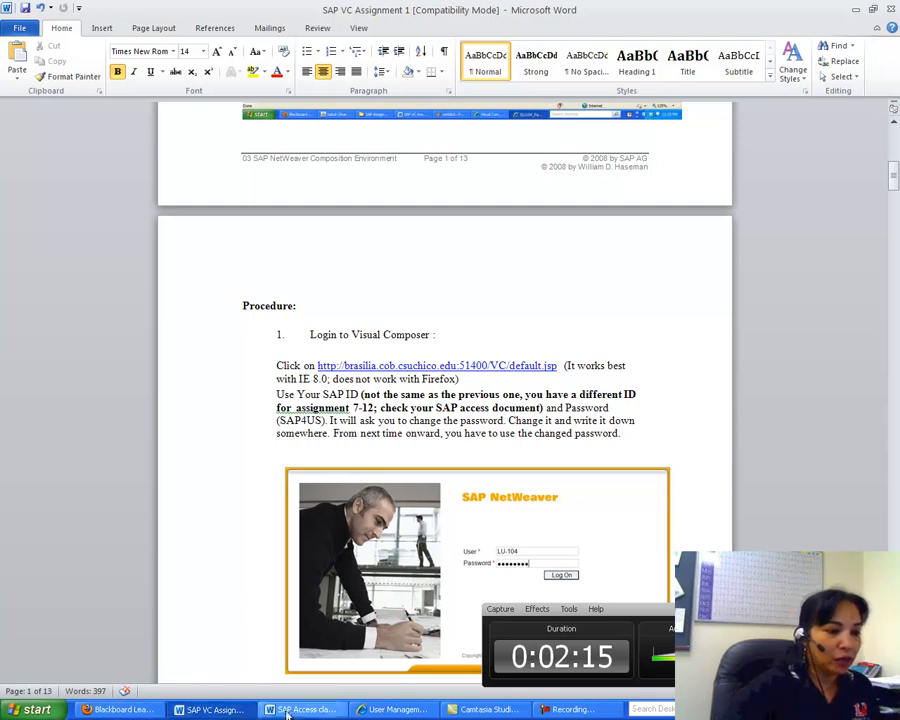
pyautogui.click(394, 709)
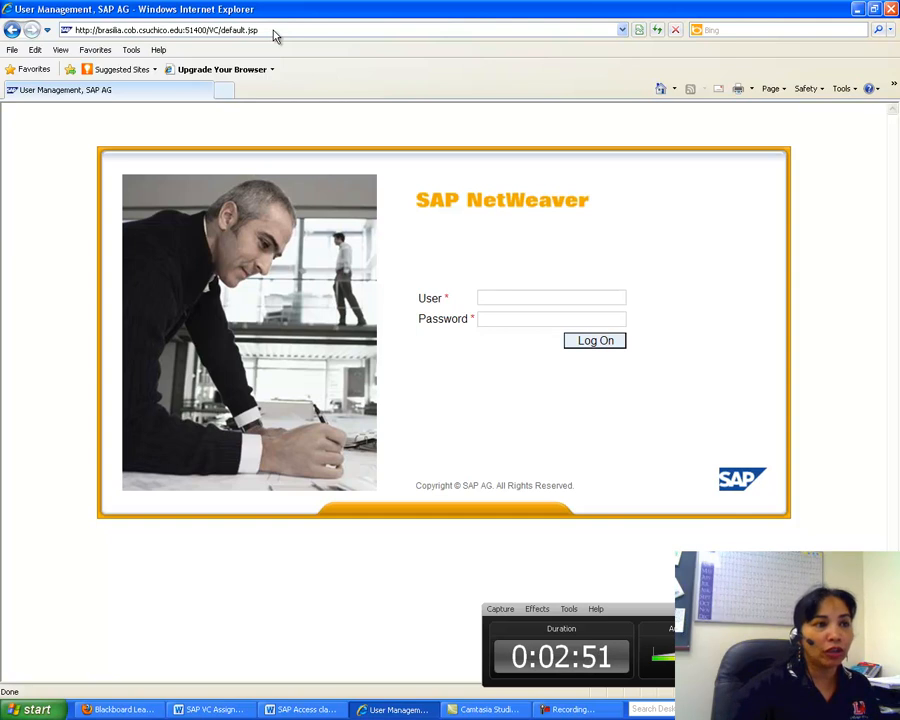
pyautogui.moveTo(197, 418)
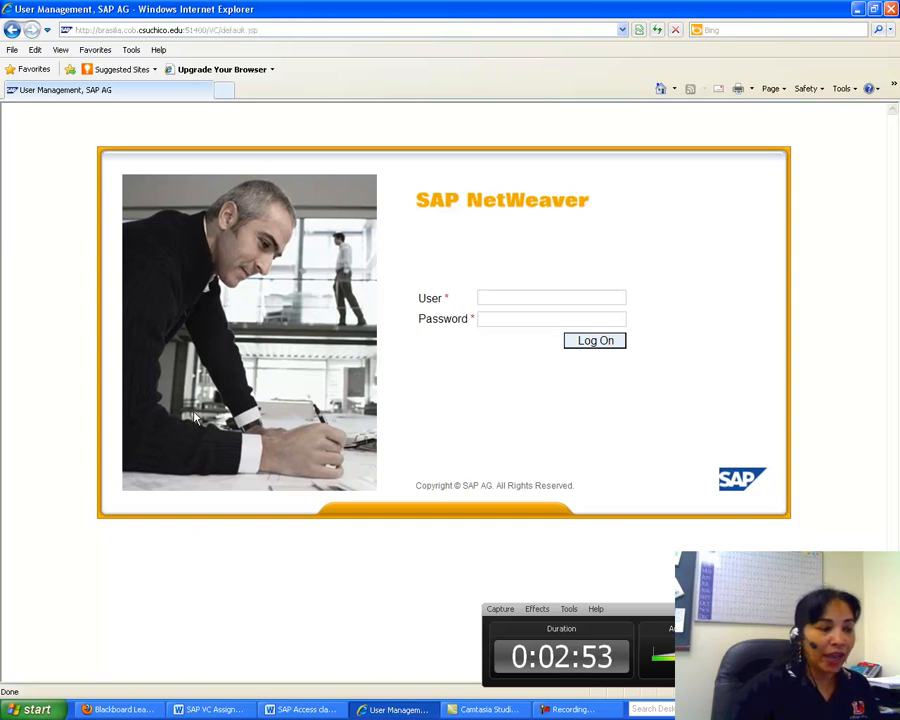
# Switch to the SAP Access classlist and scroll to the assignments 7–12 ID table.
pyautogui.click(300, 709)
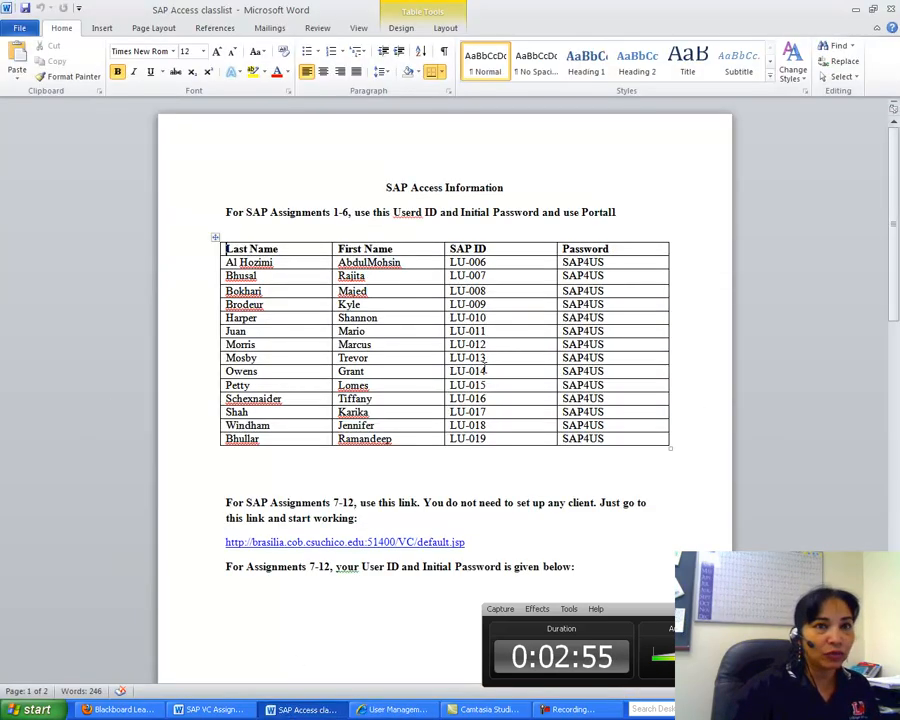
pyautogui.scroll(-3)
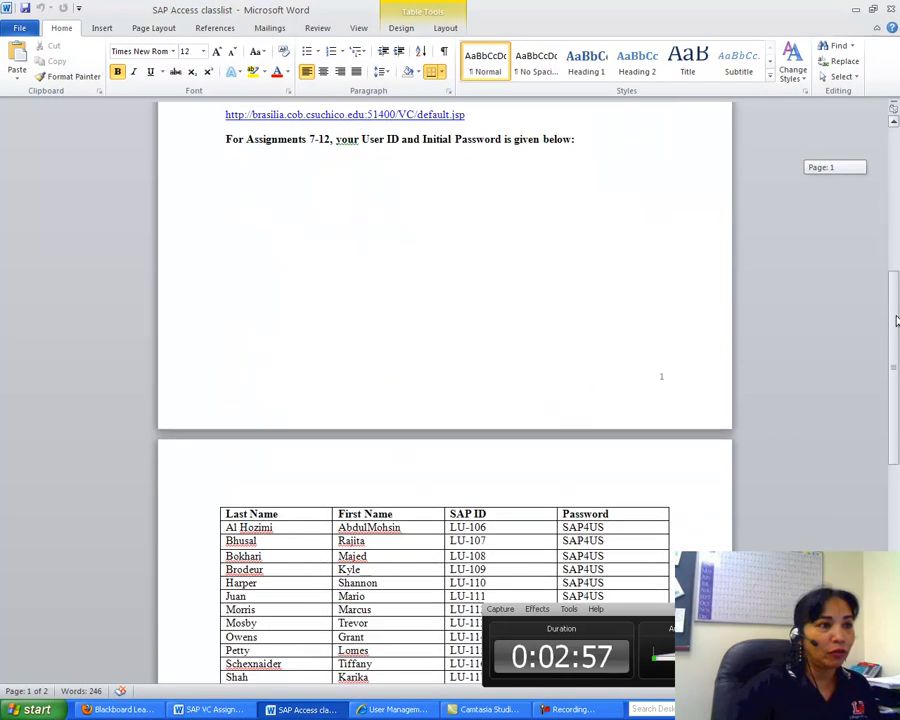
pyautogui.scroll(3)
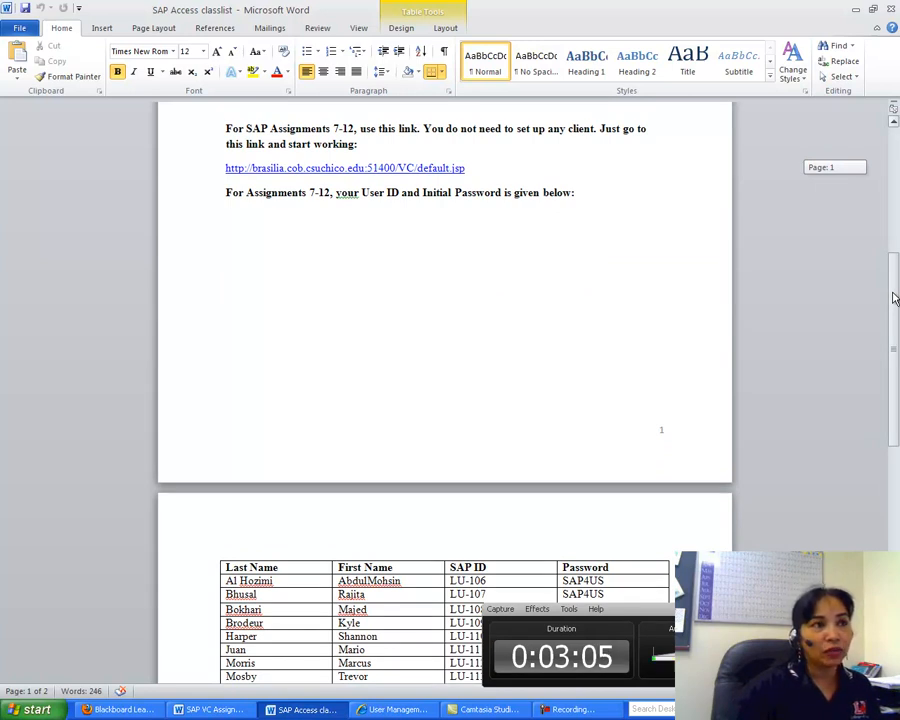
pyautogui.scroll(-3)
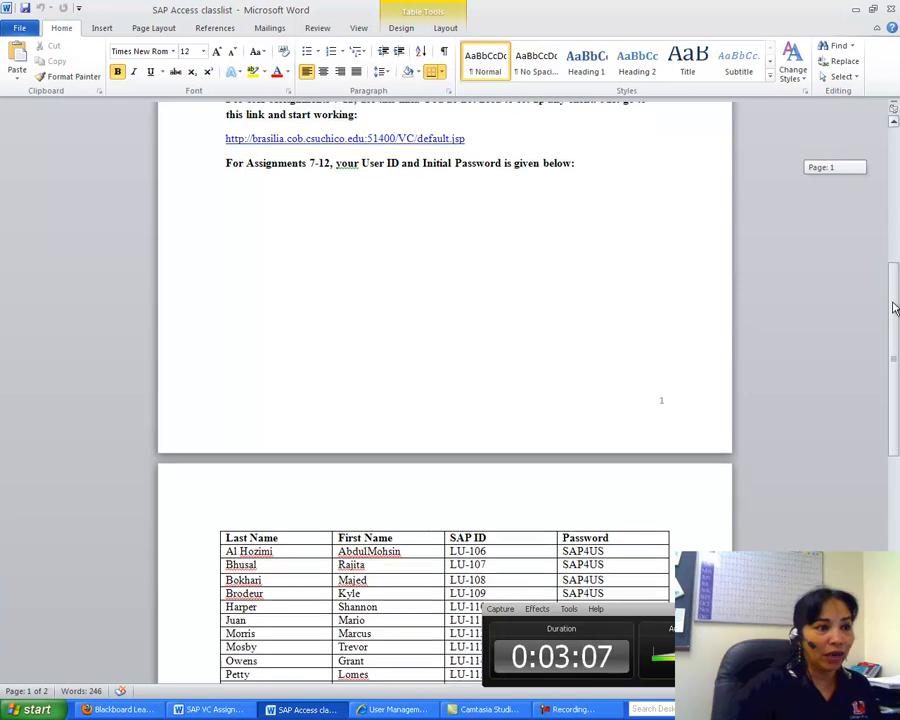
pyautogui.scroll(-3)
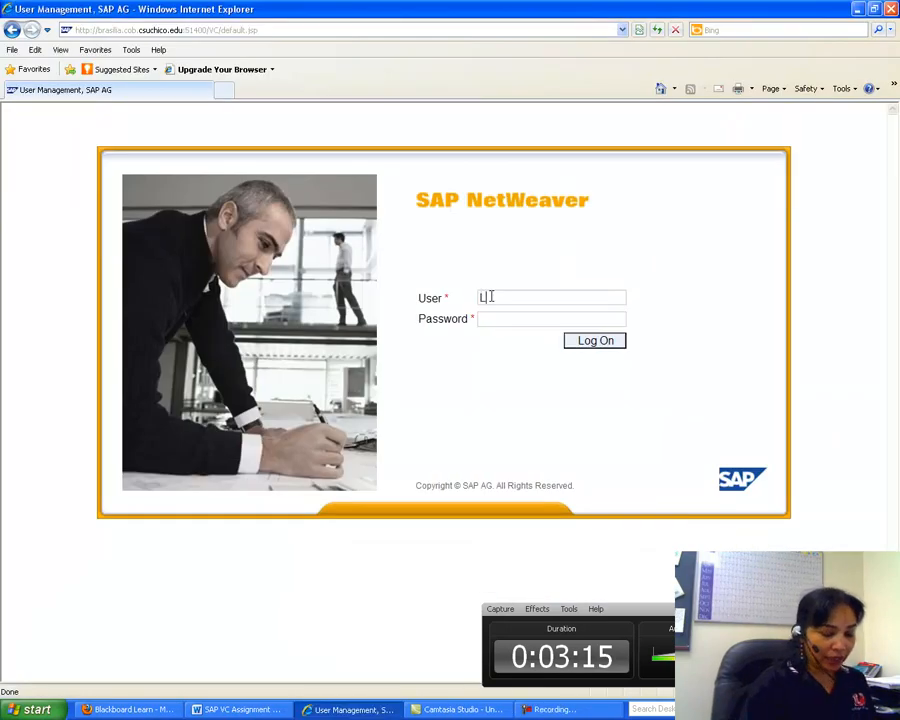
# Log on to SAP NetWeaver with user ID U101 and the assigned password.
pyautogui.write('U')
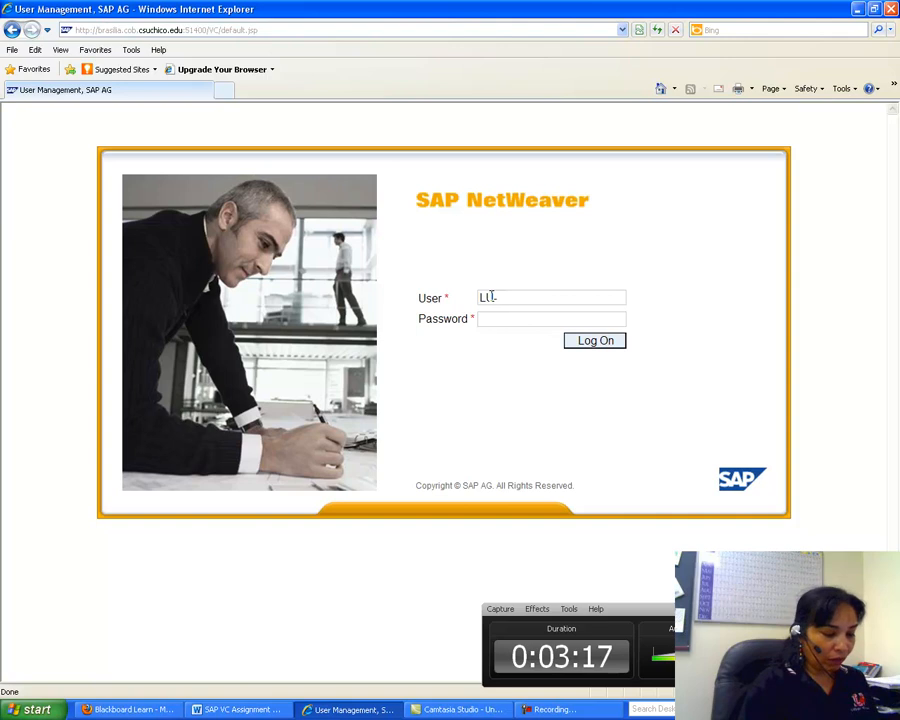
pyautogui.write('101')
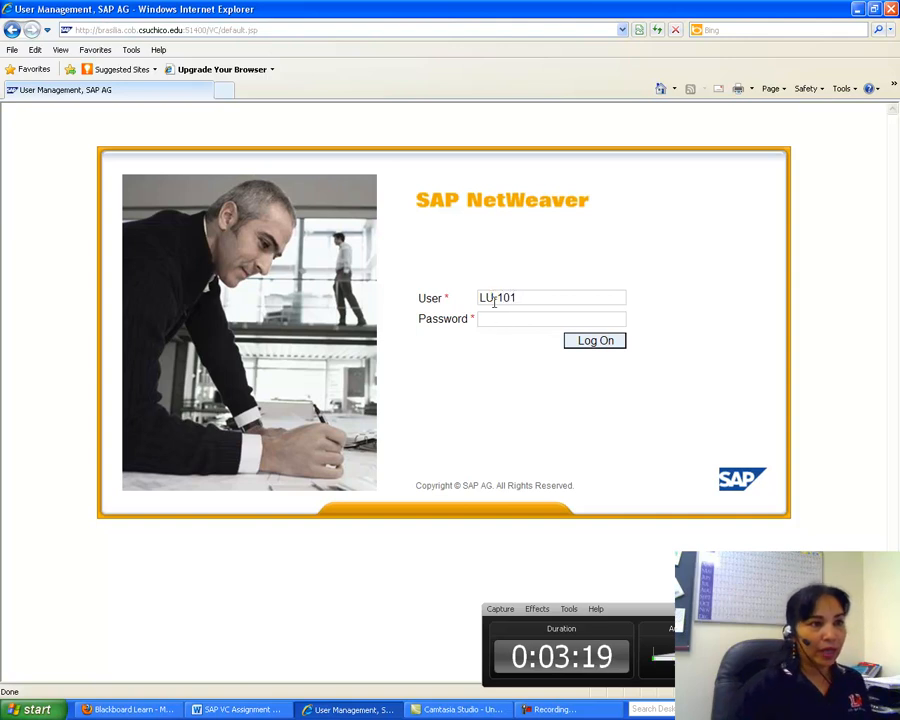
pyautogui.write('••')
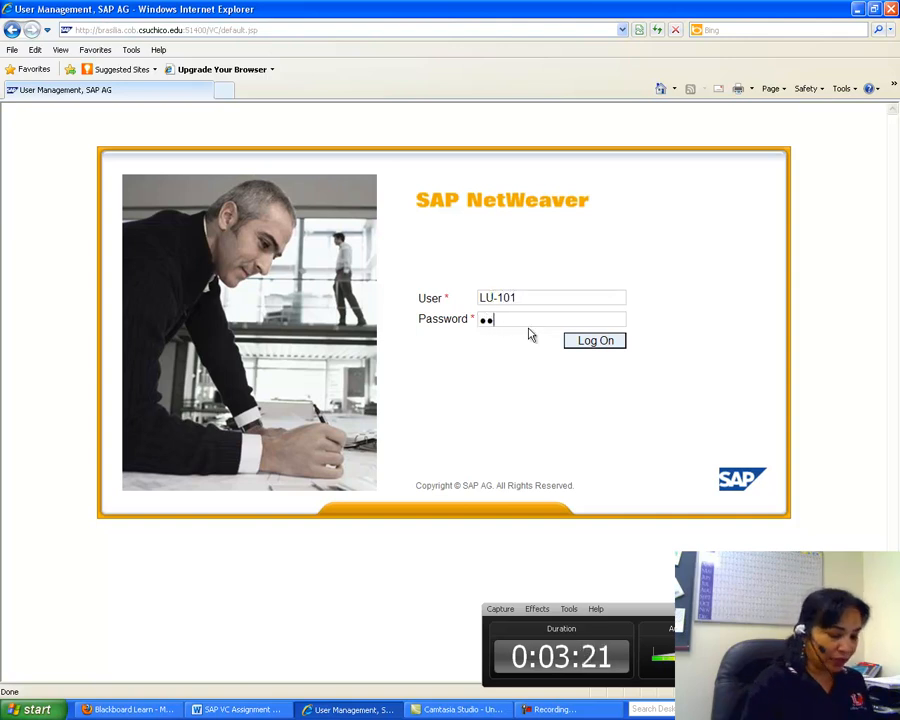
pyautogui.write('••••')
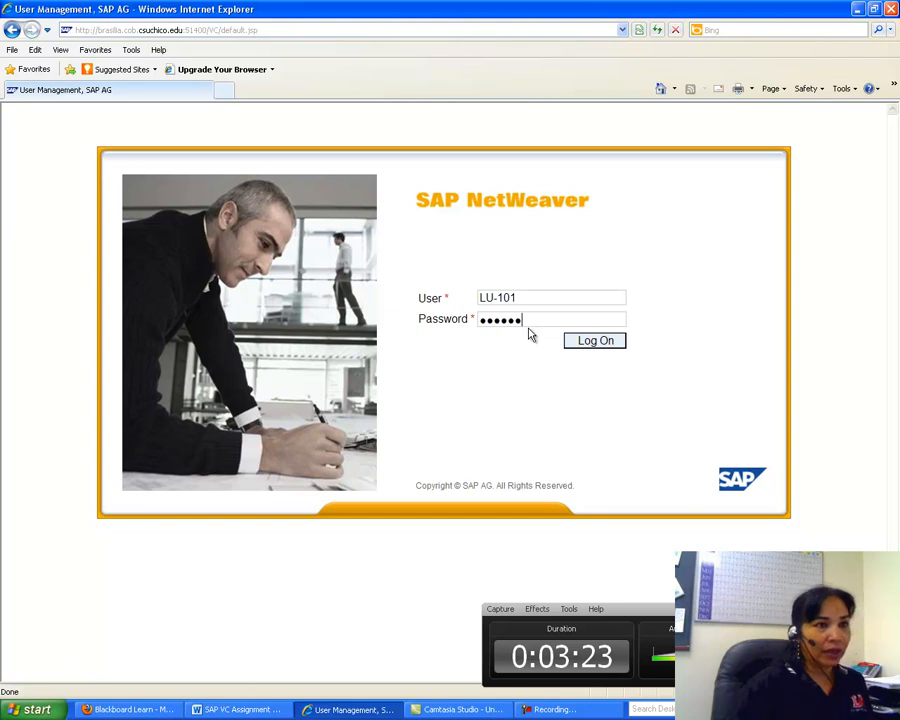
pyautogui.click(595, 340)
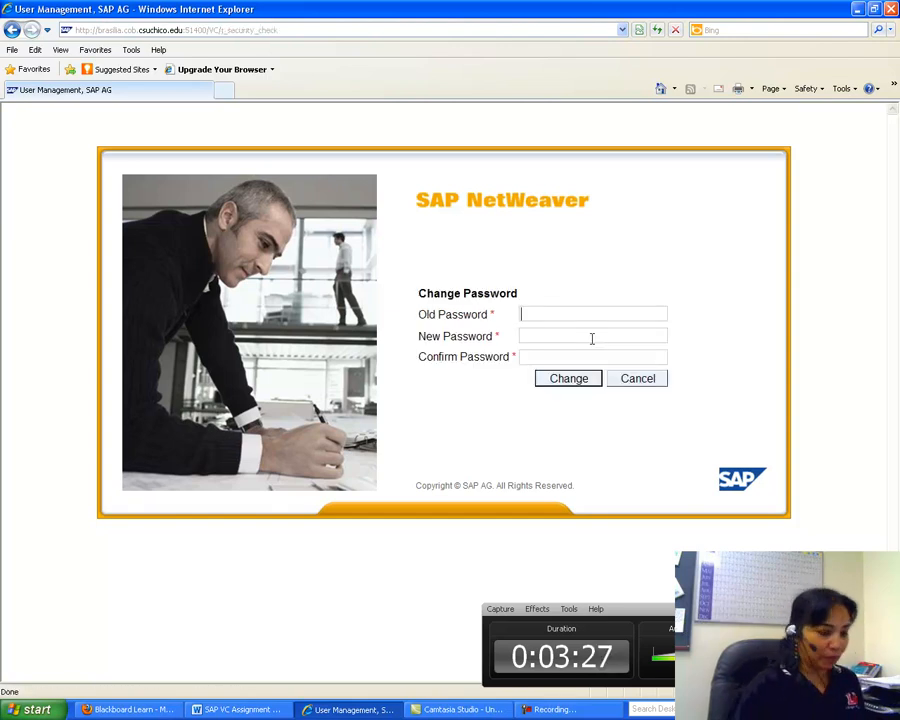
# Replace the initial password with a new confirmed password and save it.
pyautogui.write('••••')
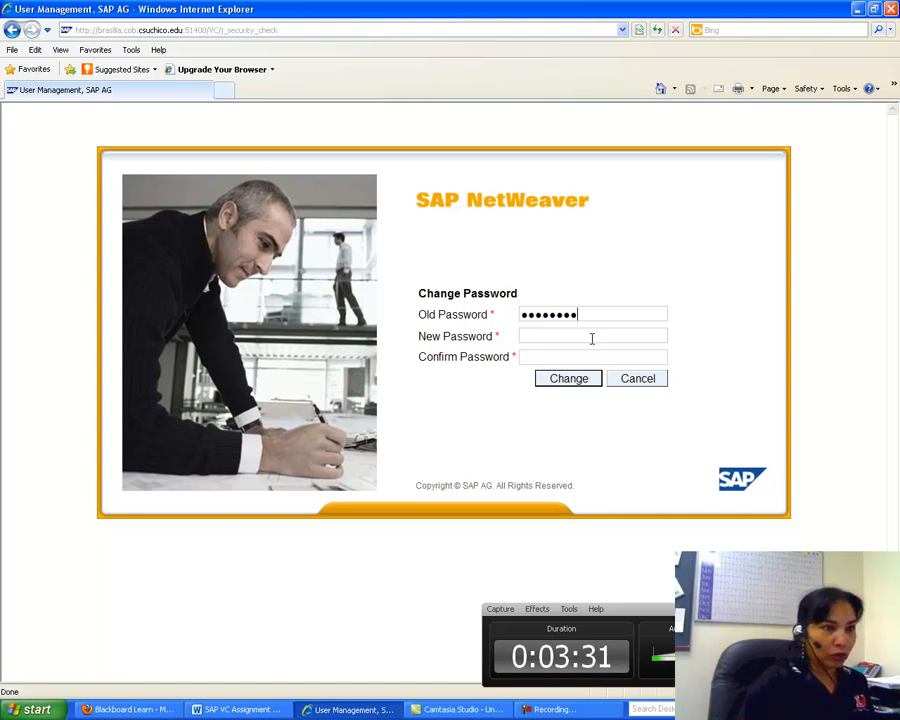
pyautogui.press('Backspace')
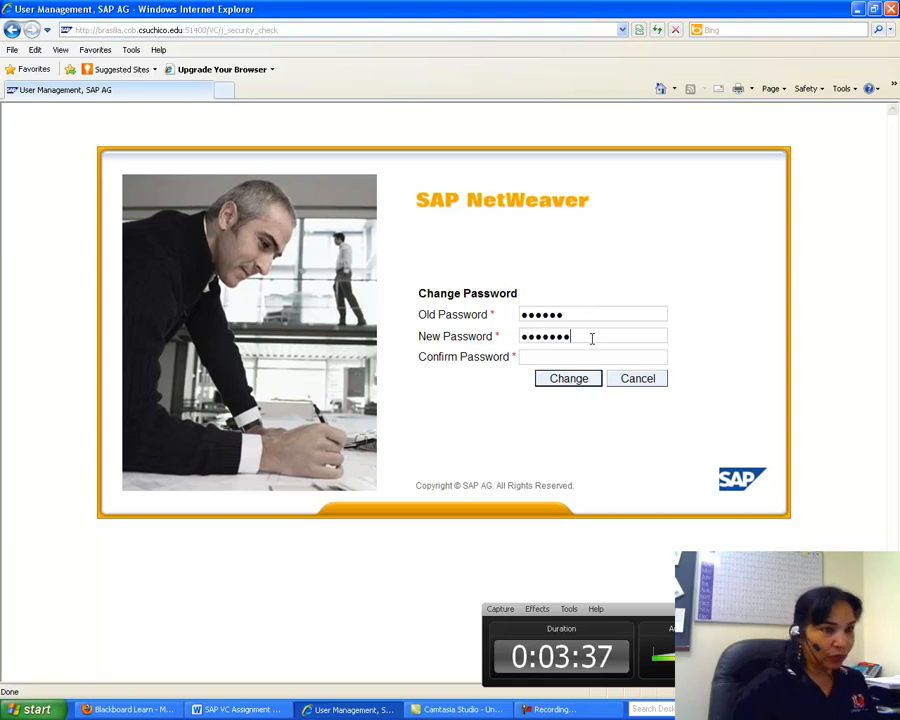
pyautogui.write('•')
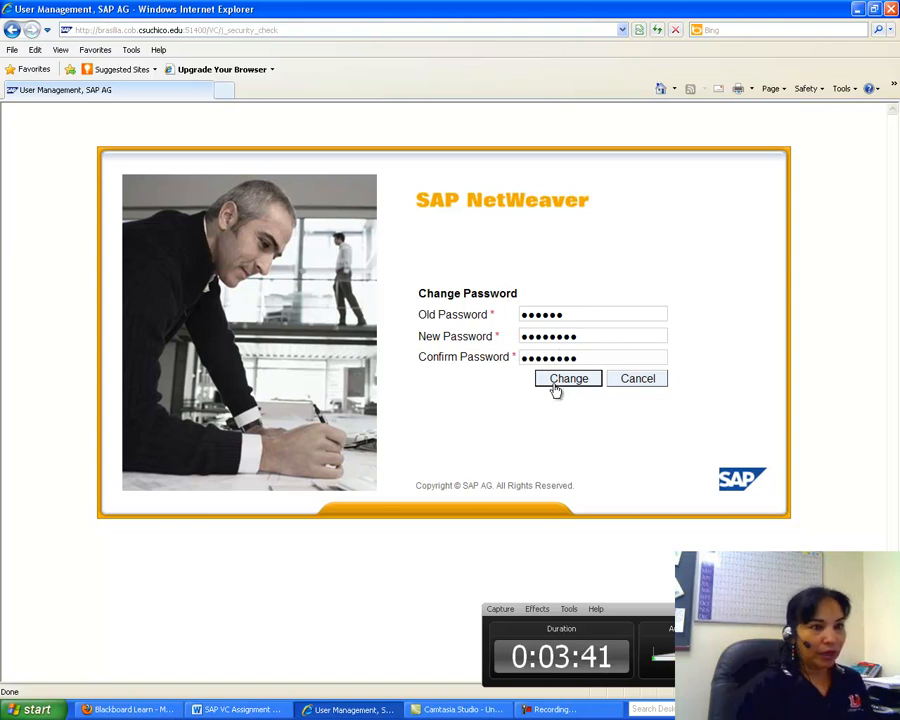
pyautogui.click(568, 378)
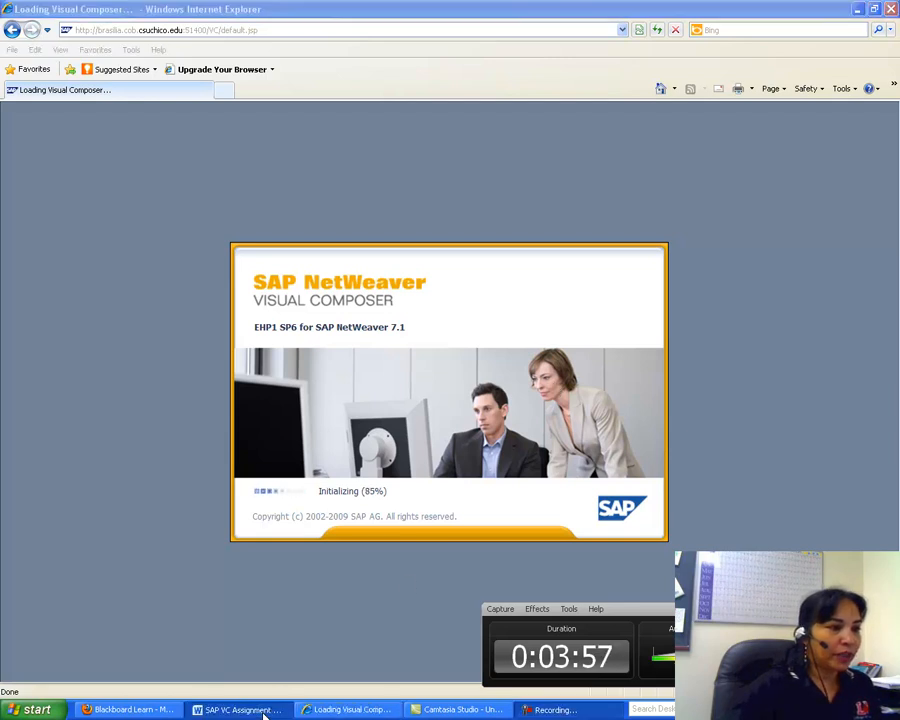
# Let Visual Composer initialize, then return to the SAP VC Assignment Word document.
pyautogui.click(237, 709)
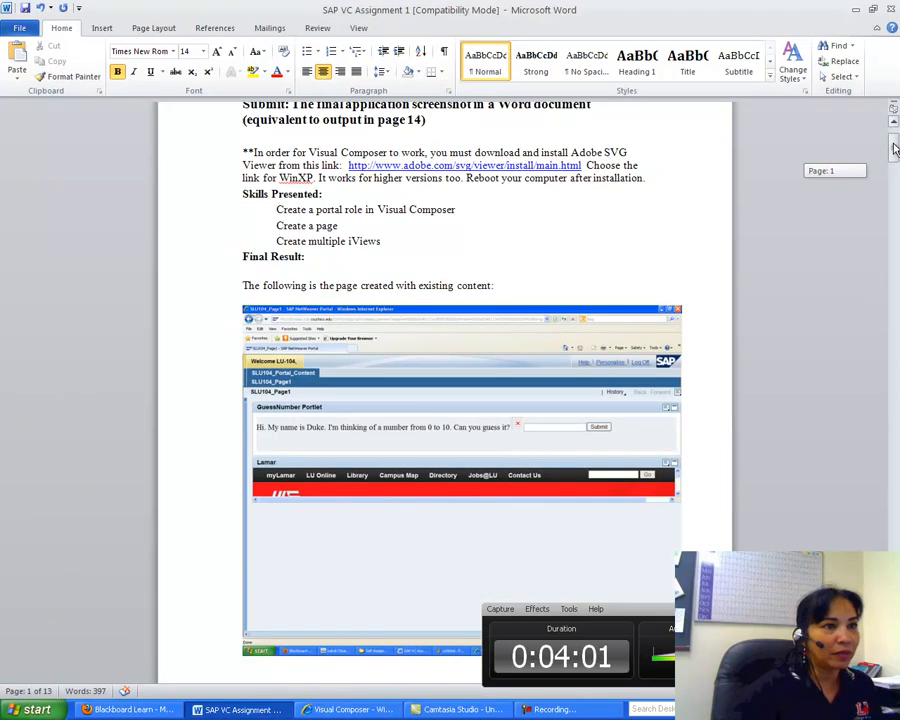
# Scroll to step 2, changing the compiler default runtime to Portal, and its Options screenshot.
pyautogui.scroll(-3)
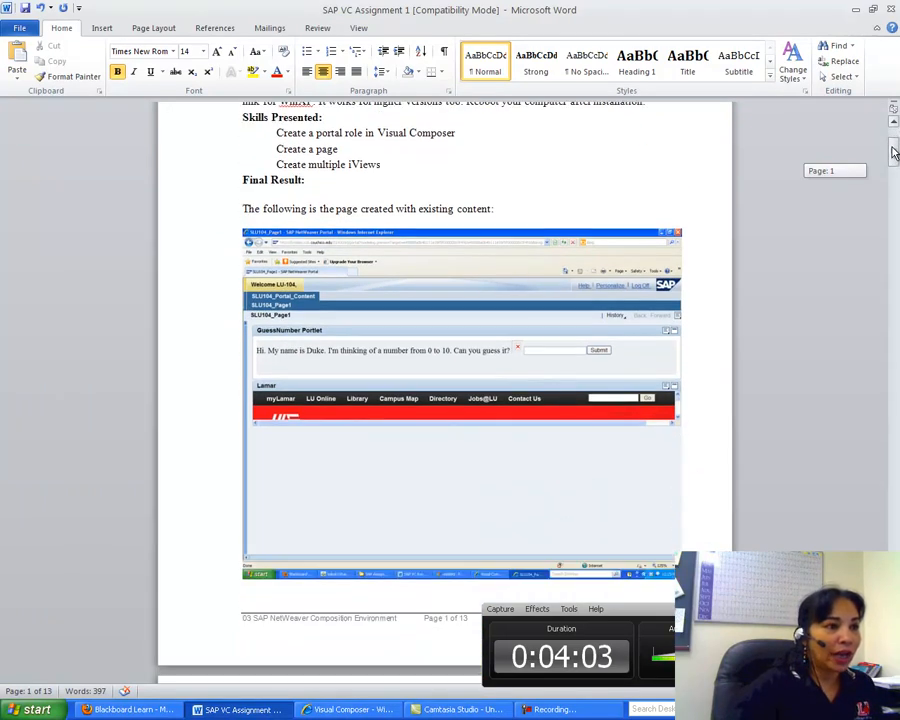
pyautogui.scroll(-3)
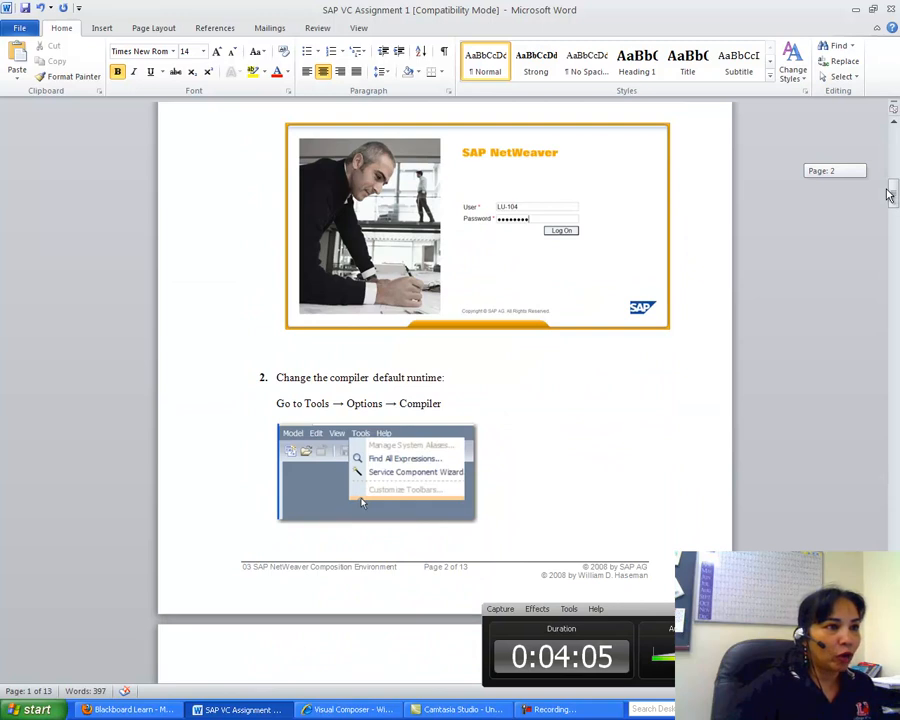
pyautogui.scroll(3)
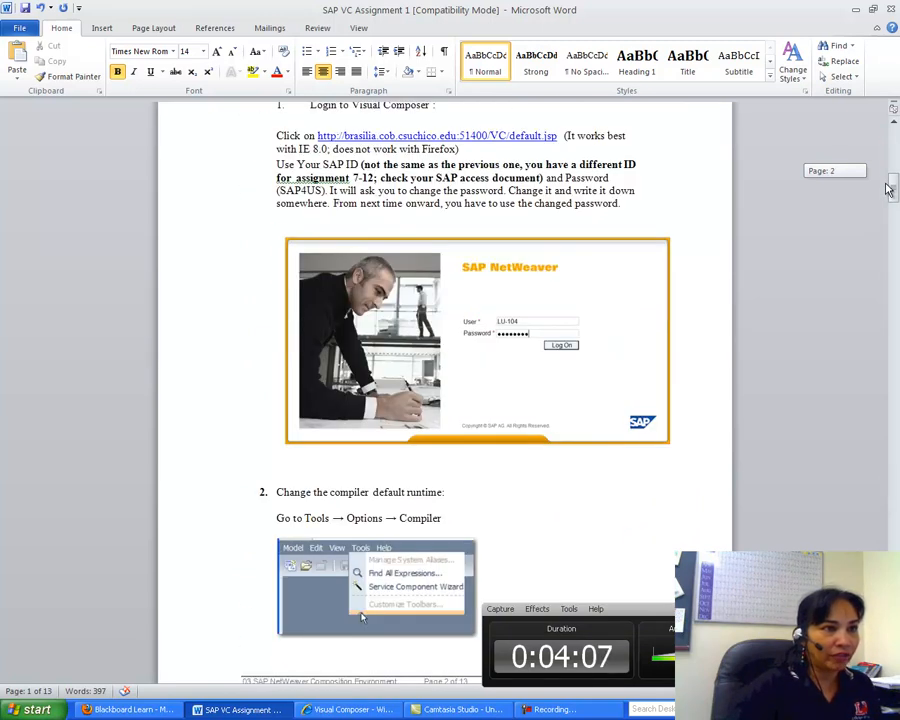
pyautogui.scroll(-3)
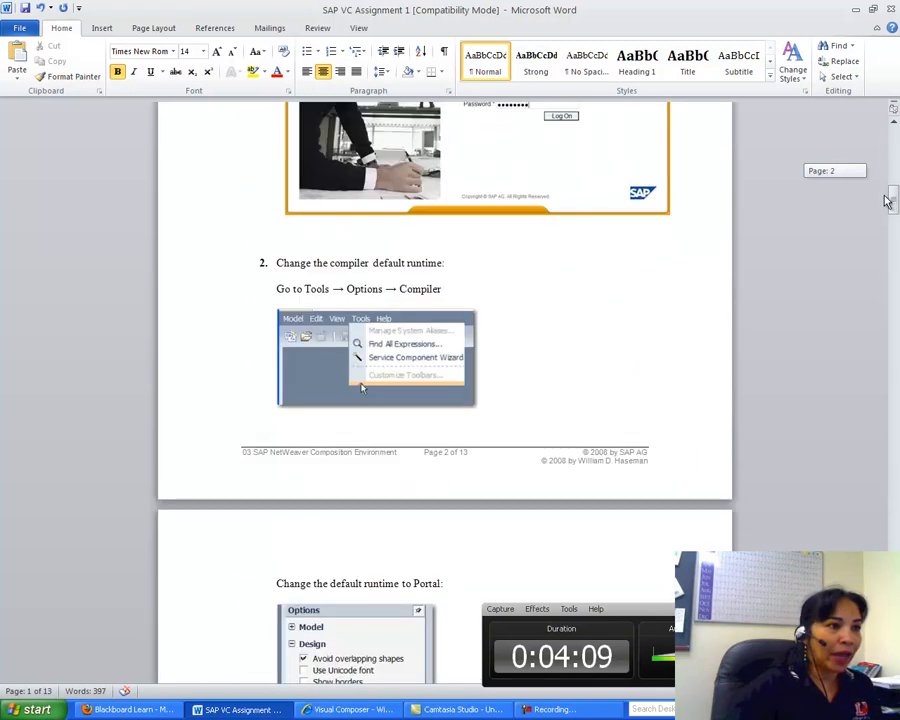
pyautogui.scroll(-3)
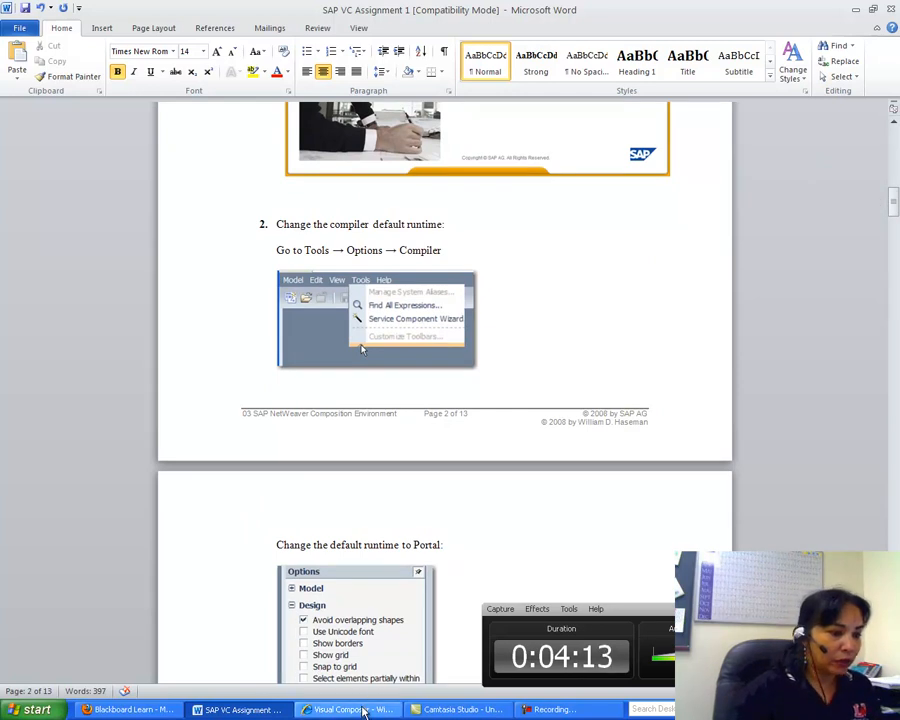
pyautogui.click(345, 709)
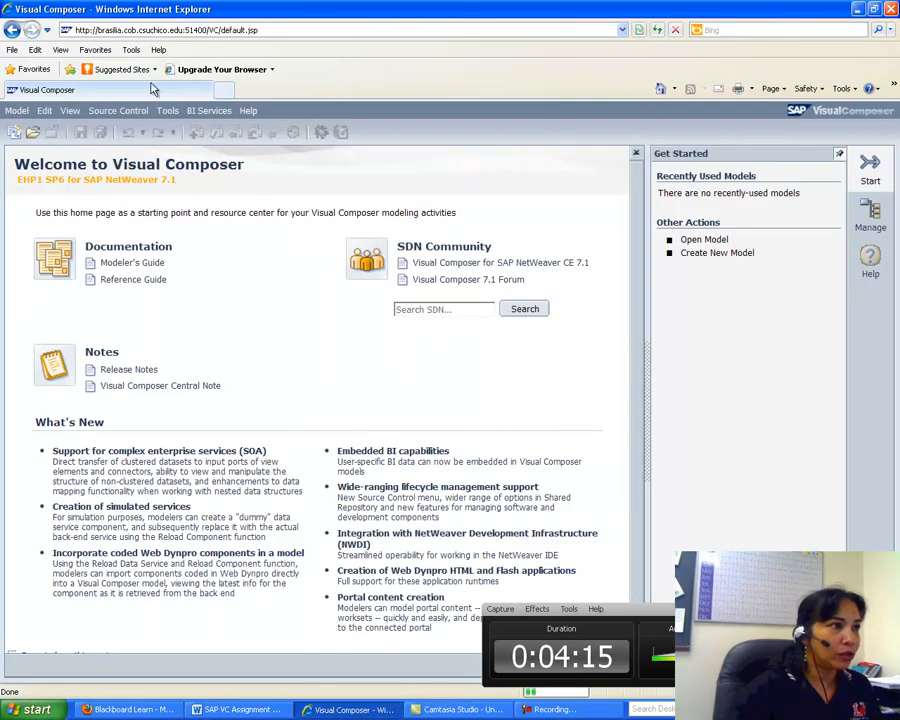
pyautogui.click(167, 110)
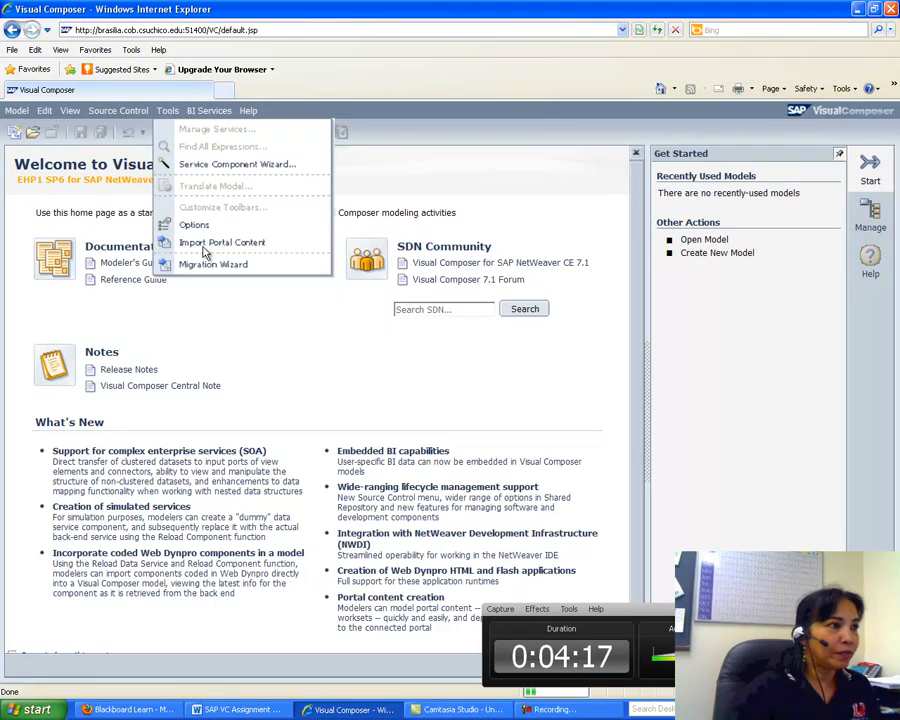
pyautogui.click(200, 212)
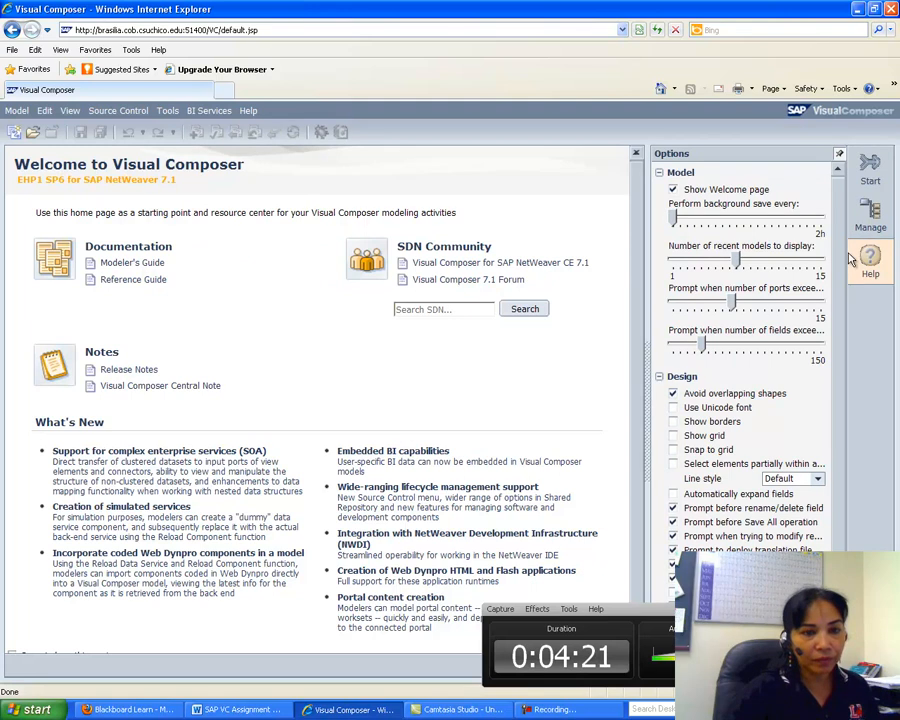
pyautogui.moveTo(895, 255)
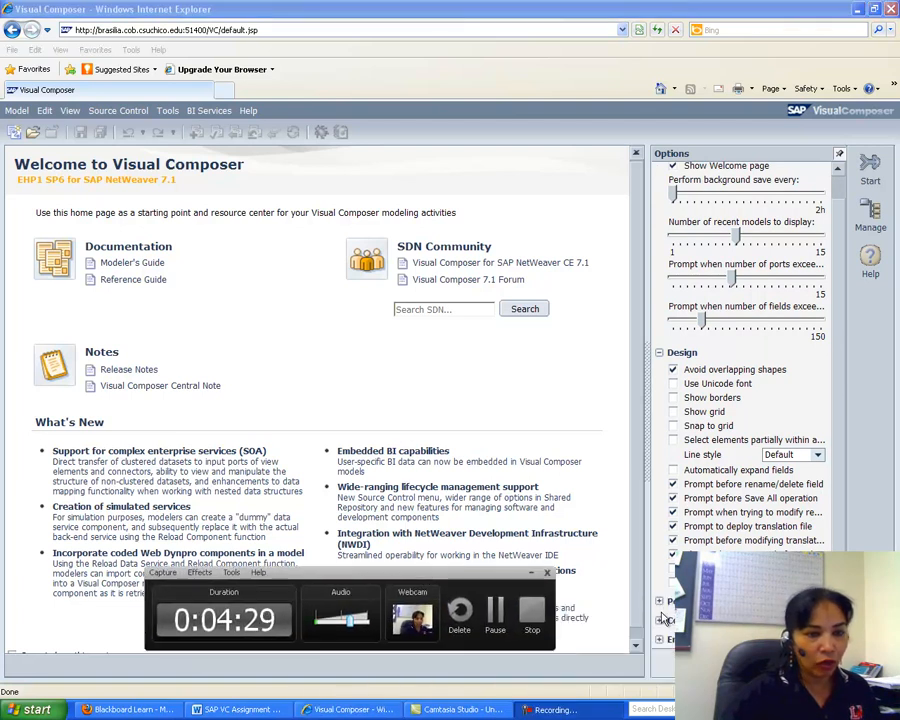
pyautogui.scroll(-3)
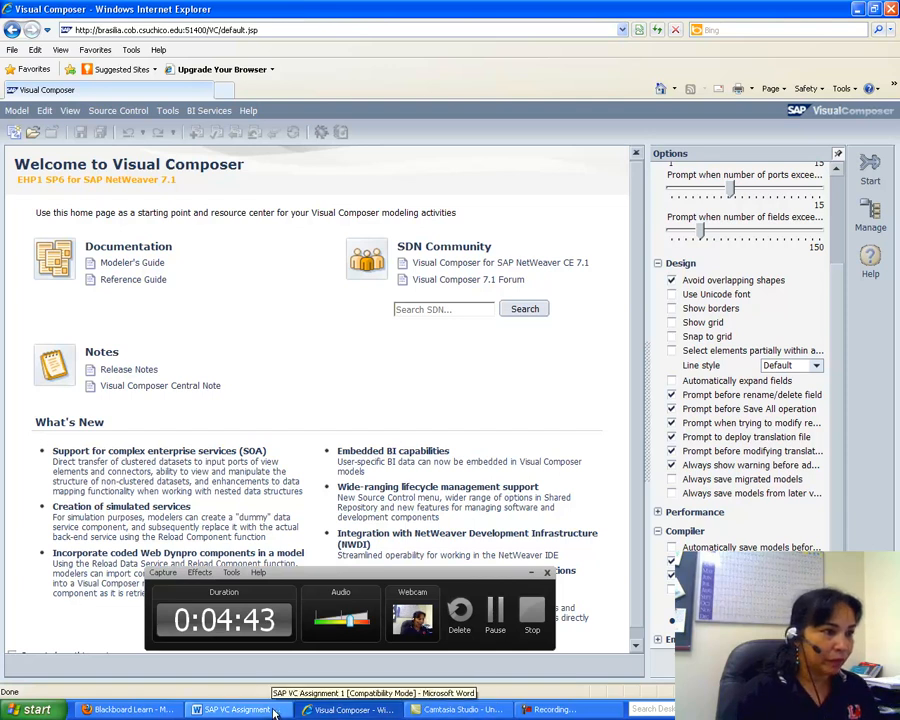
pyautogui.click(237, 709)
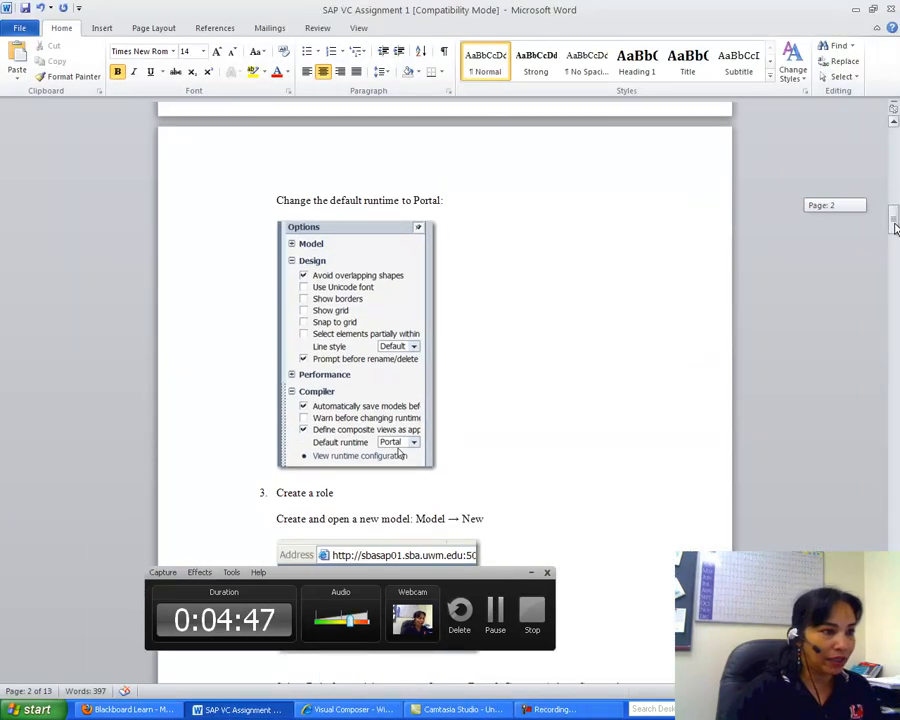
pyautogui.scroll(-3)
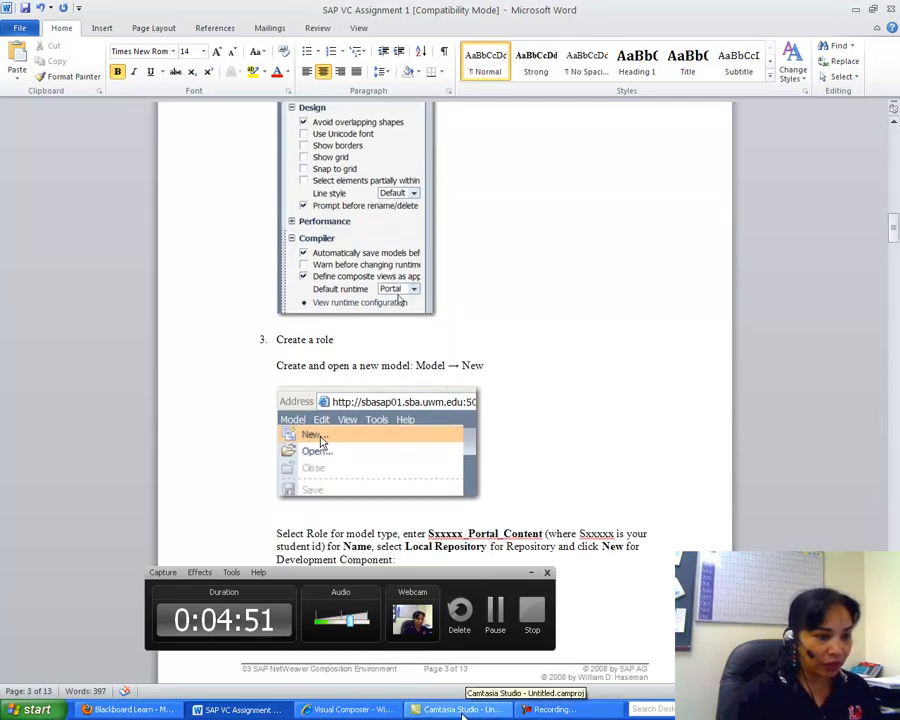
pyautogui.click(348, 709)
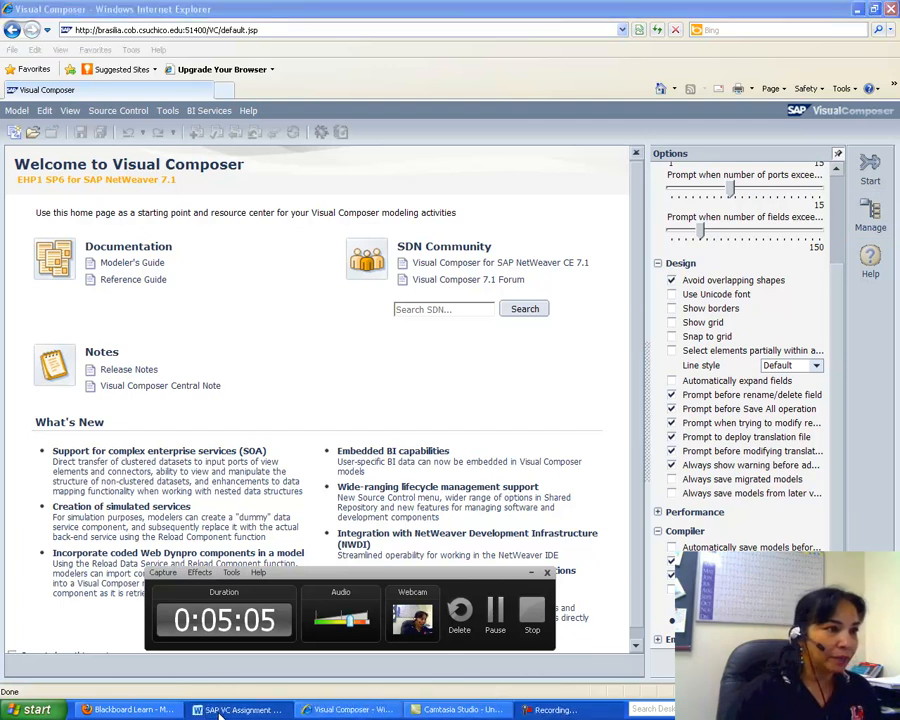
pyautogui.click(237, 709)
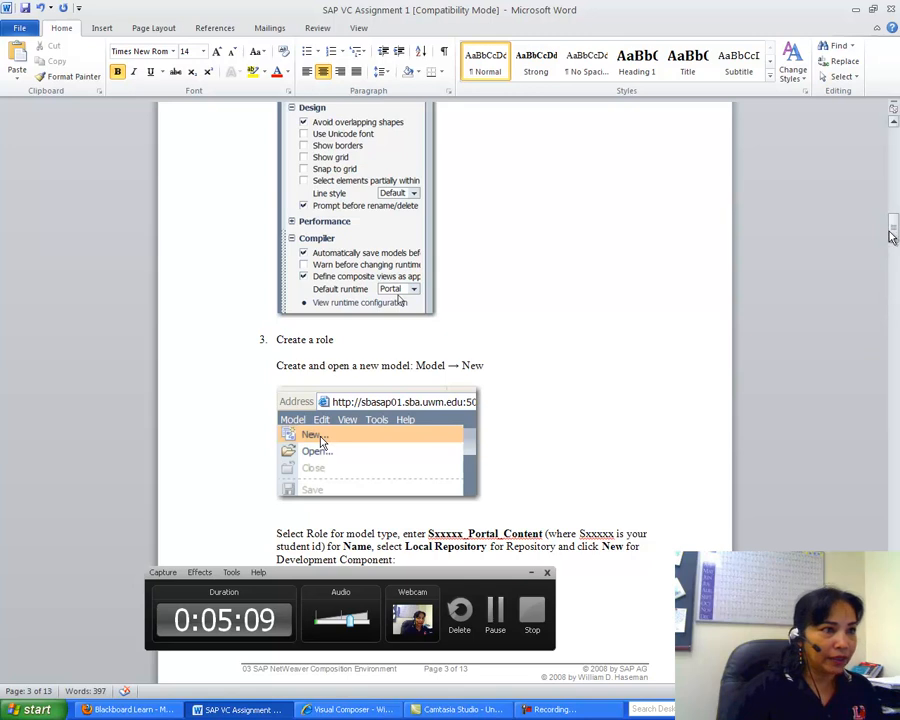
pyautogui.scroll(3)
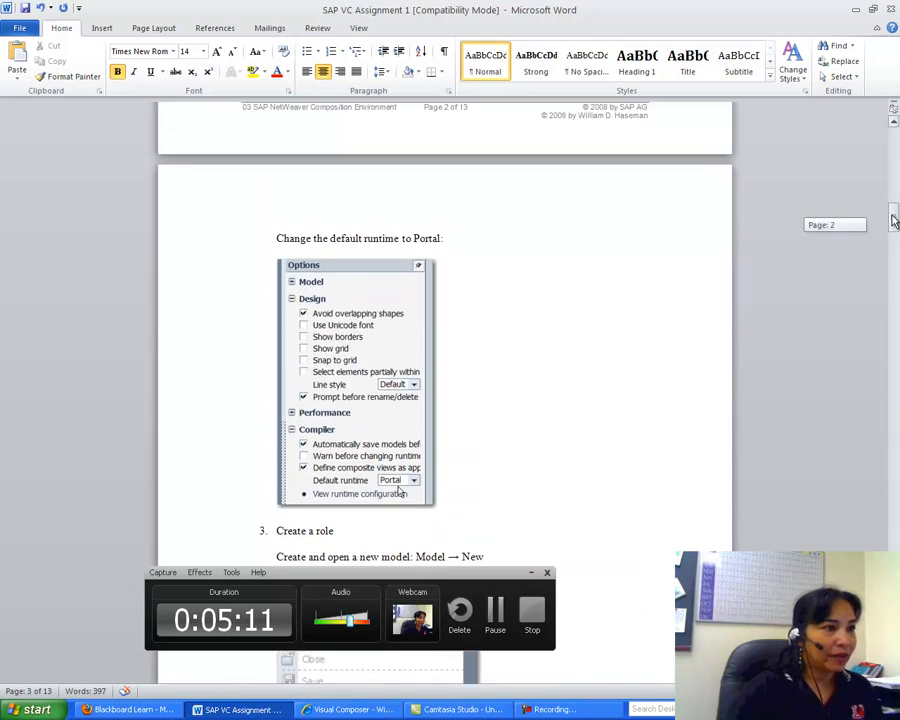
pyautogui.scroll(-3)
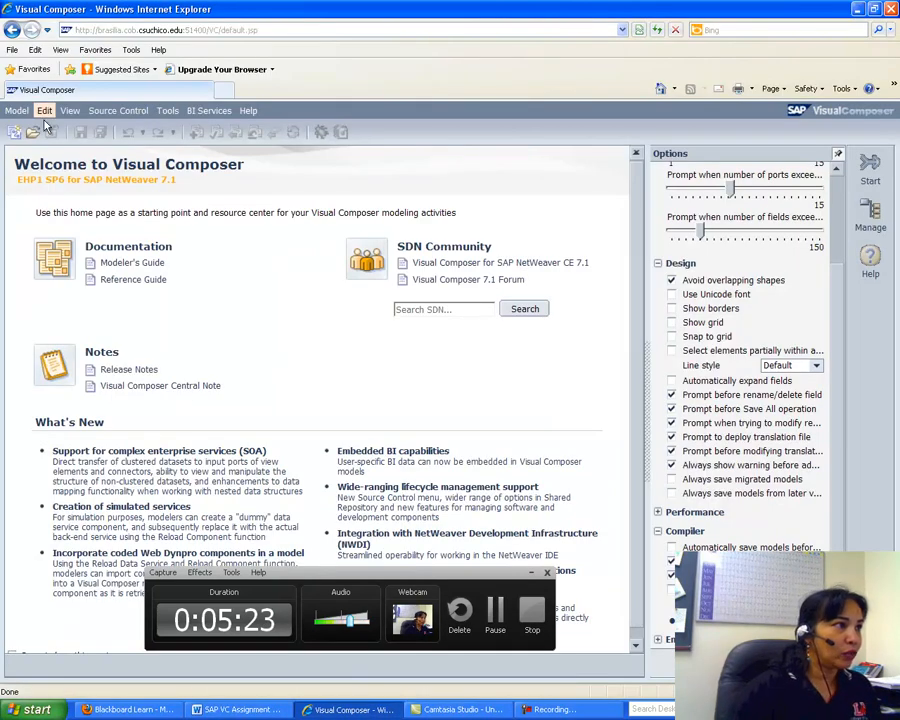
# Start a new Role model via Model > New and name it SLU101_Portal_Content.
pyautogui.click(16, 110)
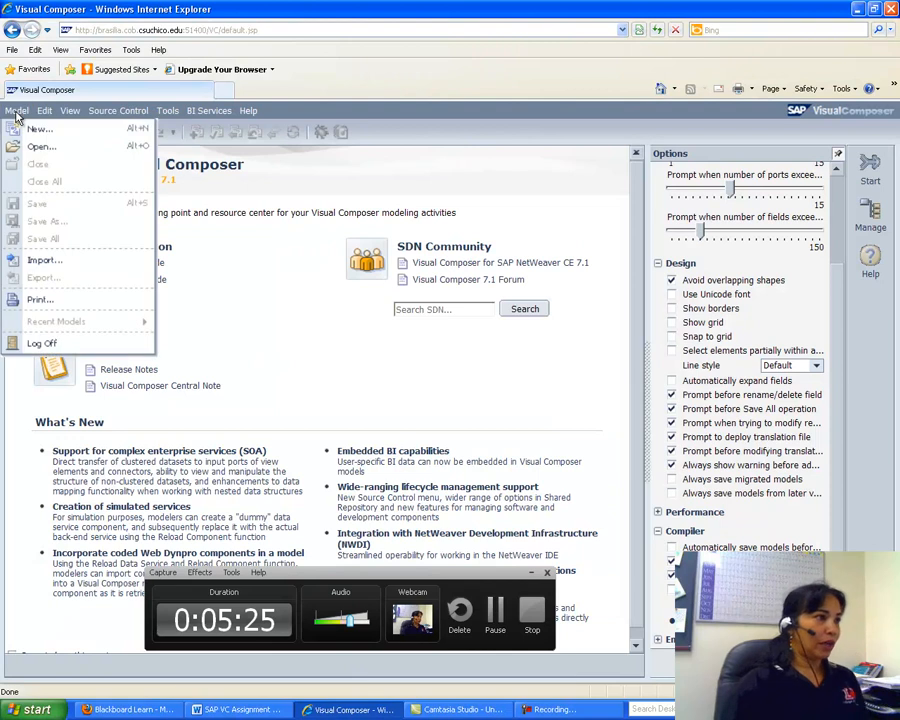
pyautogui.click(40, 128)
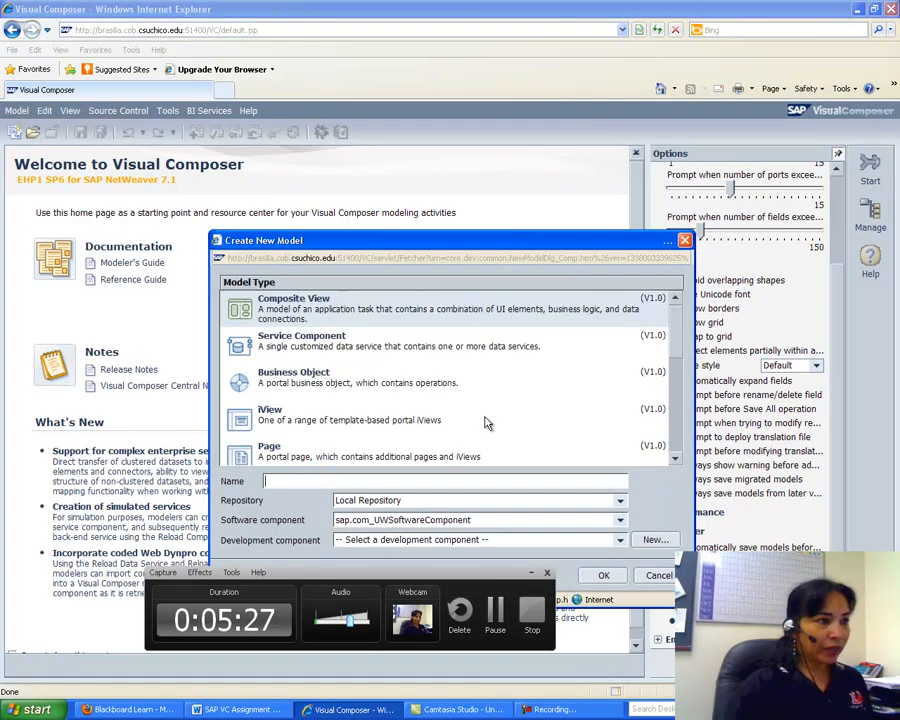
pyautogui.moveTo(653, 332)
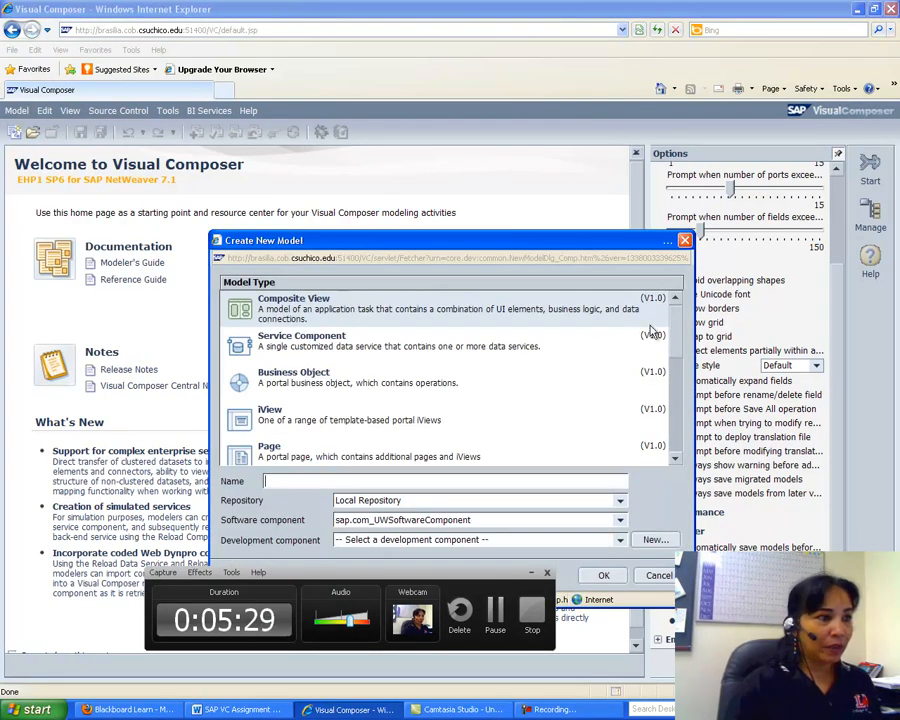
pyautogui.scroll(-3)
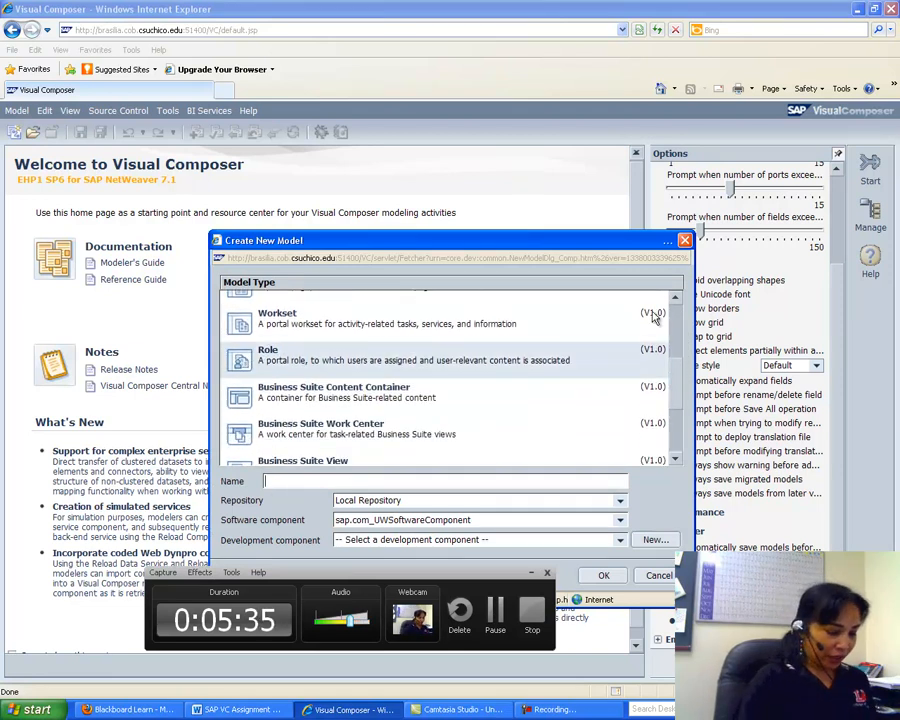
pyautogui.write('S')
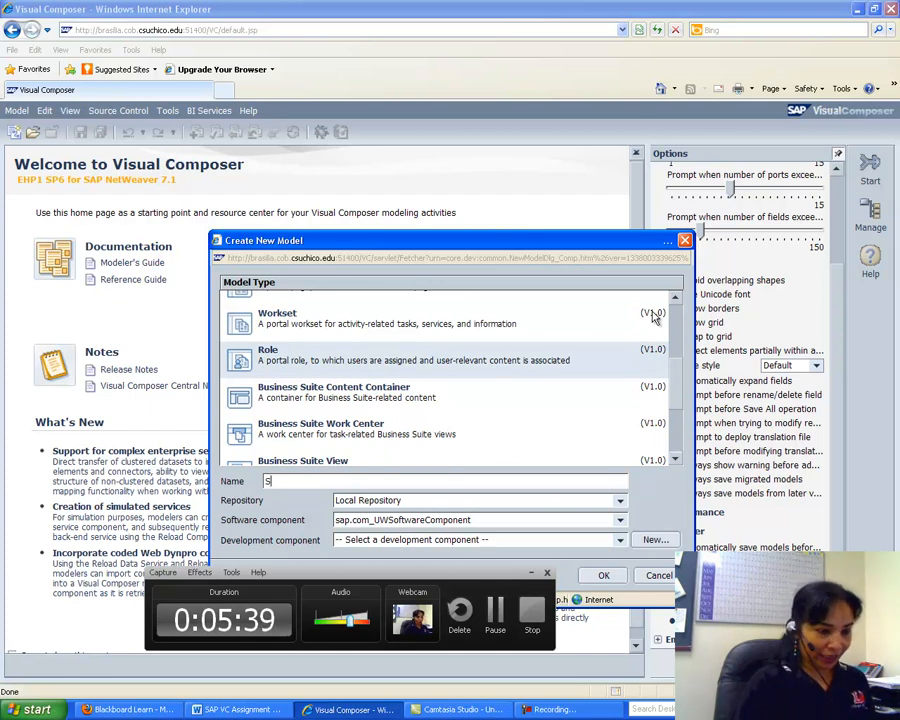
pyautogui.write('LU')
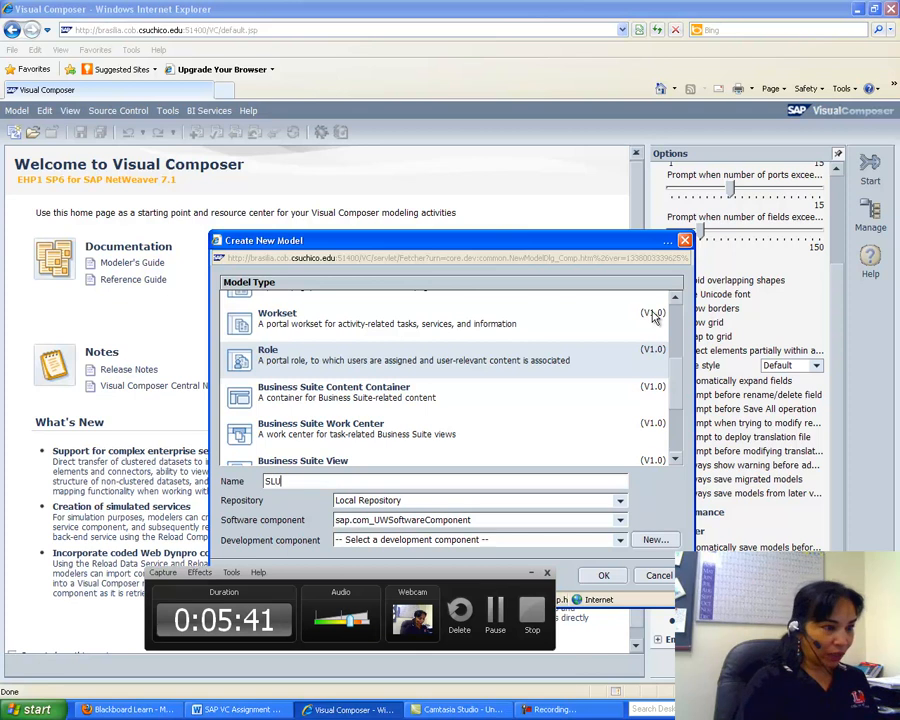
pyautogui.write('101')
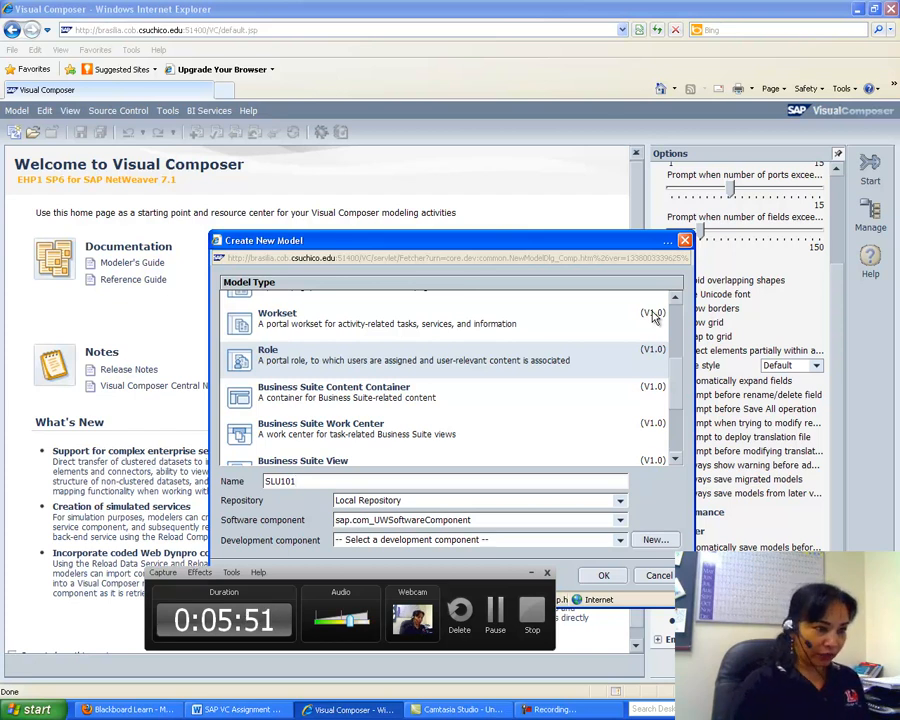
pyautogui.write('1')
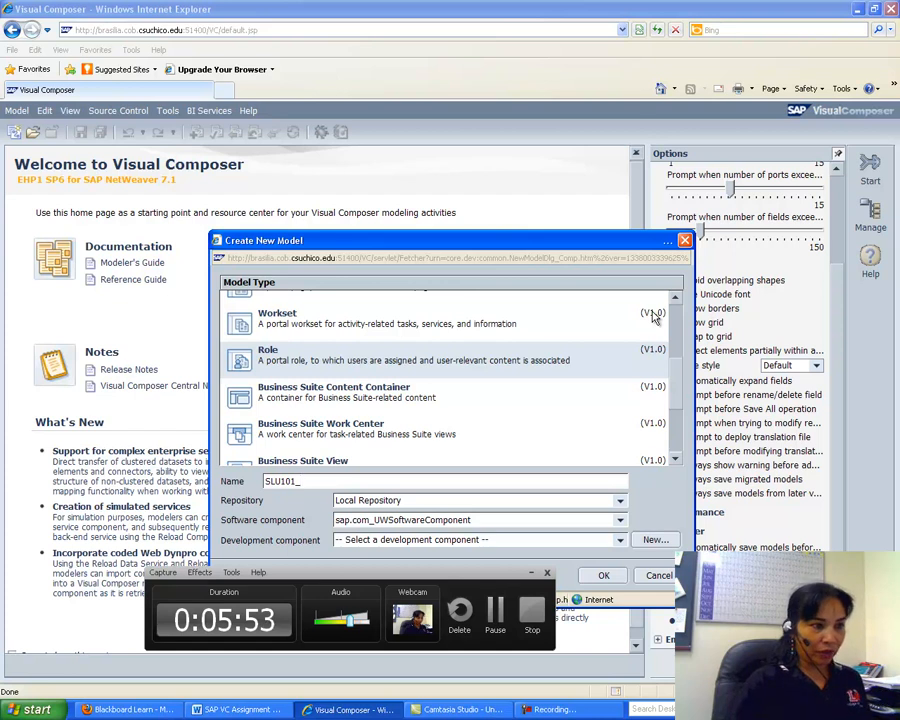
pyautogui.write('Por')
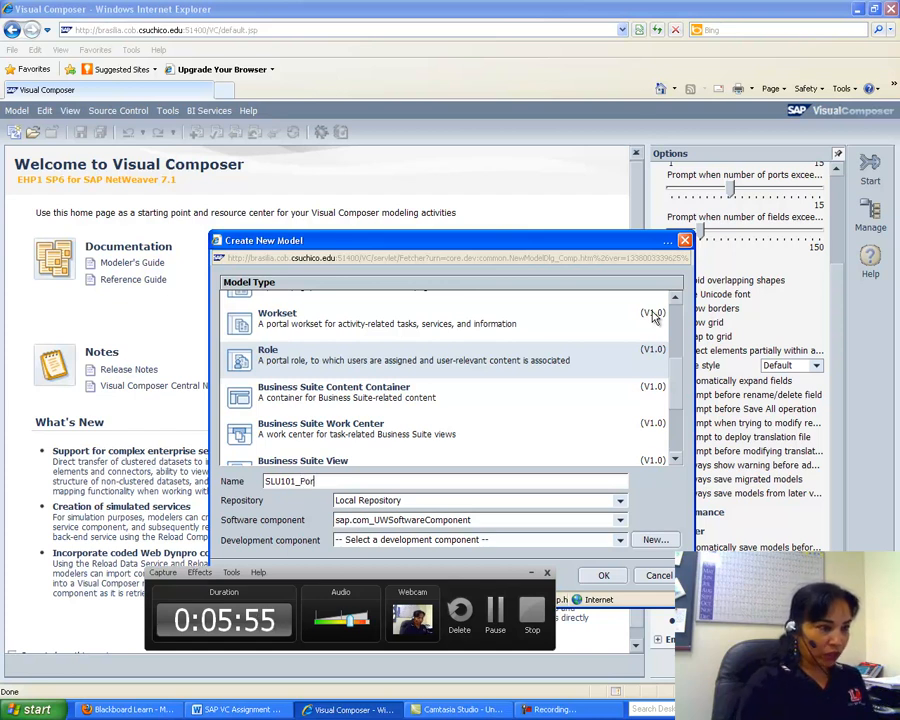
pyautogui.write('tal_')
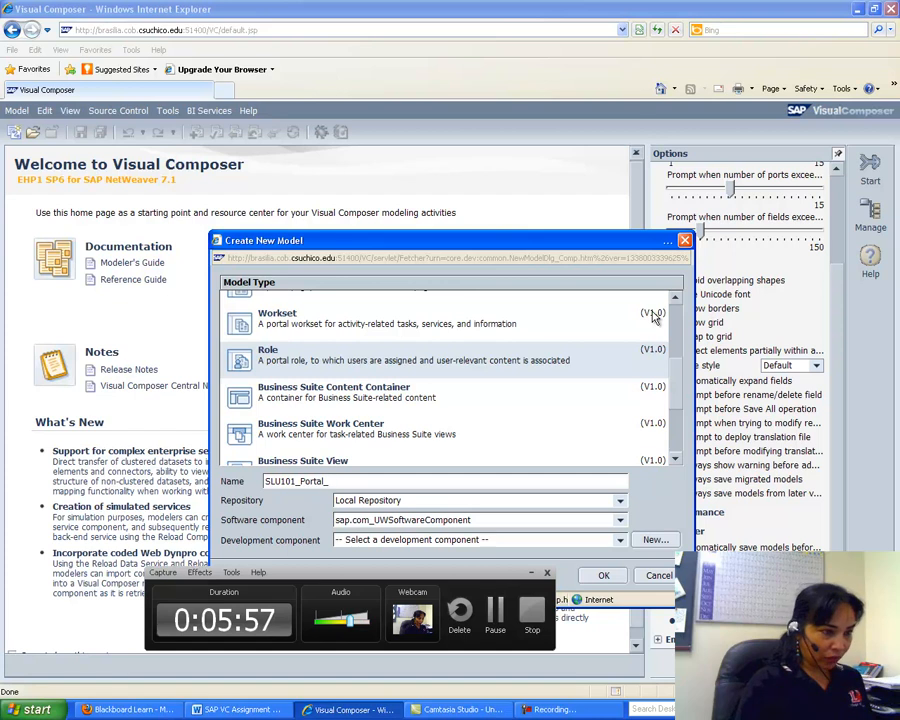
pyautogui.write('Content')
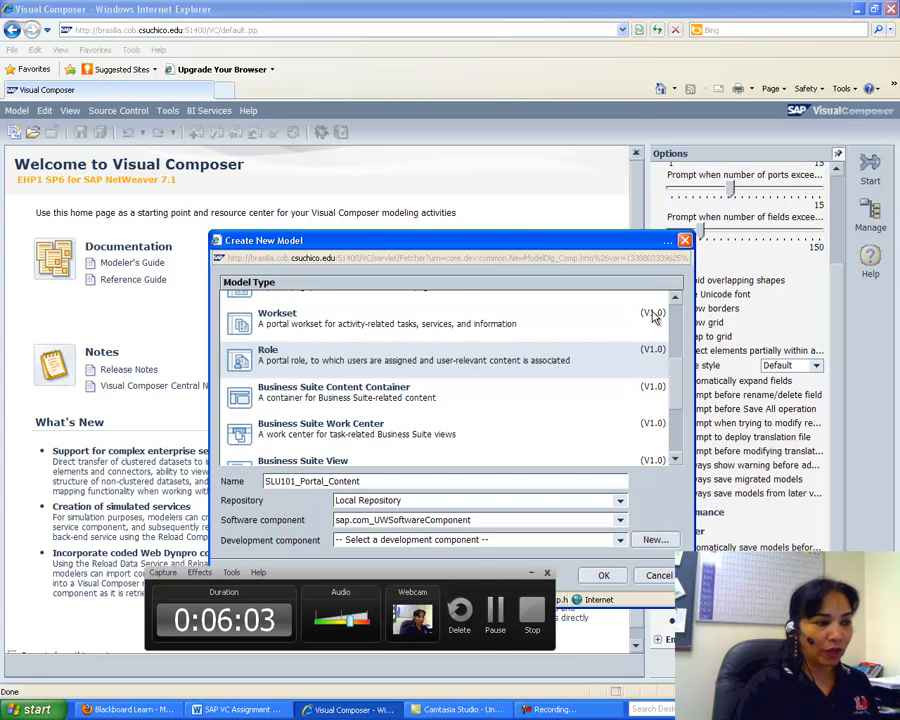
pyautogui.moveTo(544, 417)
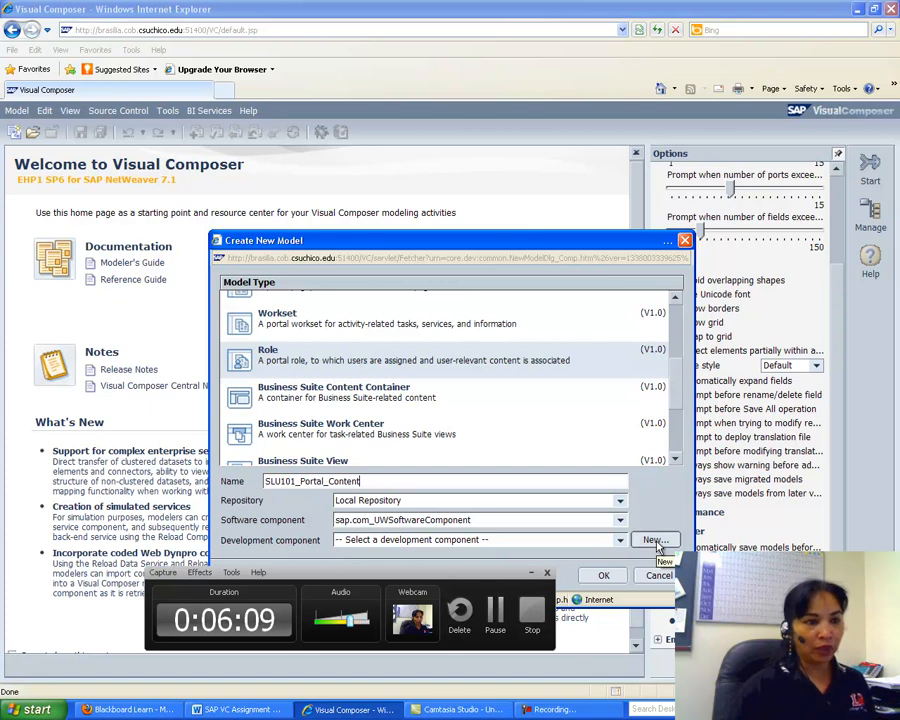
# Create development component slu101_portal_content and confirm the SLU101_Portal_Content role model.
pyautogui.click(654, 540)
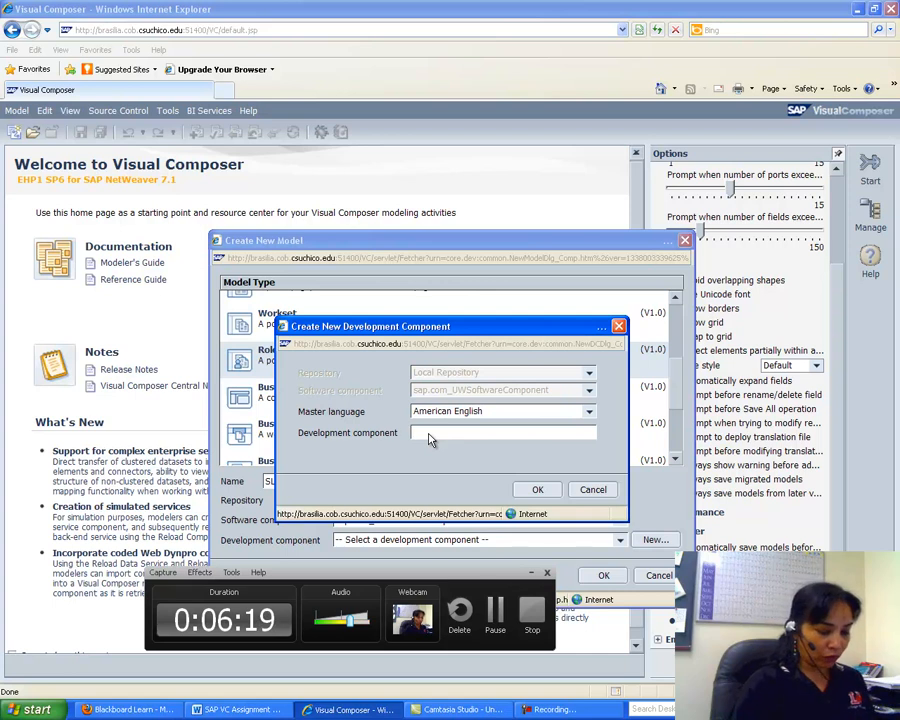
pyautogui.write('slu')
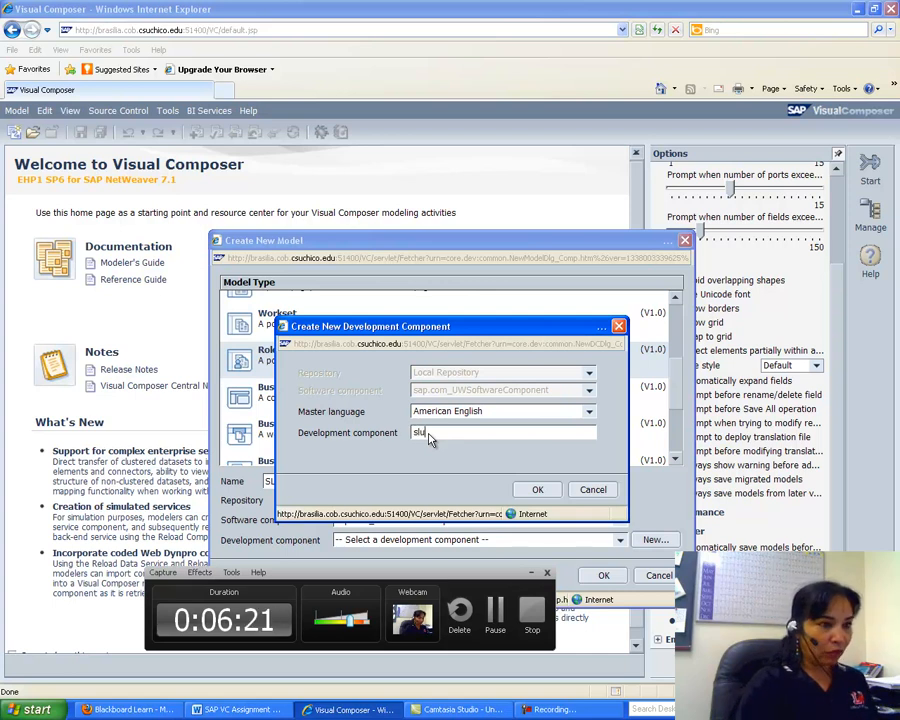
pyautogui.write('101')
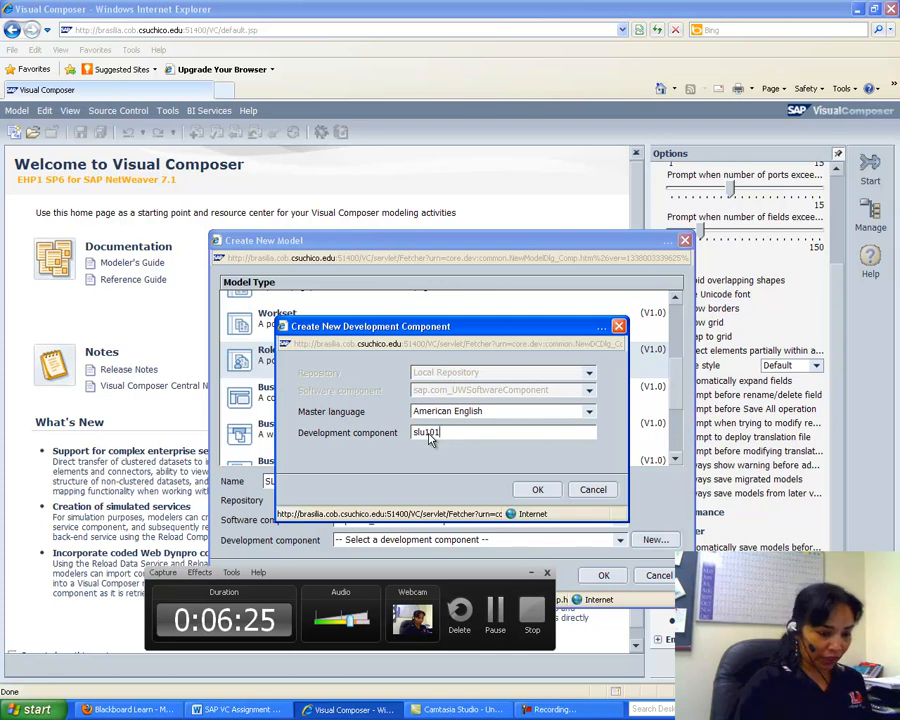
pyautogui.write('_portal_con')
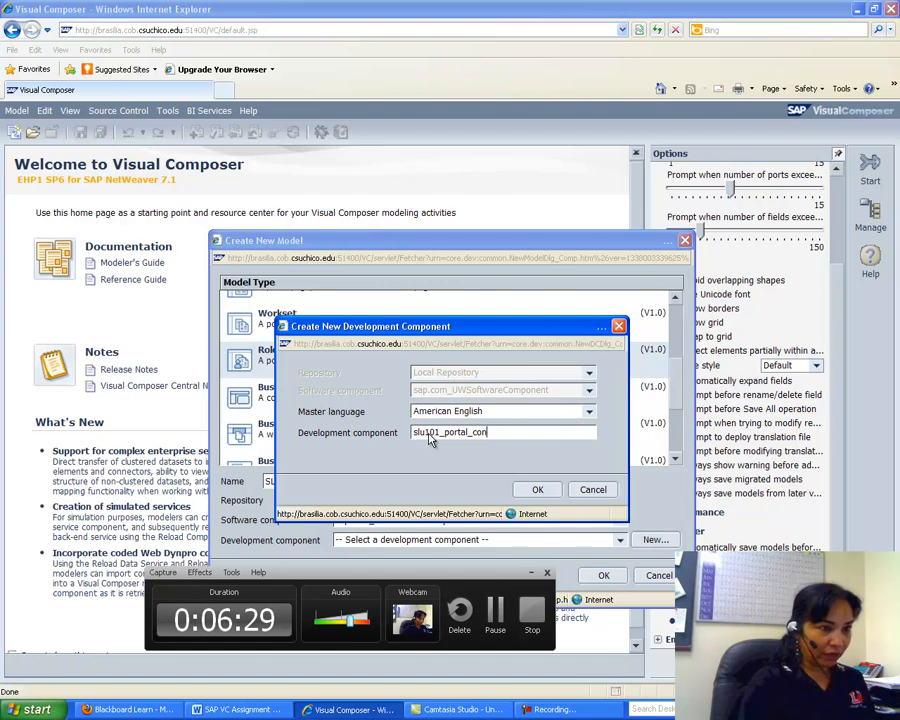
pyautogui.write('tent')
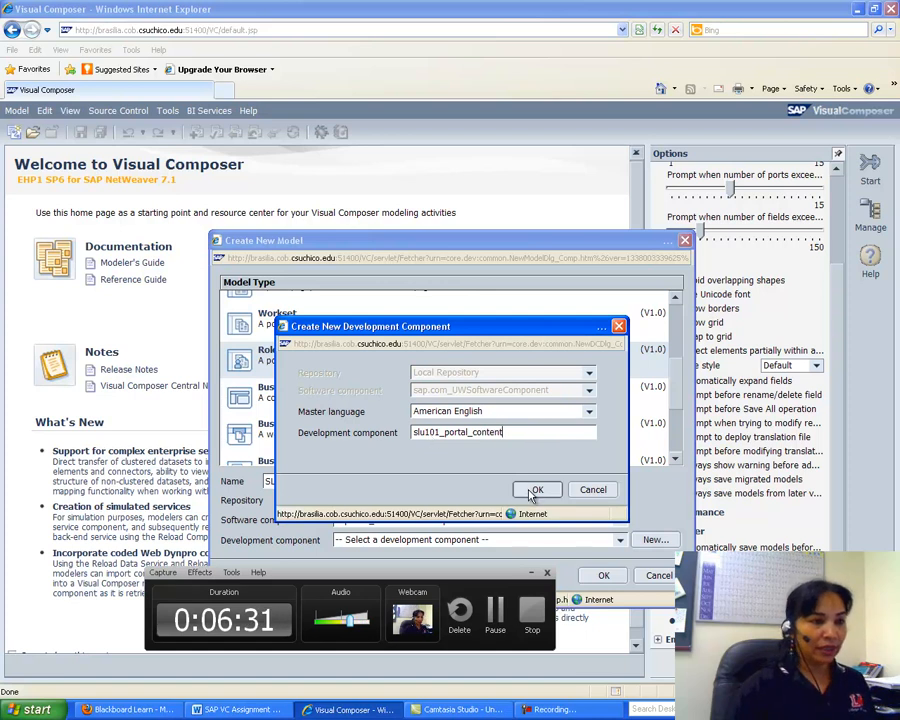
pyautogui.click(537, 489)
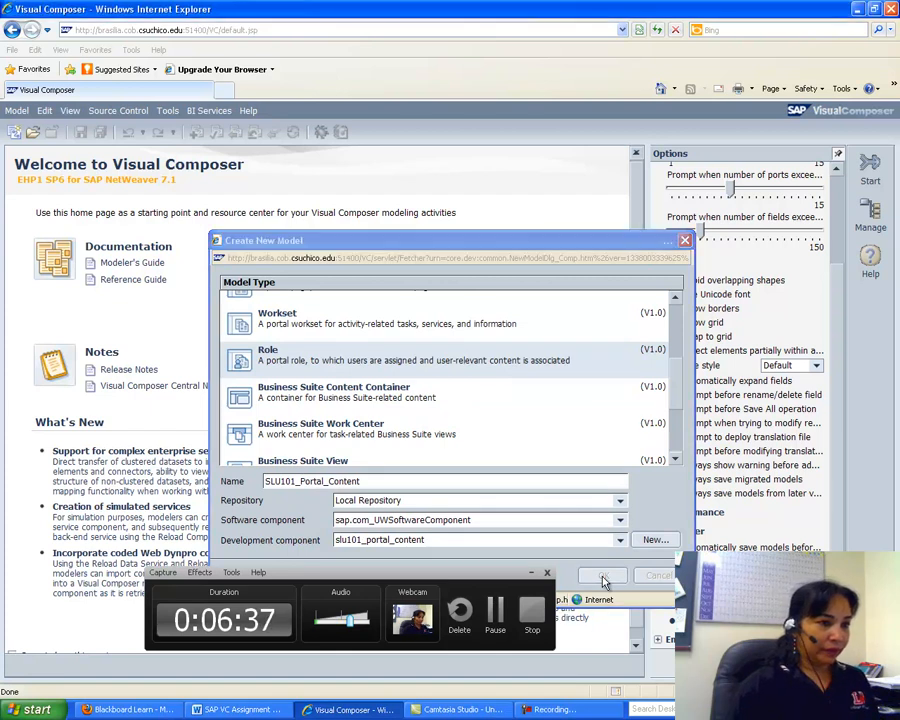
pyautogui.click(603, 575)
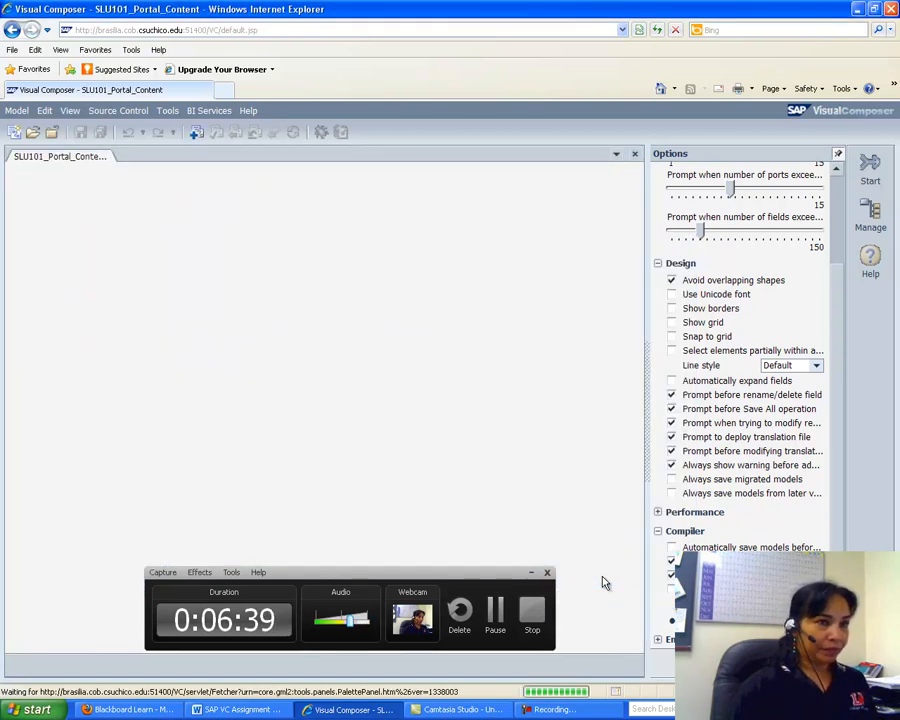
pyautogui.click(870, 262)
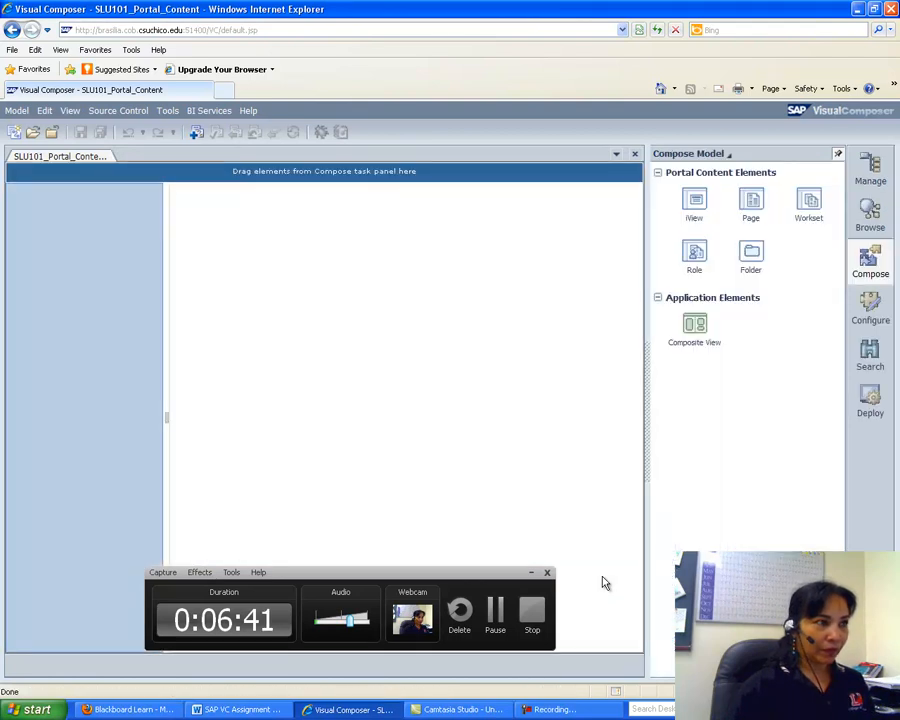
pyautogui.moveTo(505, 38)
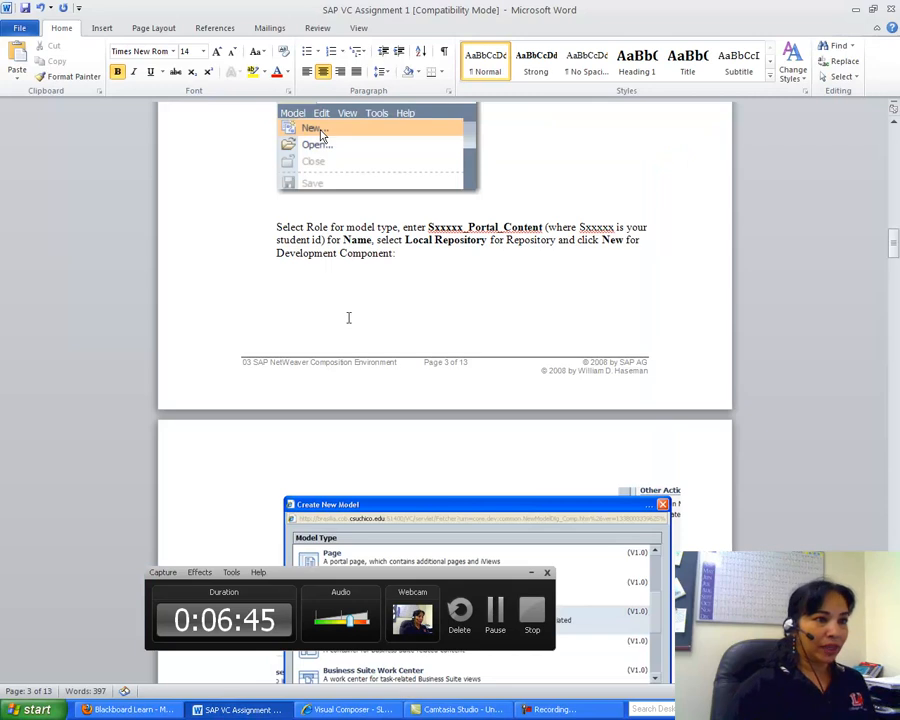
# Scroll the Word document down to the Create New Model screenshot.
pyautogui.scroll(-3)
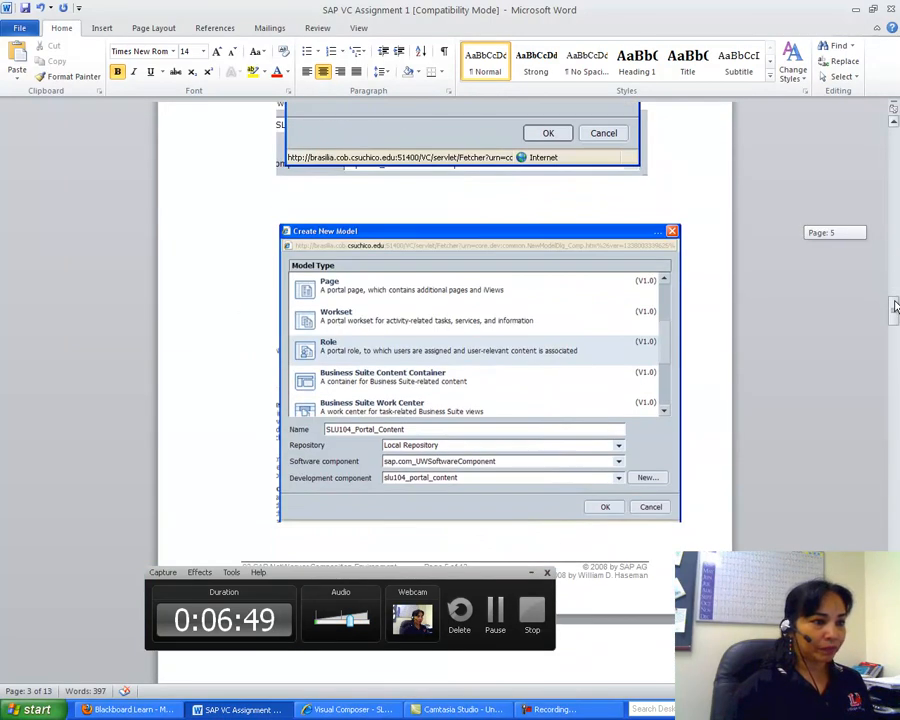
pyautogui.scroll(-3)
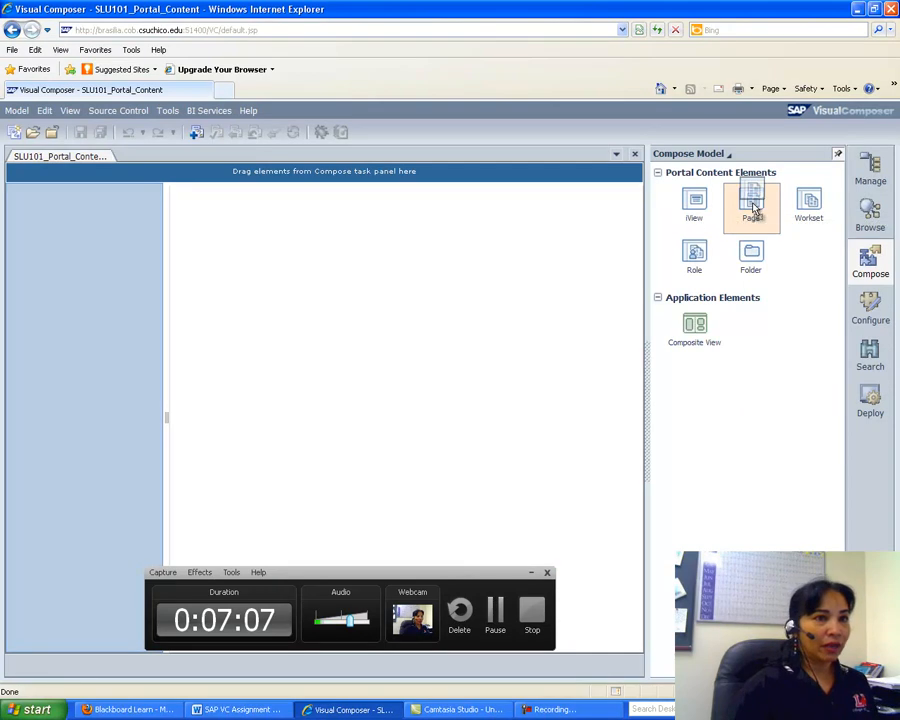
# Drag a Page element onto the blue storyboard to open the new Page model dialog.
pyautogui.moveTo(752, 200); pyautogui.dragTo(437, 203)
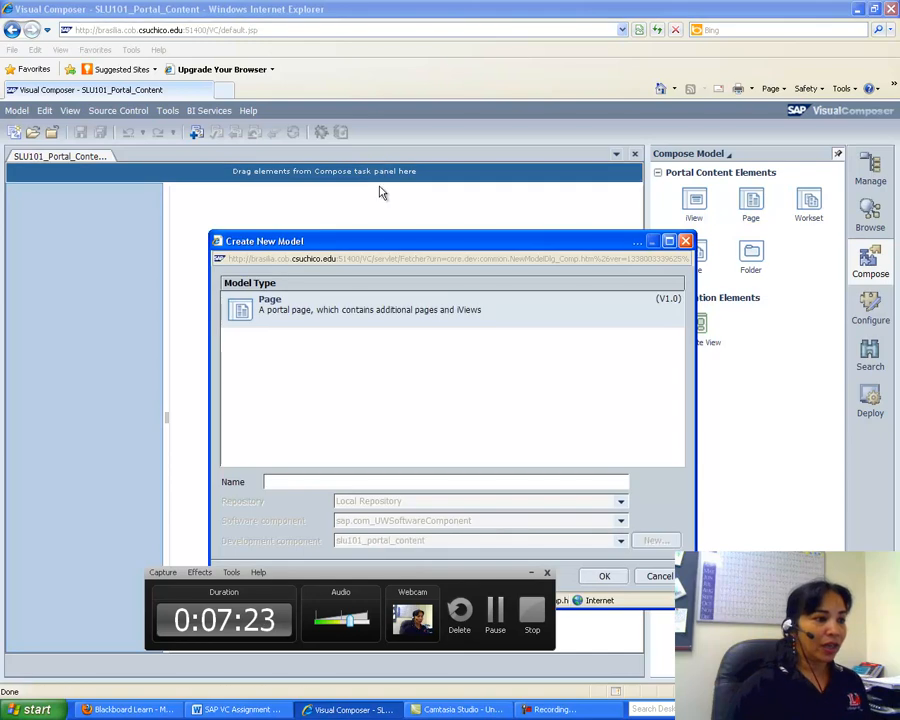
pyautogui.moveTo(197, 527)
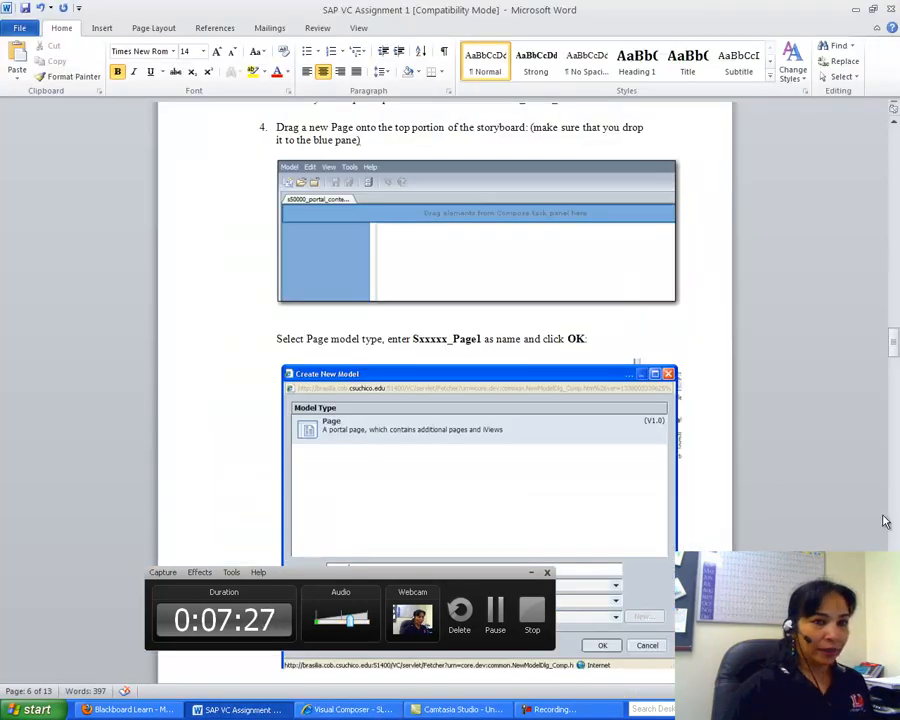
pyautogui.scroll(-3)
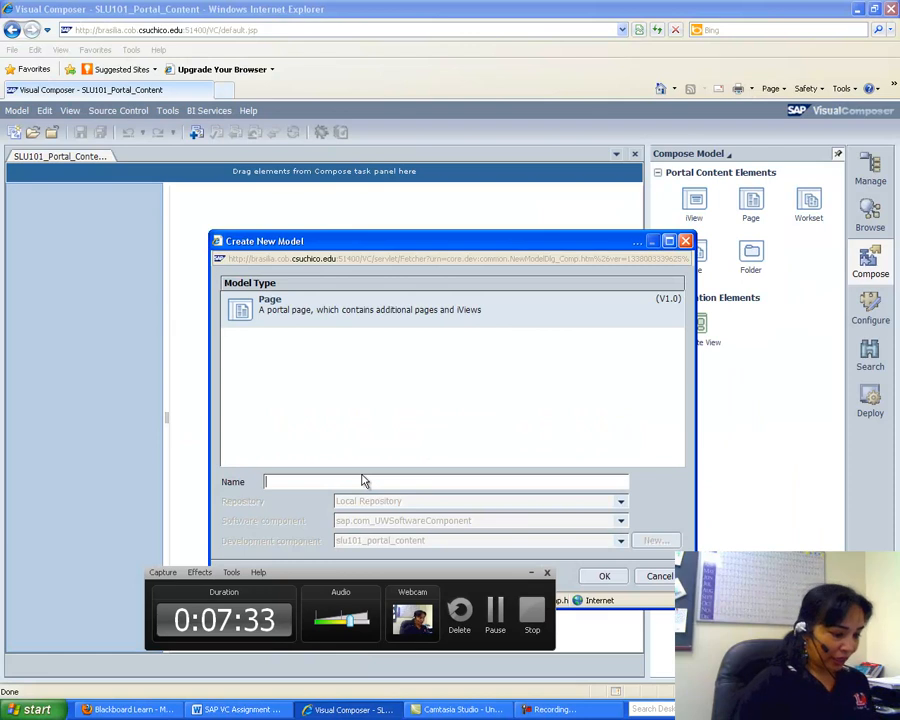
# Name the page SLU101_Page1 and give it the 1 Column (Full Width) layout.
pyautogui.write('SLU')
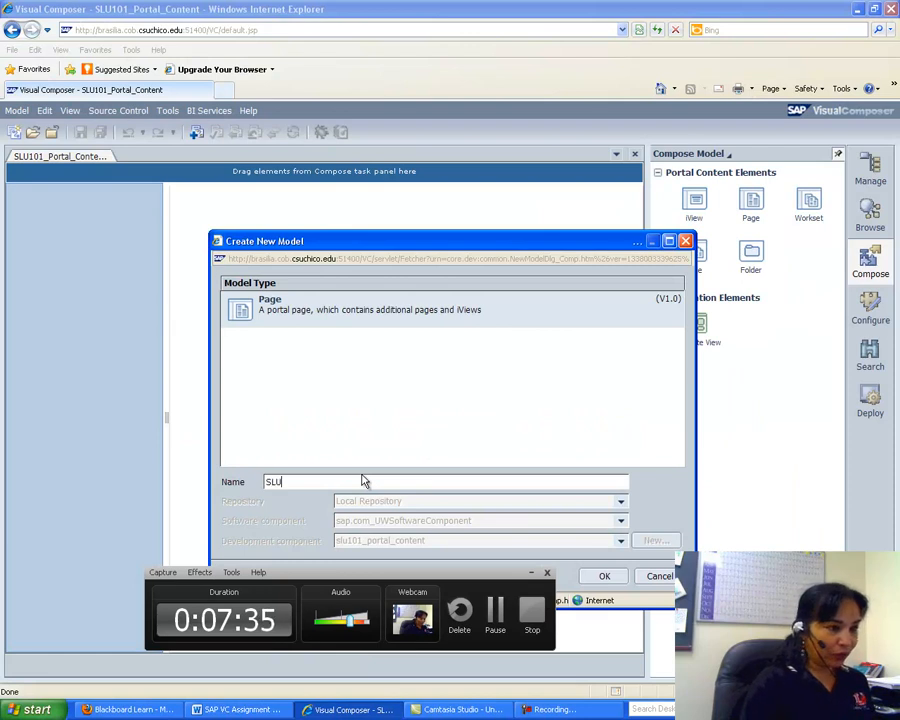
pyautogui.write('001')
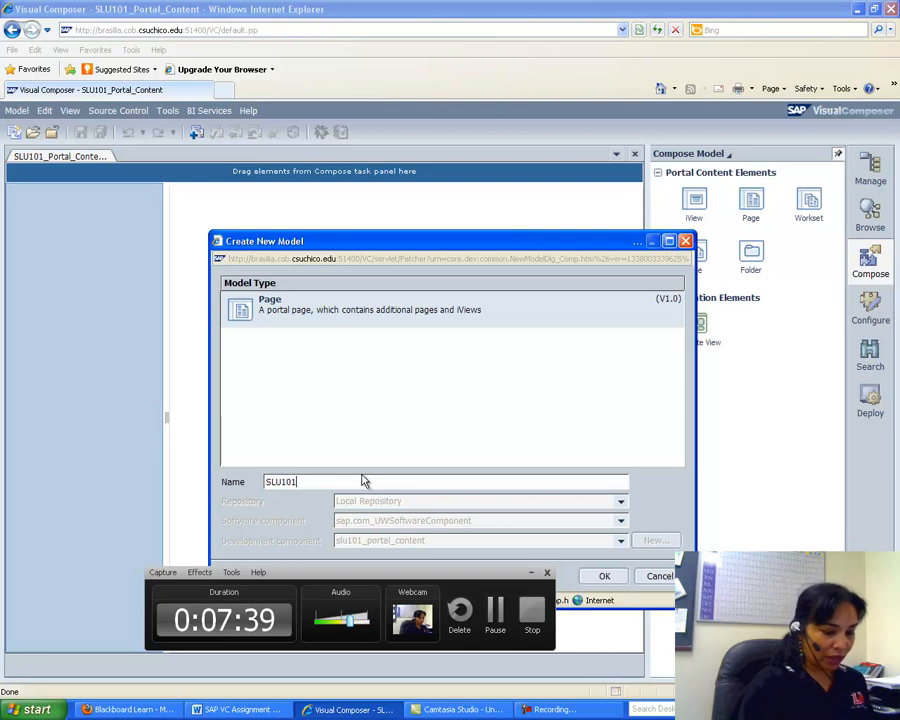
pyautogui.write('_Page1')
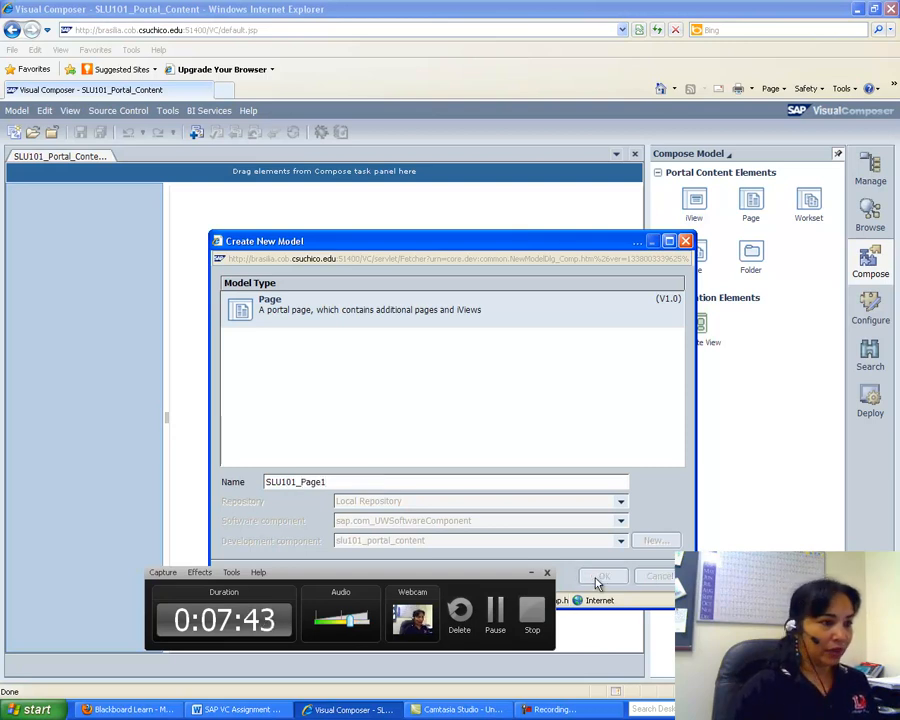
pyautogui.click(602, 576)
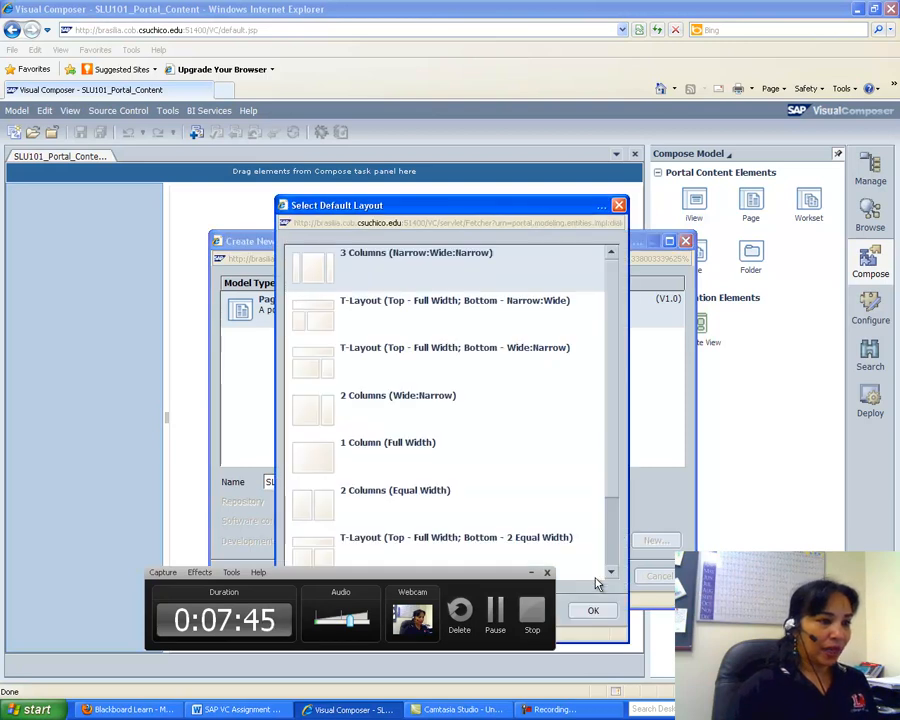
pyautogui.click(388, 457)
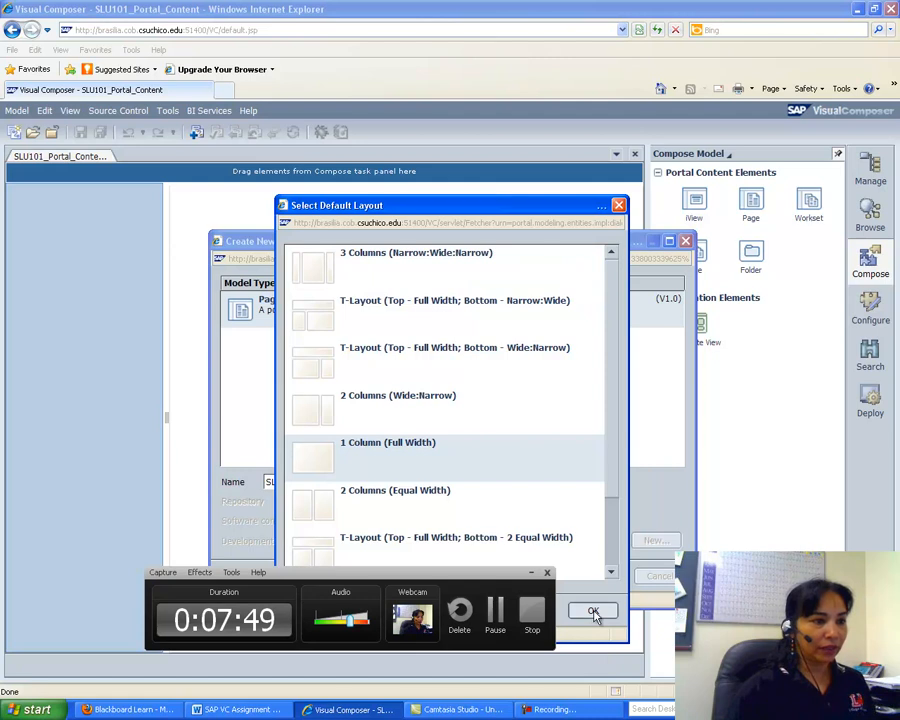
pyautogui.click(593, 613)
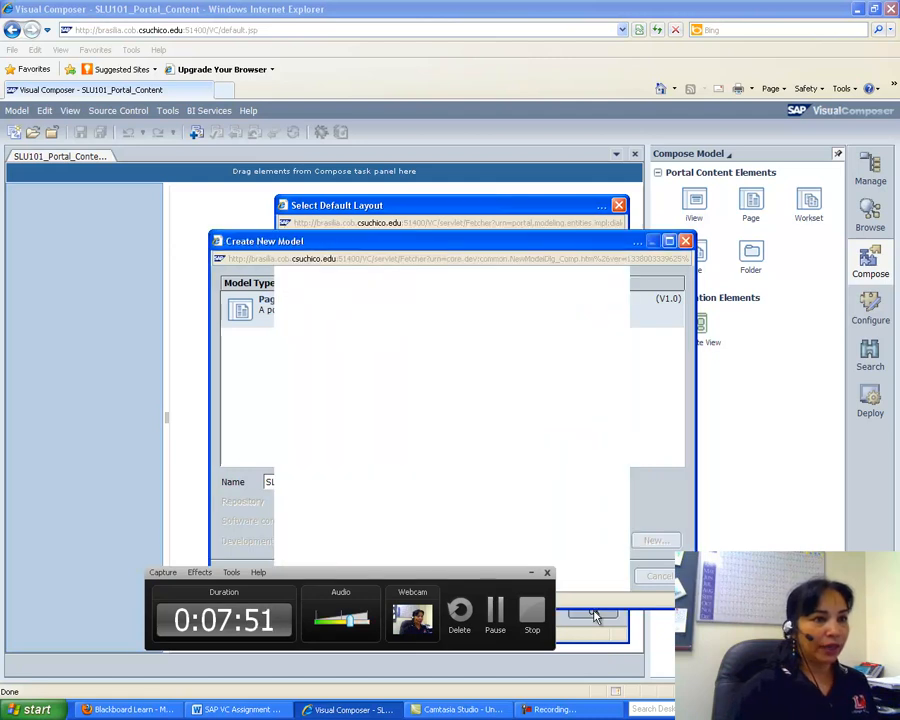
pyautogui.click(655, 540)
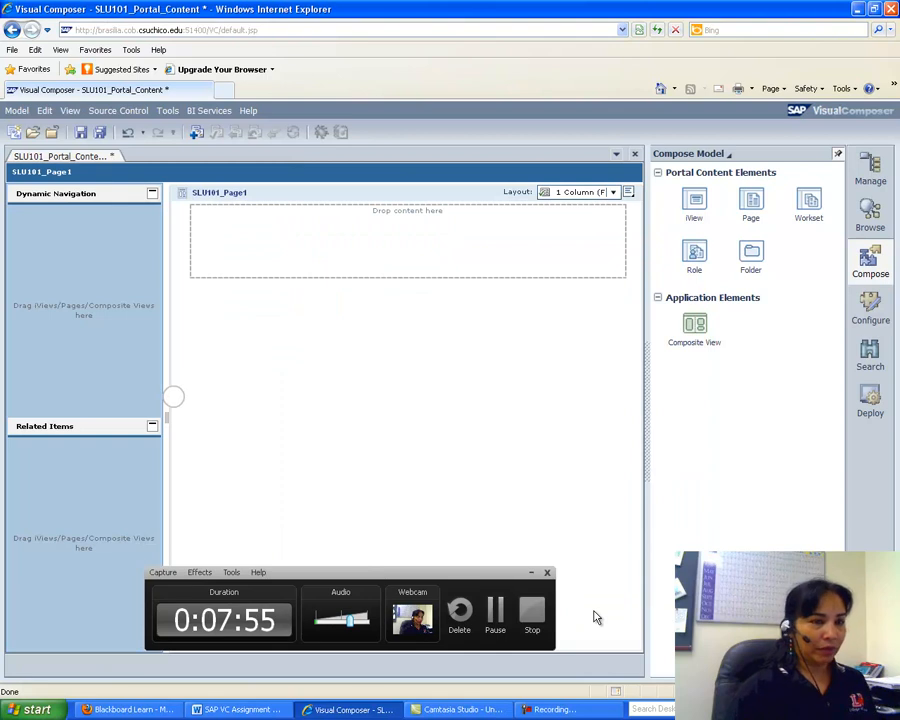
pyautogui.moveTo(235, 709)
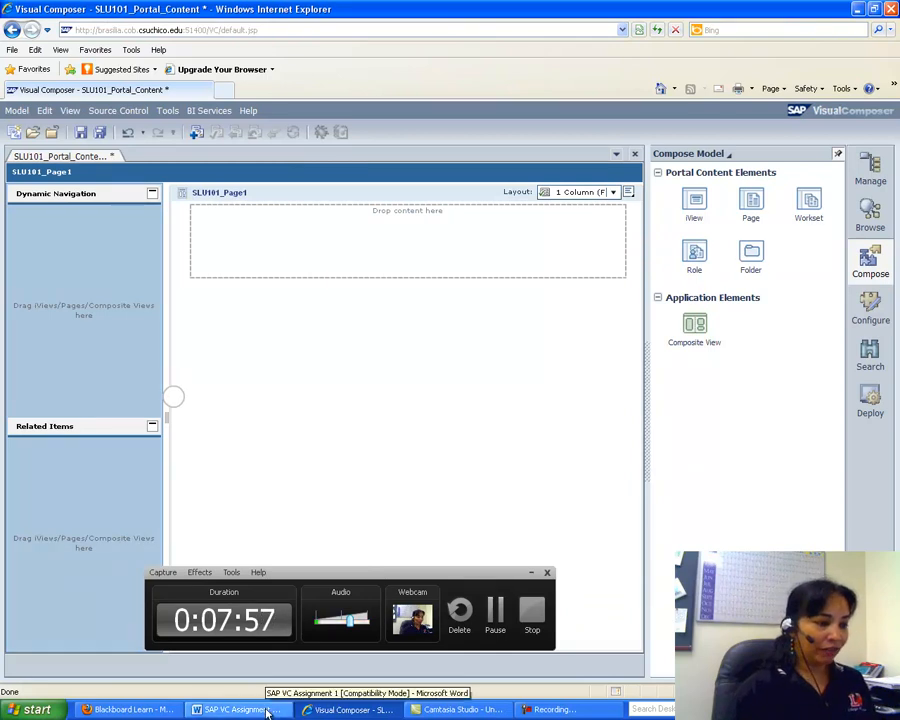
# Scroll the Word assignment to step 5, Add content to Portal Role.
pyautogui.click(237, 709)
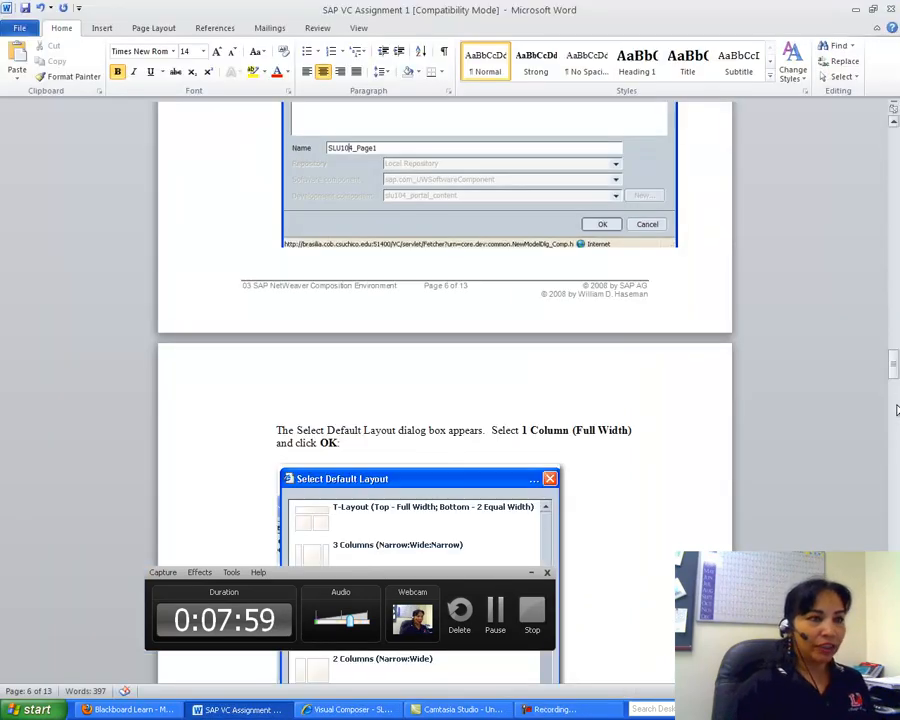
pyautogui.scroll(-3)
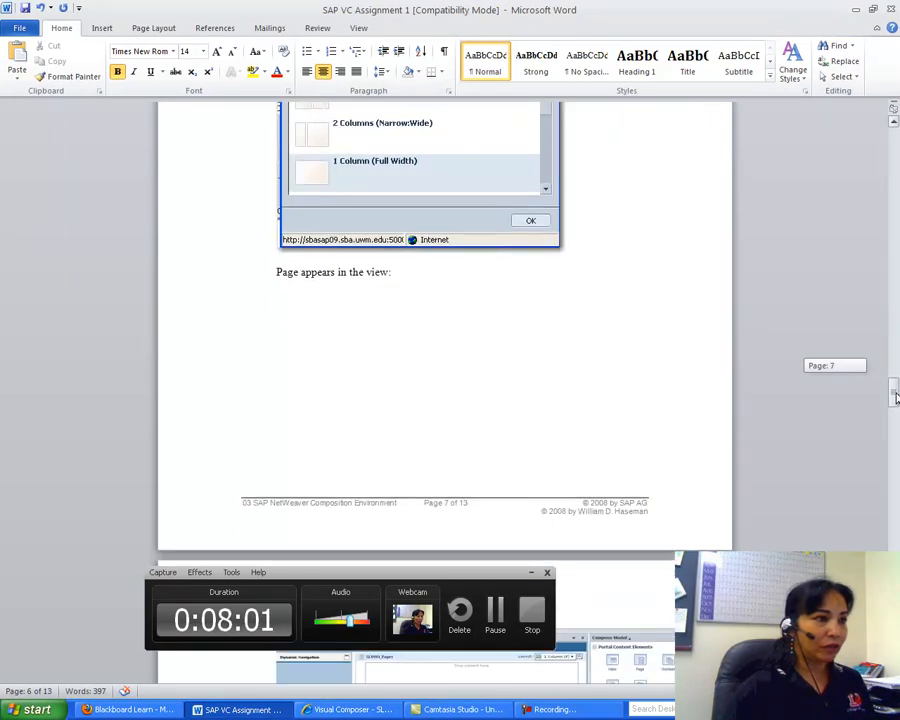
pyautogui.scroll(-3)
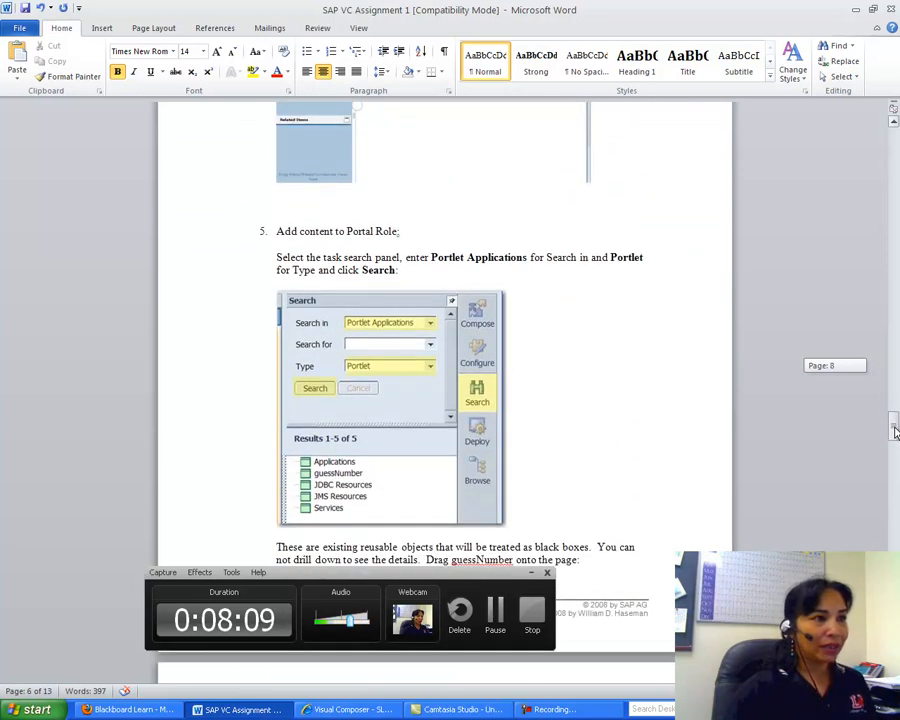
pyautogui.scroll(3)
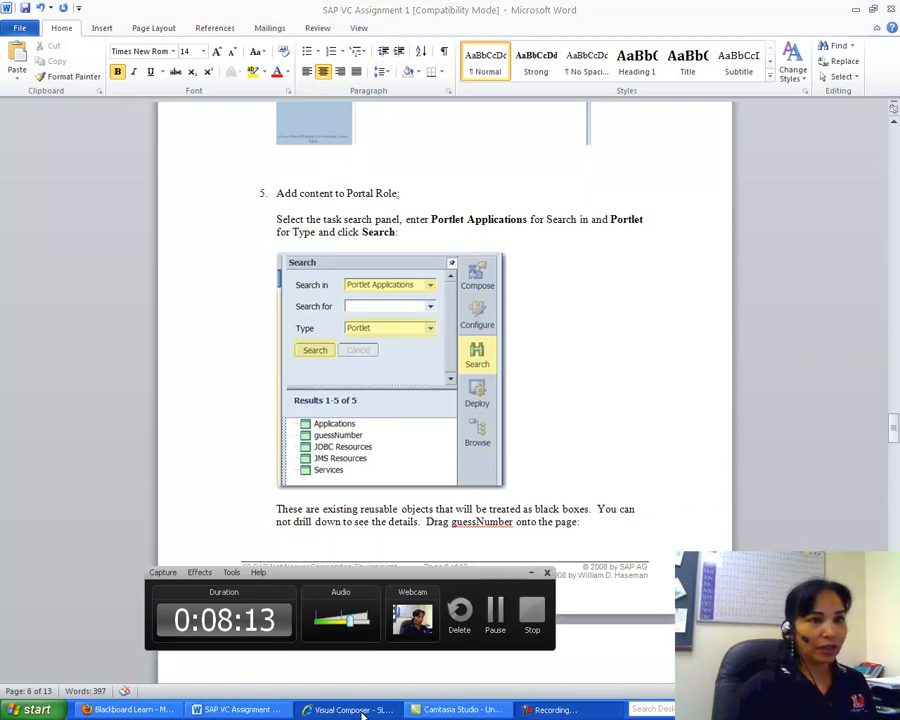
# Search Portlet Applications of type Portlet and drag guessNumber onto SLU101_Page1.
pyautogui.click(348, 710)
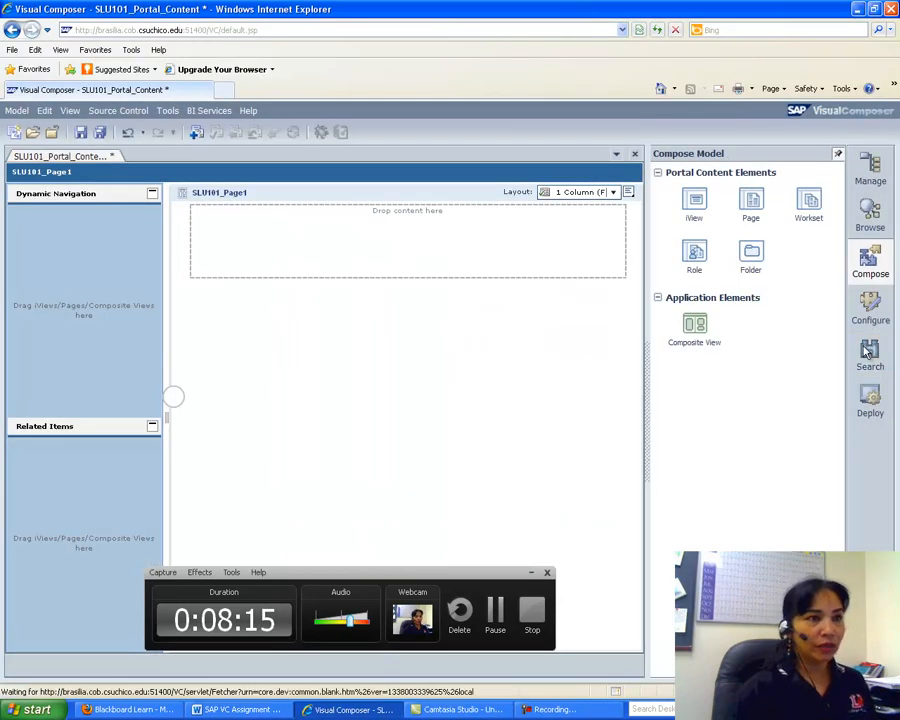
pyautogui.click(869, 355)
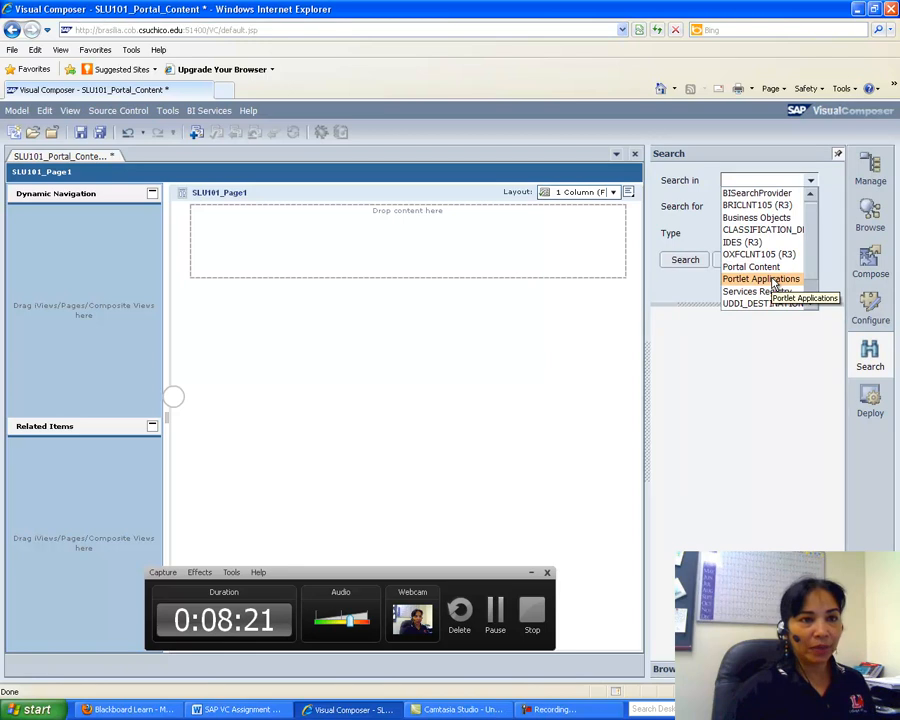
pyautogui.click(761, 279)
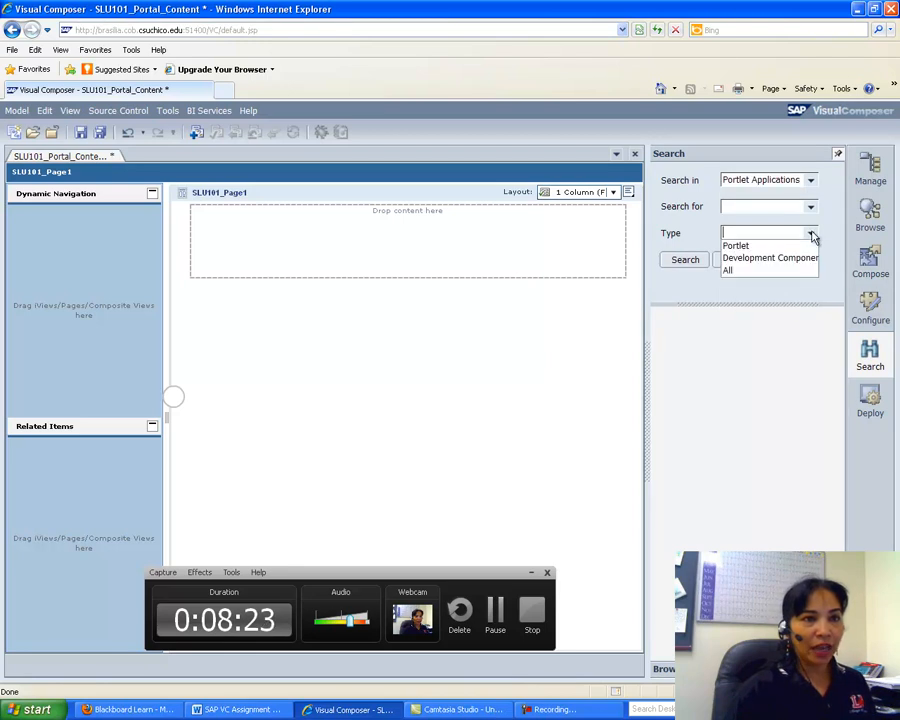
pyautogui.click(736, 245)
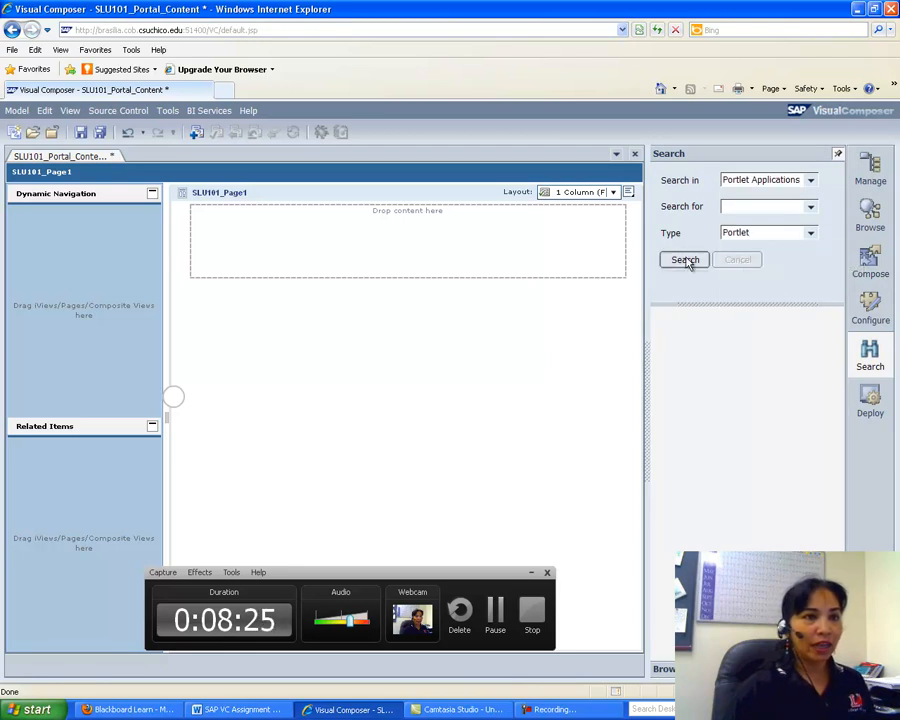
pyautogui.click(685, 260)
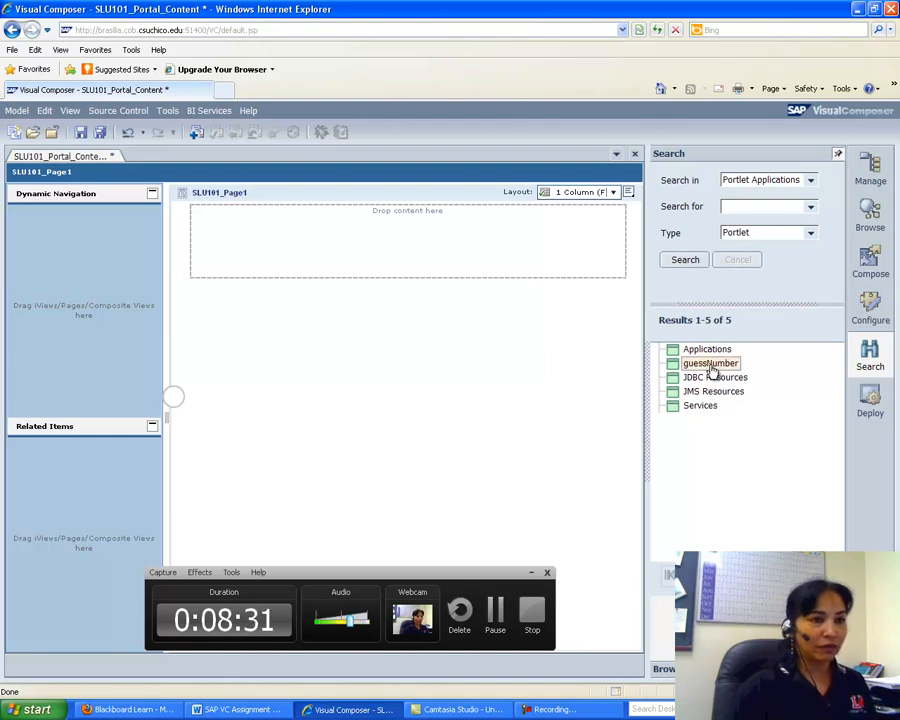
pyautogui.moveTo(710, 363); pyautogui.dragTo(445, 260)
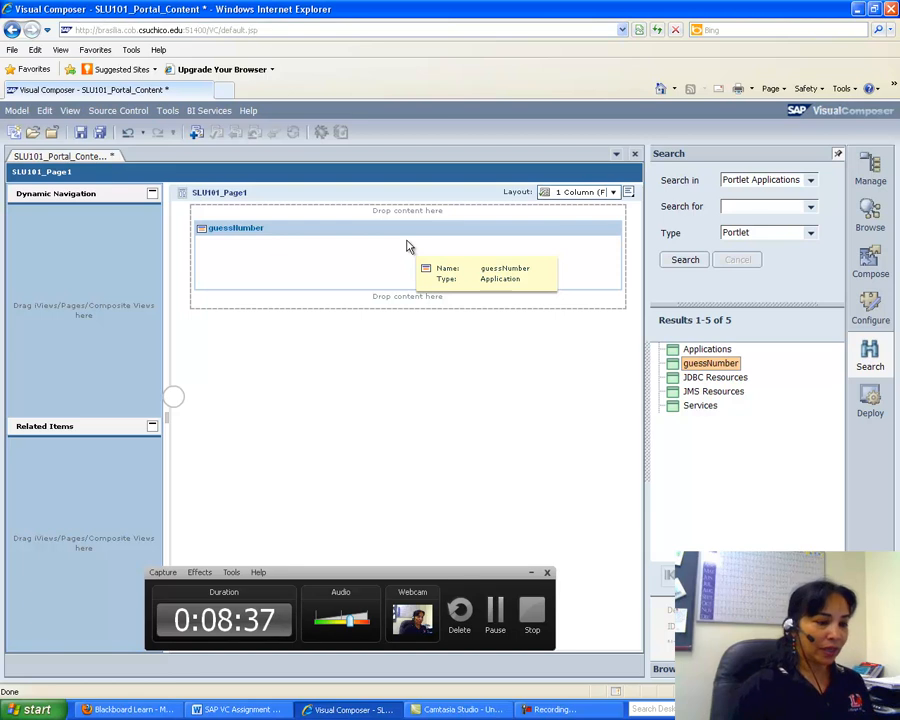
pyautogui.moveTo(238, 709)
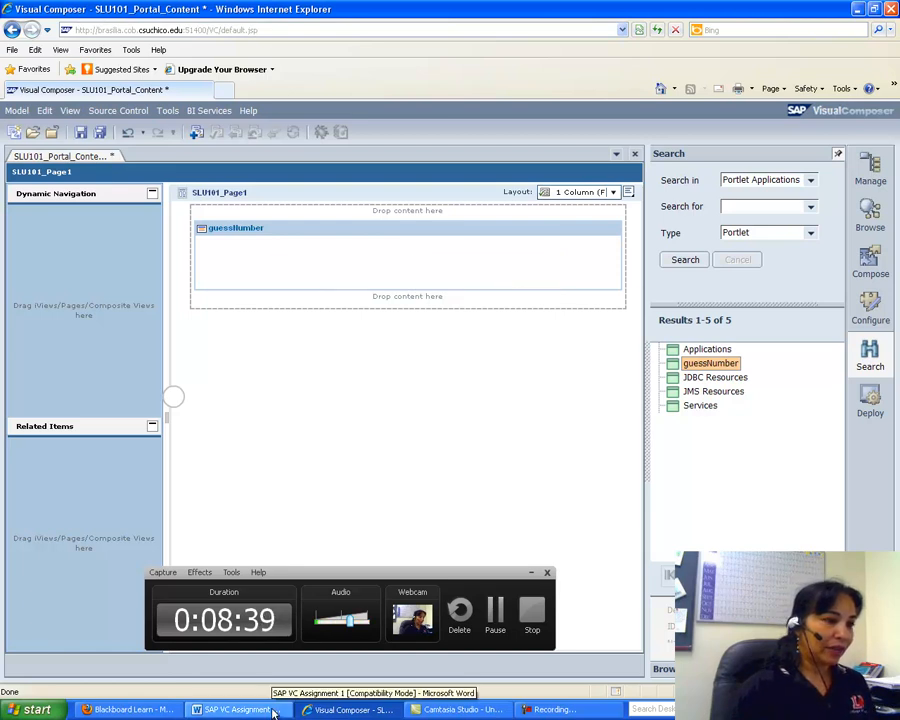
# Read the Word steps on adding an iView named Lamar, then return to Visual Composer.
pyautogui.click(238, 709)
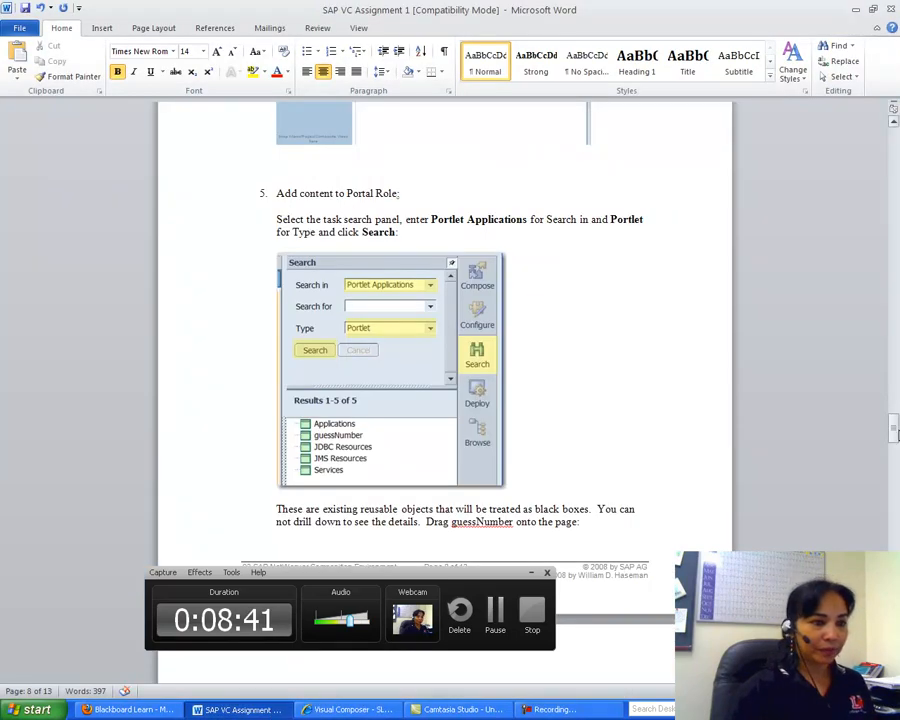
pyautogui.scroll(-3)
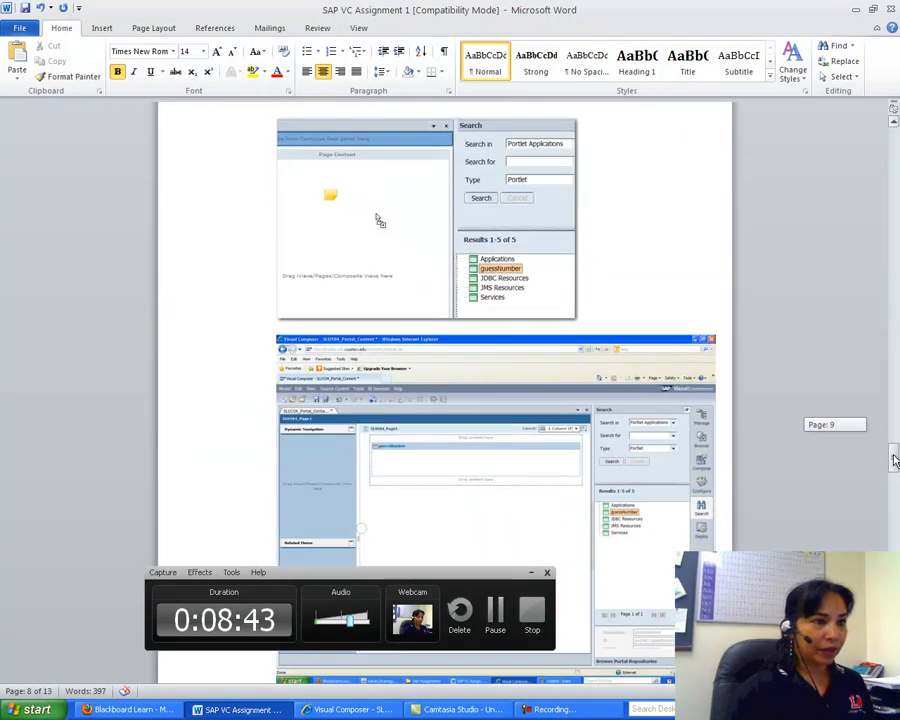
pyautogui.scroll(-3)
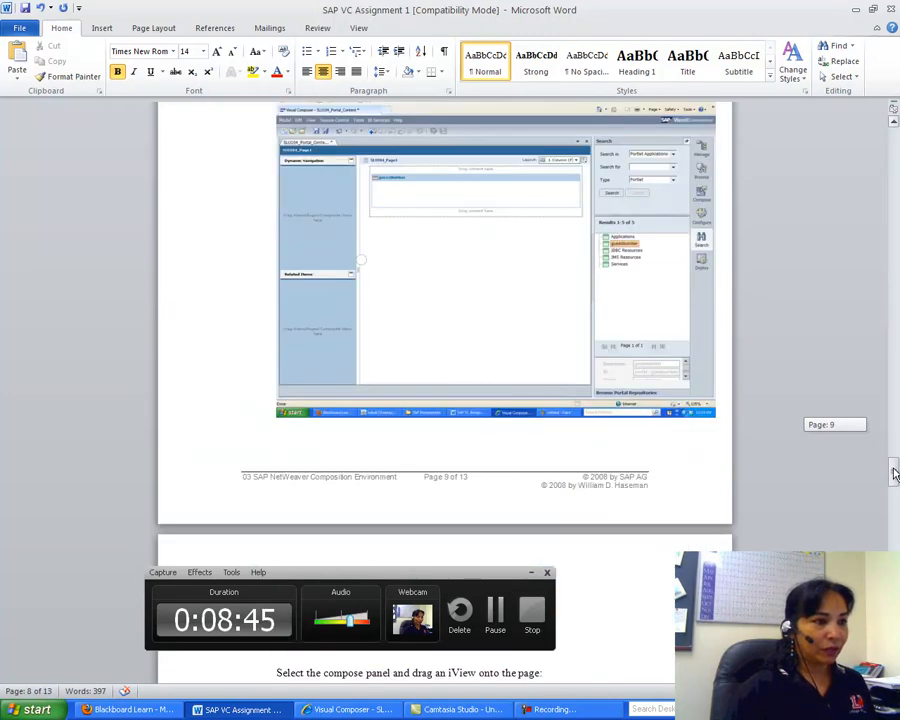
pyautogui.scroll(-3)
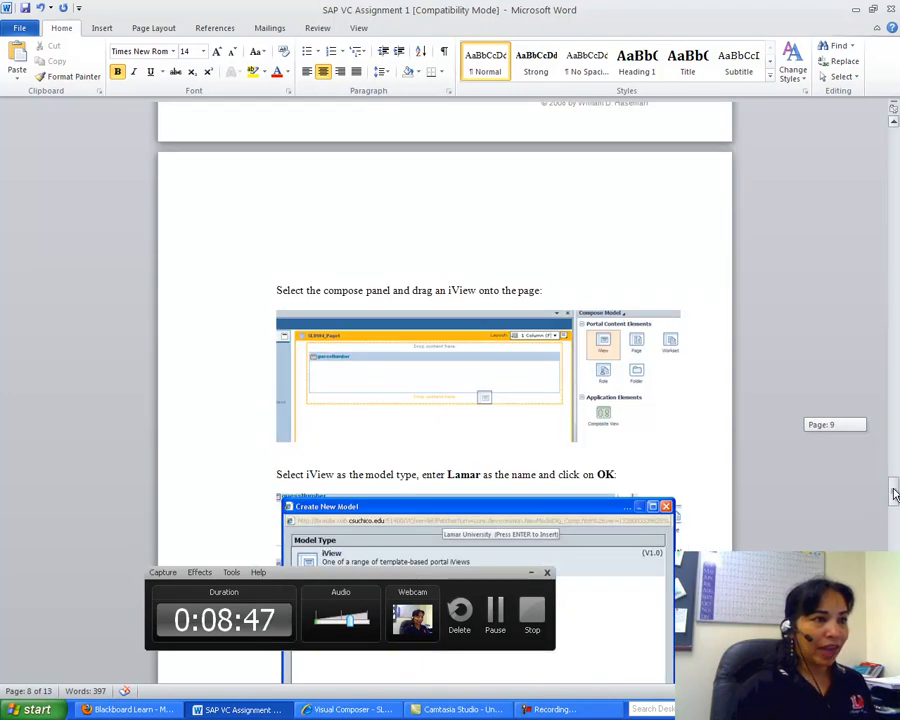
pyautogui.scroll(-3)
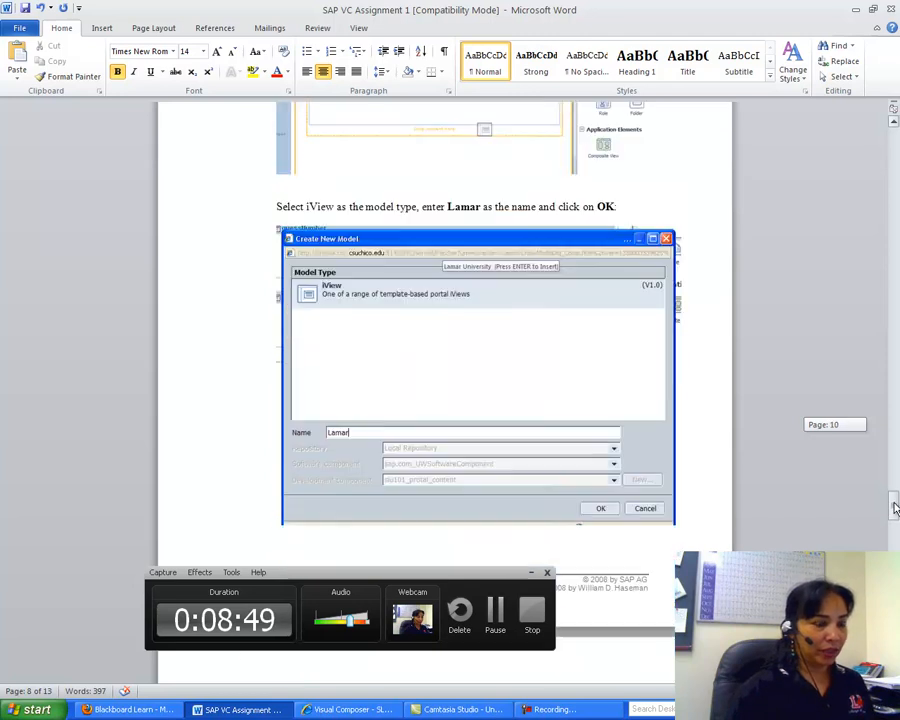
pyautogui.scroll(3)
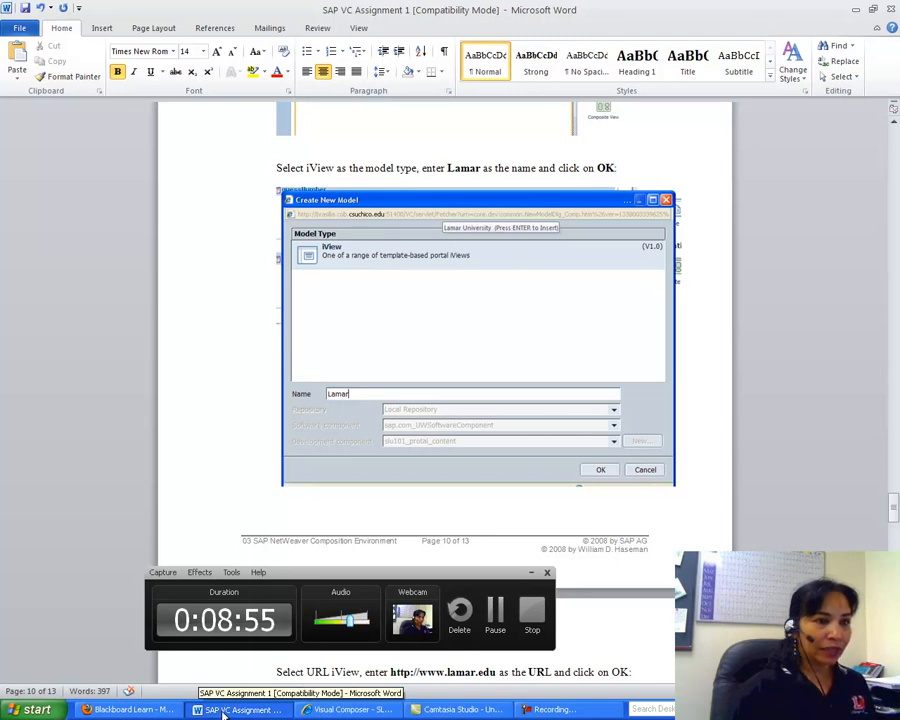
pyautogui.click(347, 709)
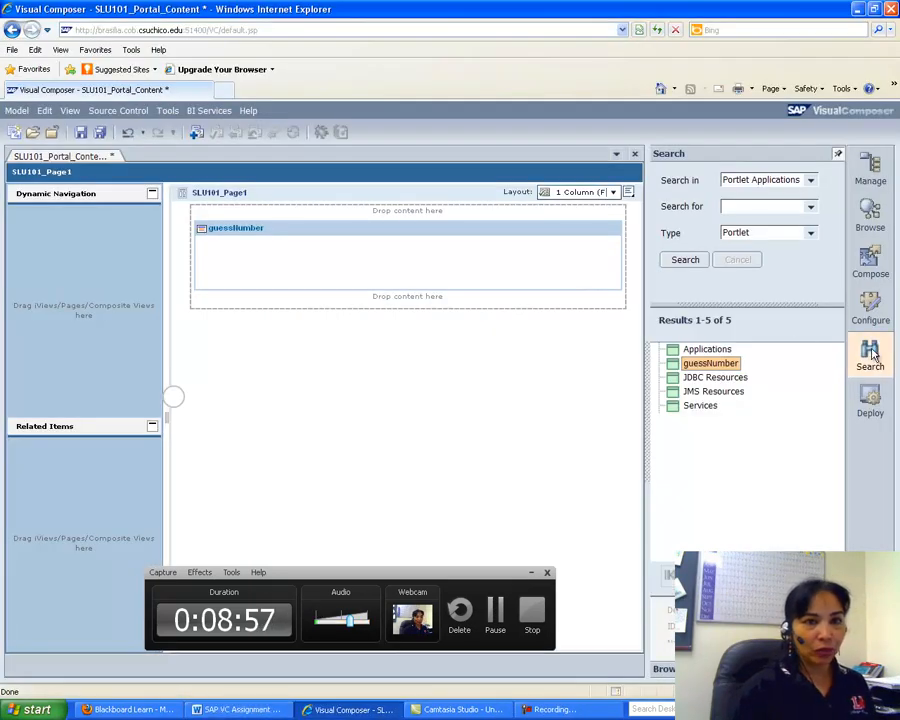
# Add a new iView named Lamar to SLU101_Page1 from the Compose panel.
pyautogui.click(870, 262)
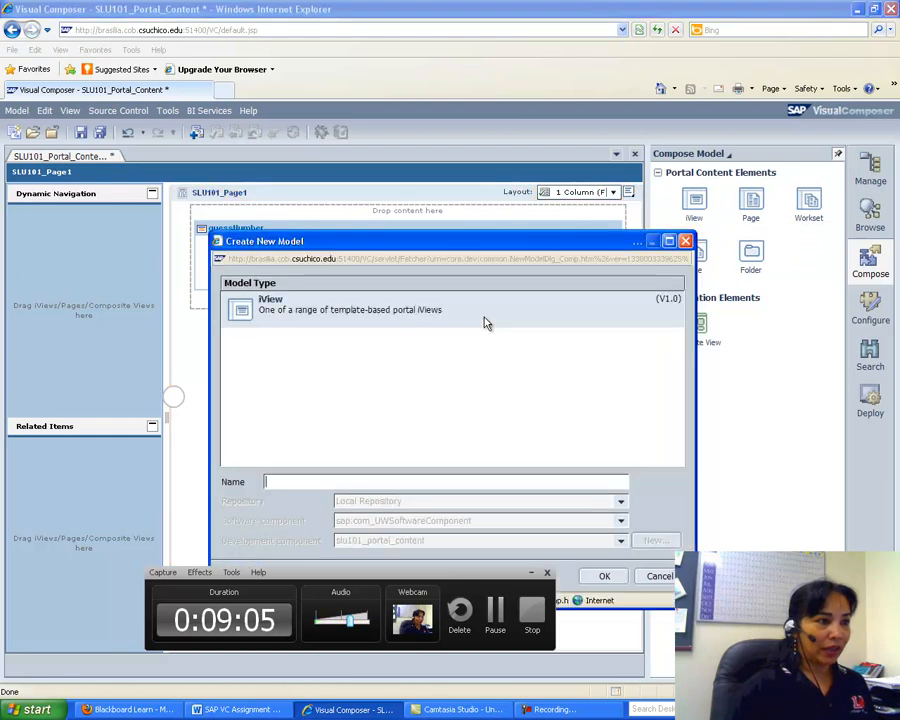
pyautogui.write('U')
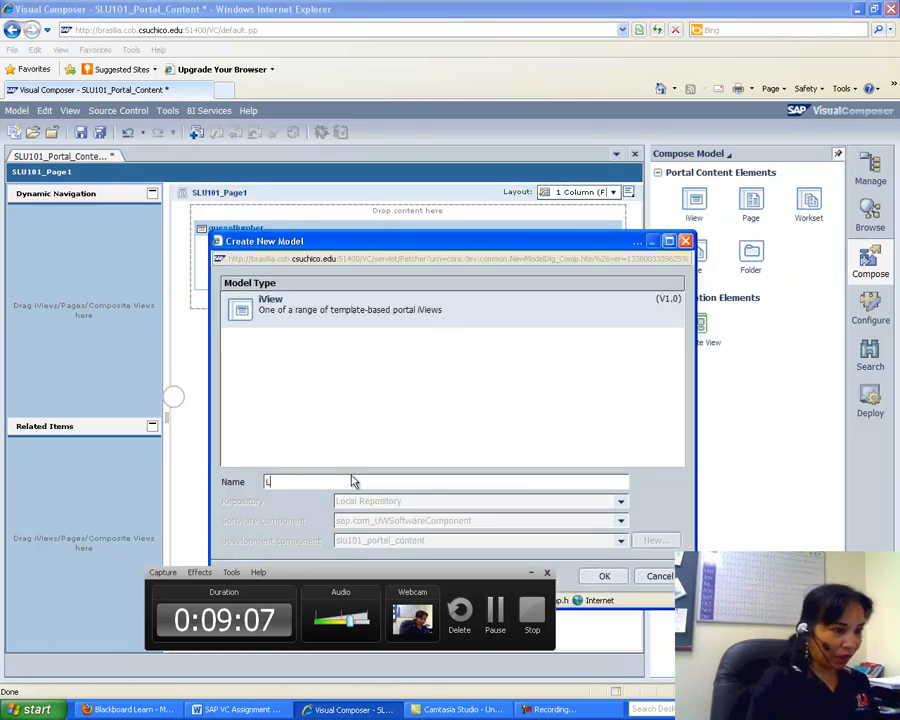
pyautogui.write('Lamar')
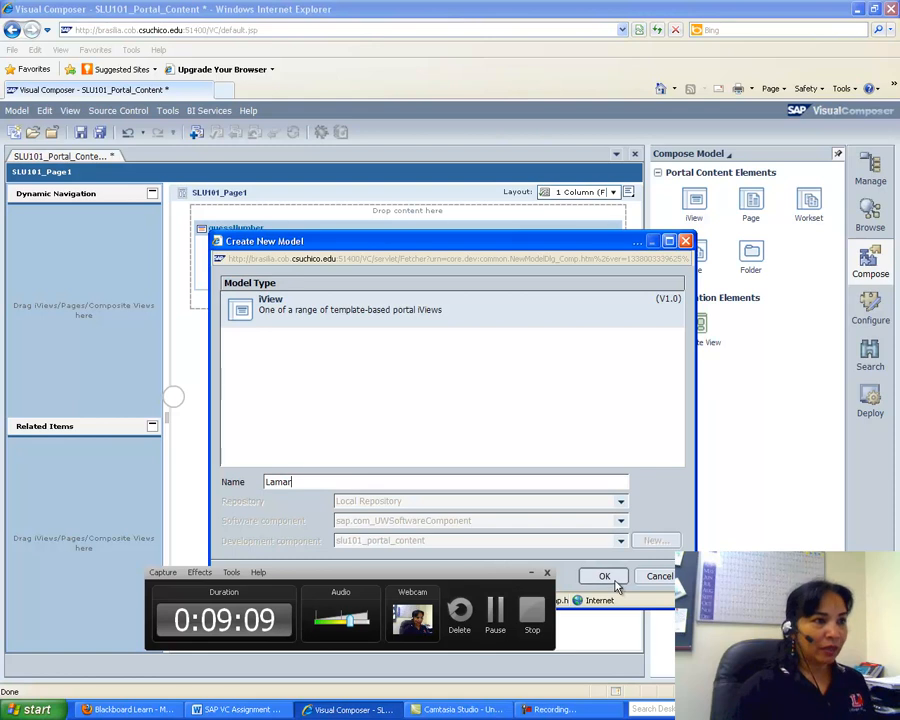
pyautogui.click(604, 576)
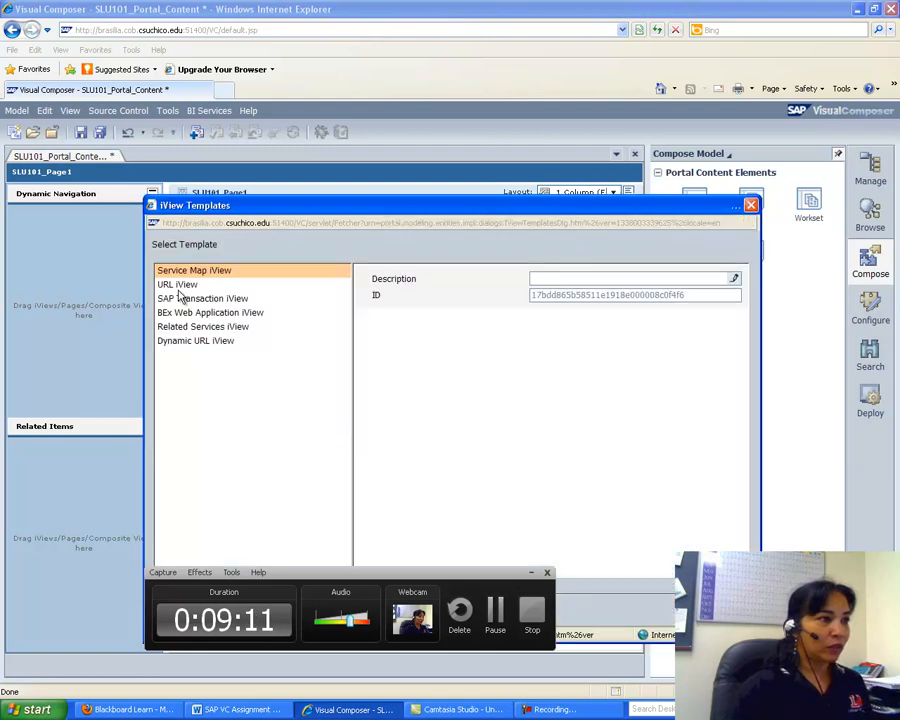
pyautogui.click(177, 284)
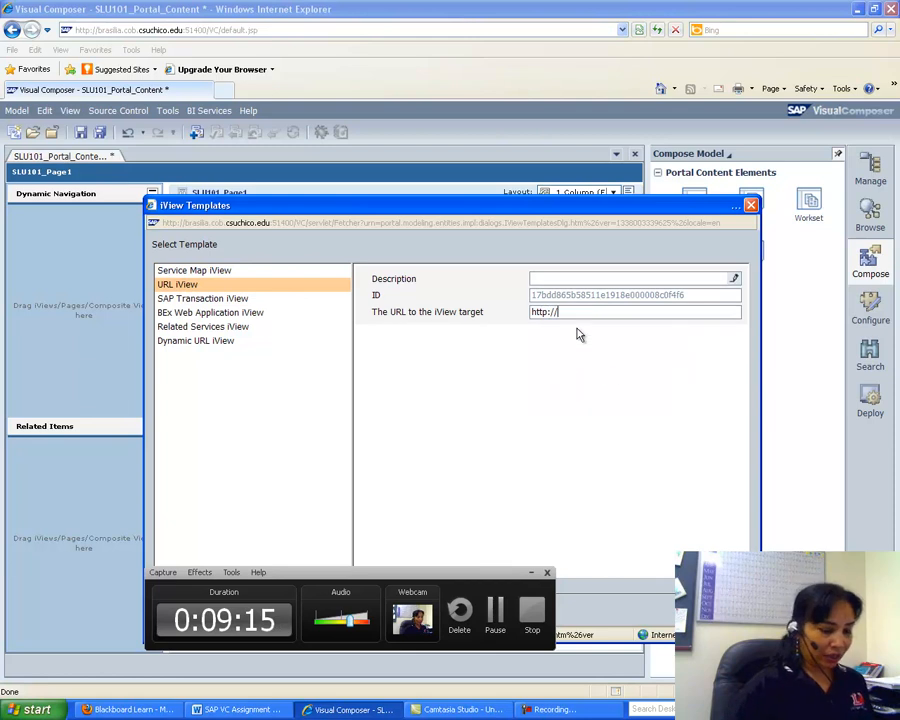
pyautogui.write('www')
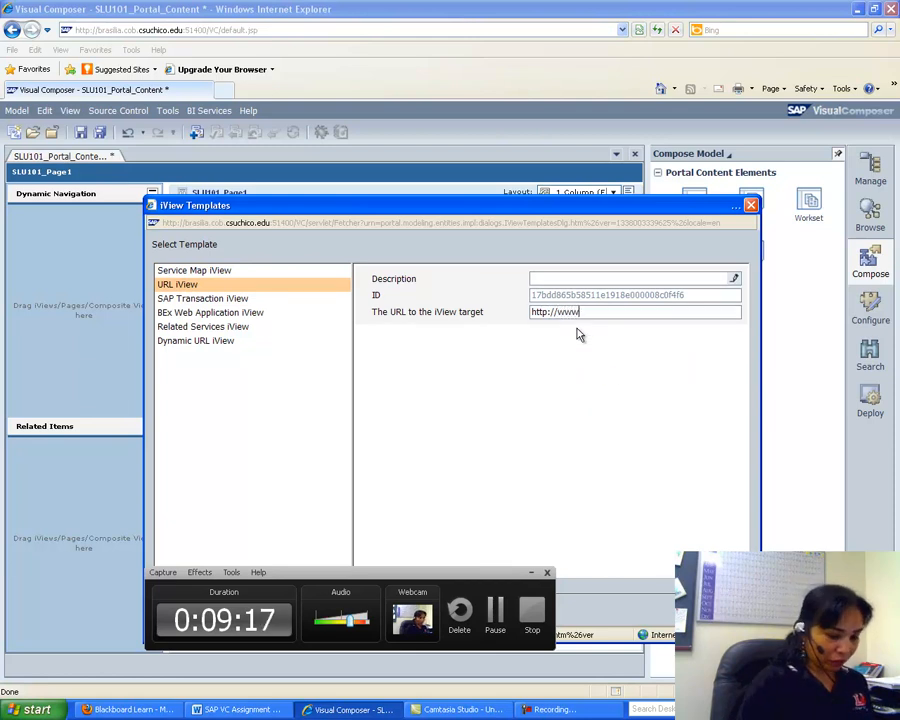
pyautogui.write('L')
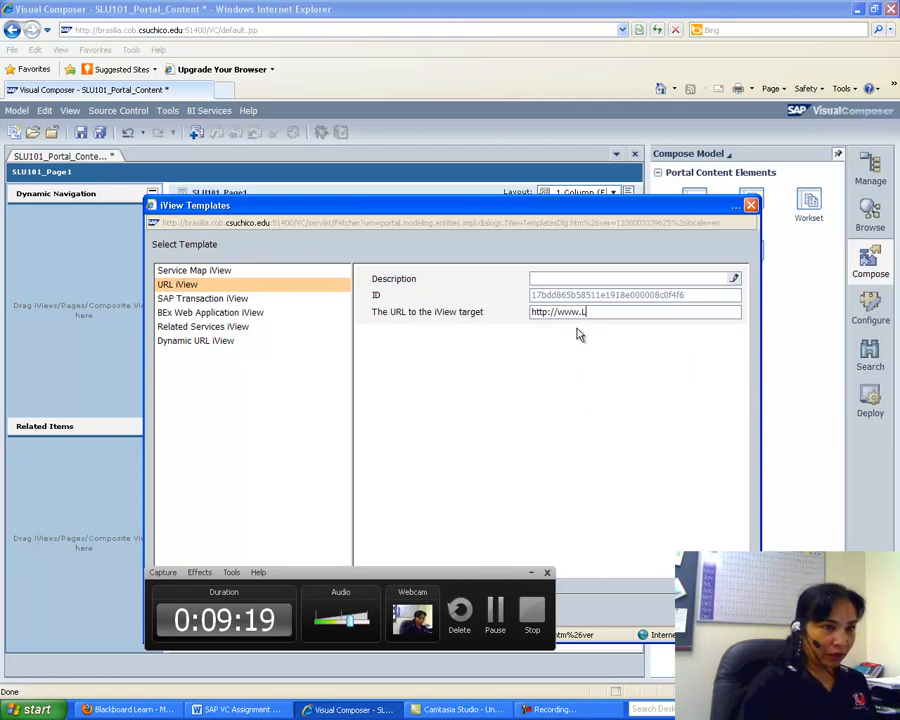
pyautogui.write('amar.')
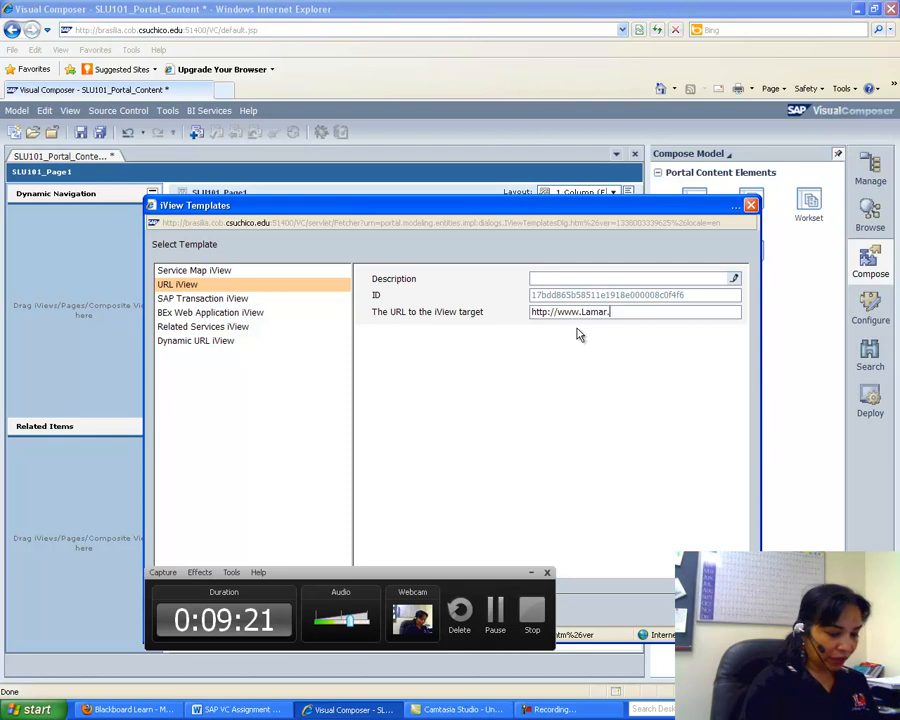
pyautogui.write('edu')
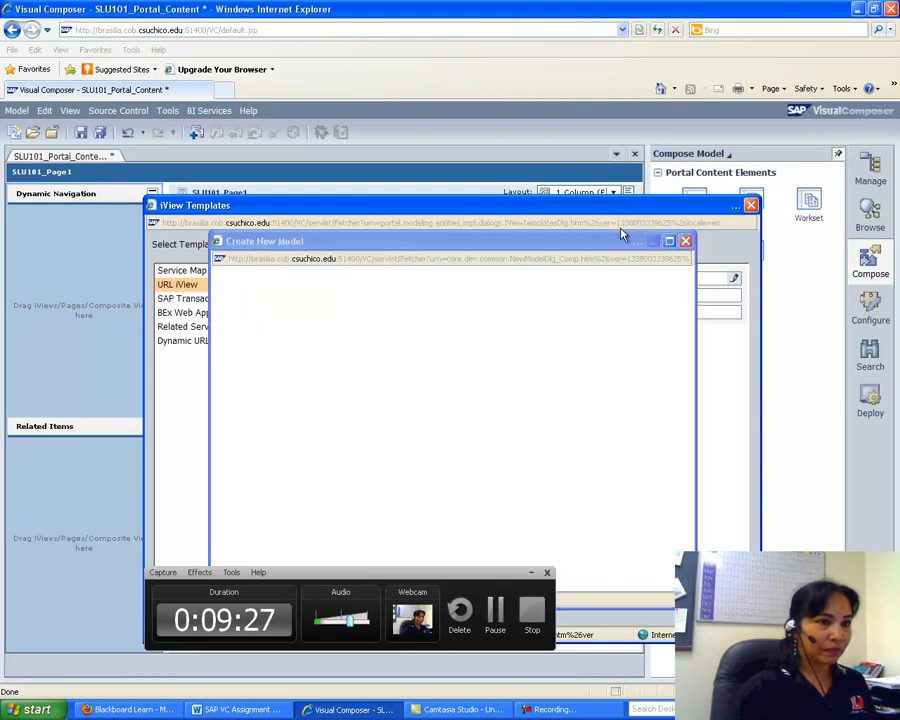
pyautogui.click(751, 205)
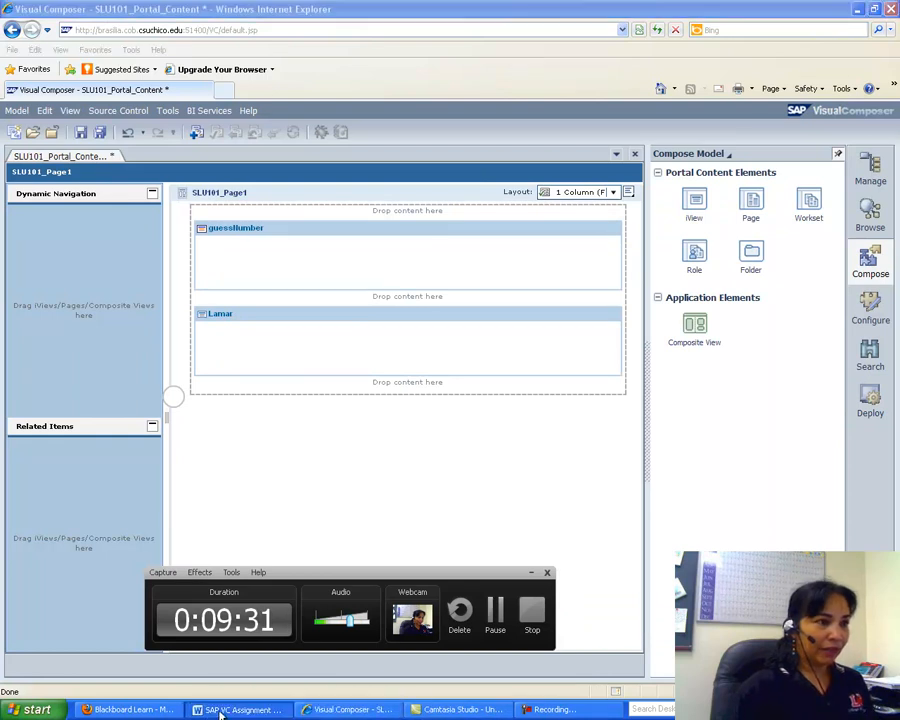
# Read Word's step 6, Compile and deploy, then return to Visual Composer.
pyautogui.click(237, 709)
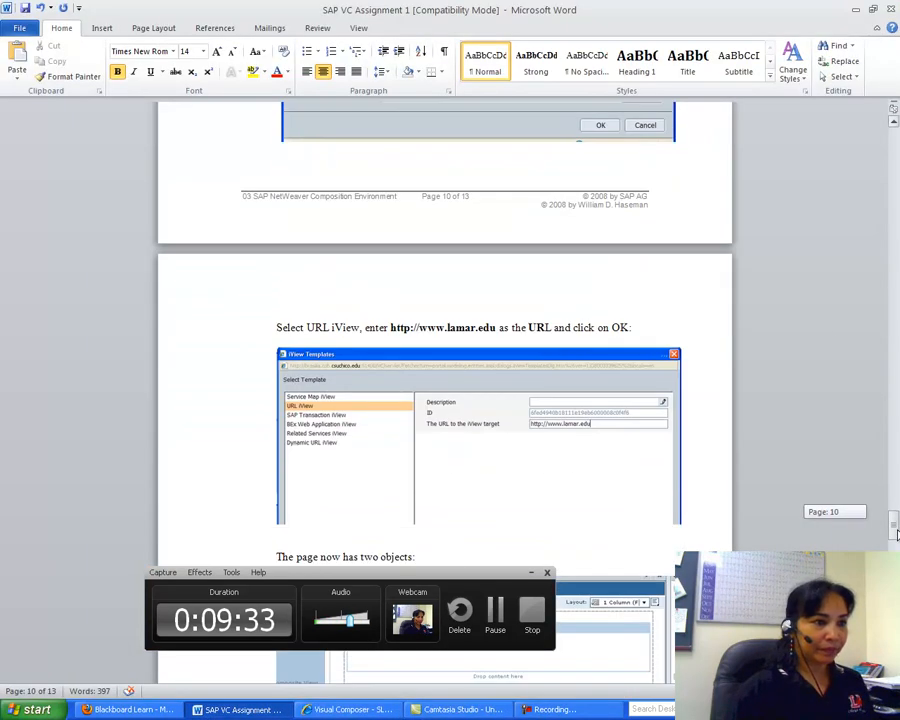
pyautogui.scroll(-3)
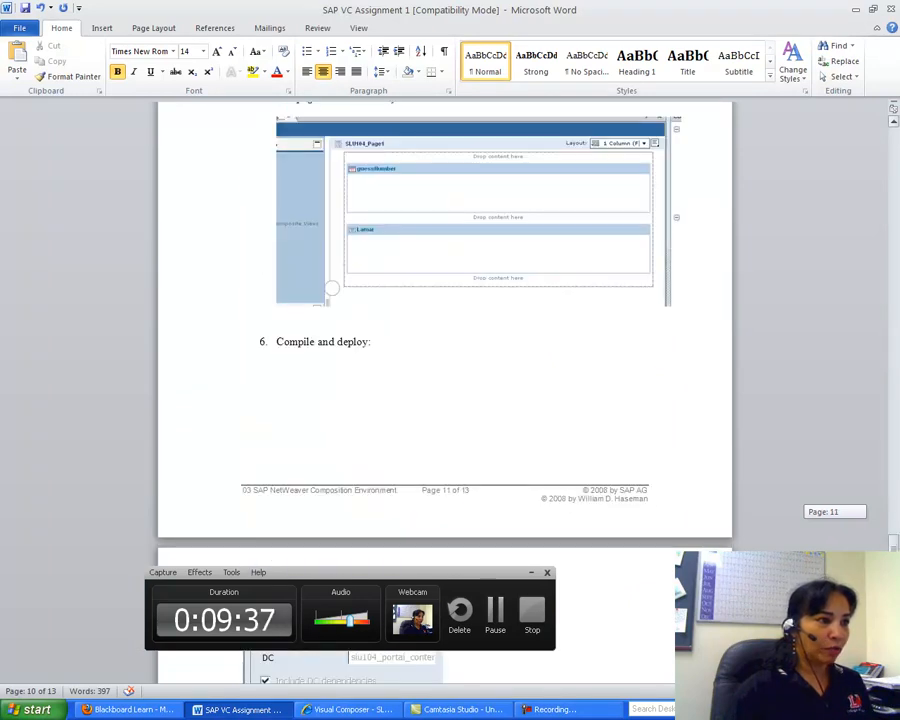
pyautogui.scroll(-3)
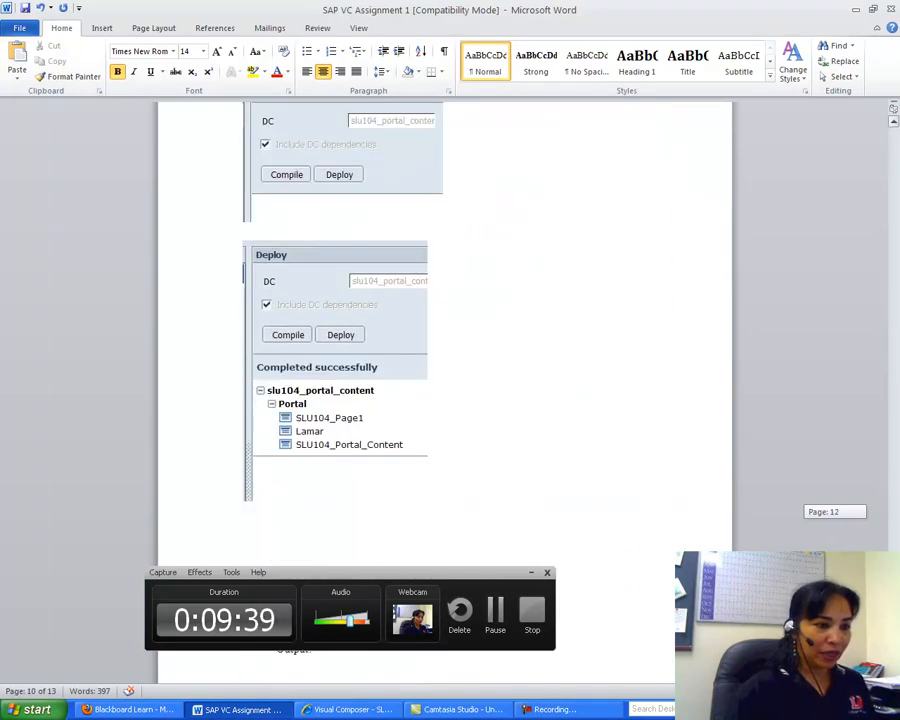
pyautogui.click(347, 709)
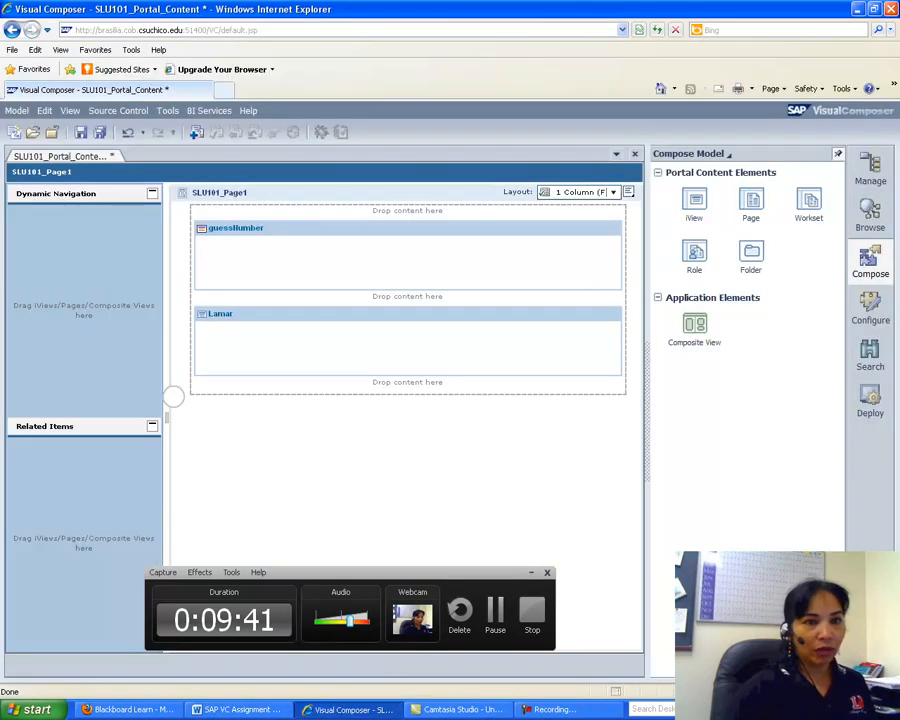
# Compile SLU101_Page1 from the Deploy panel, saving the modified models when prompted.
pyautogui.click(869, 400)
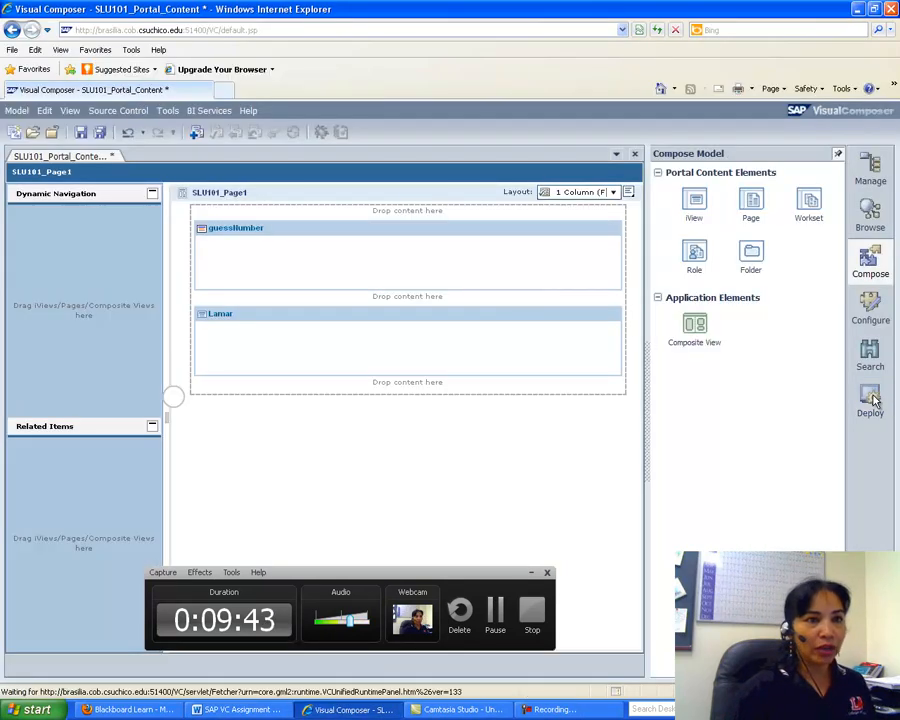
pyautogui.click(870, 400)
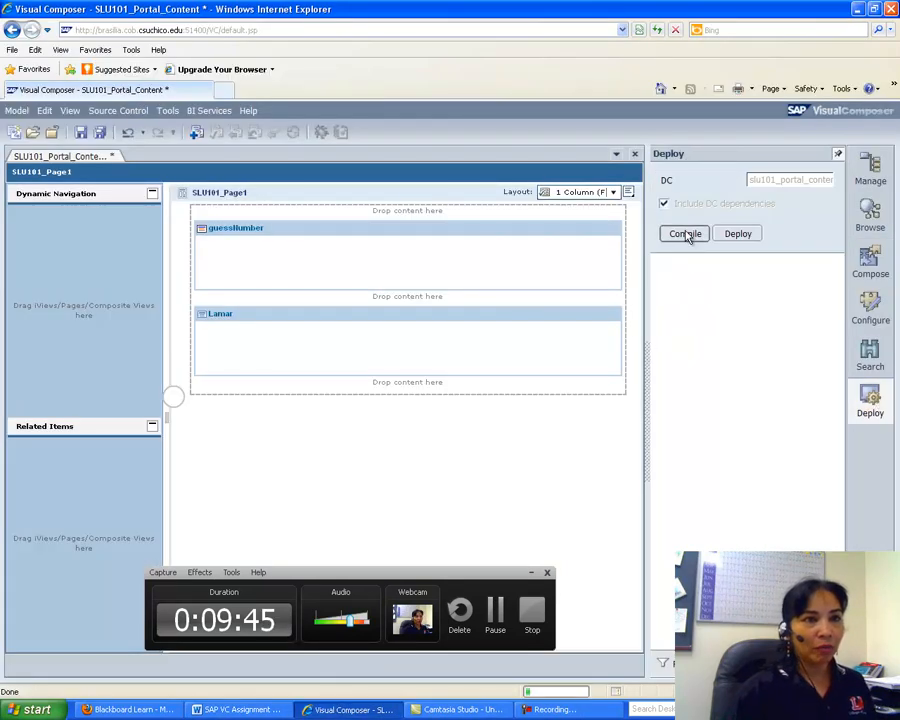
pyautogui.click(684, 233)
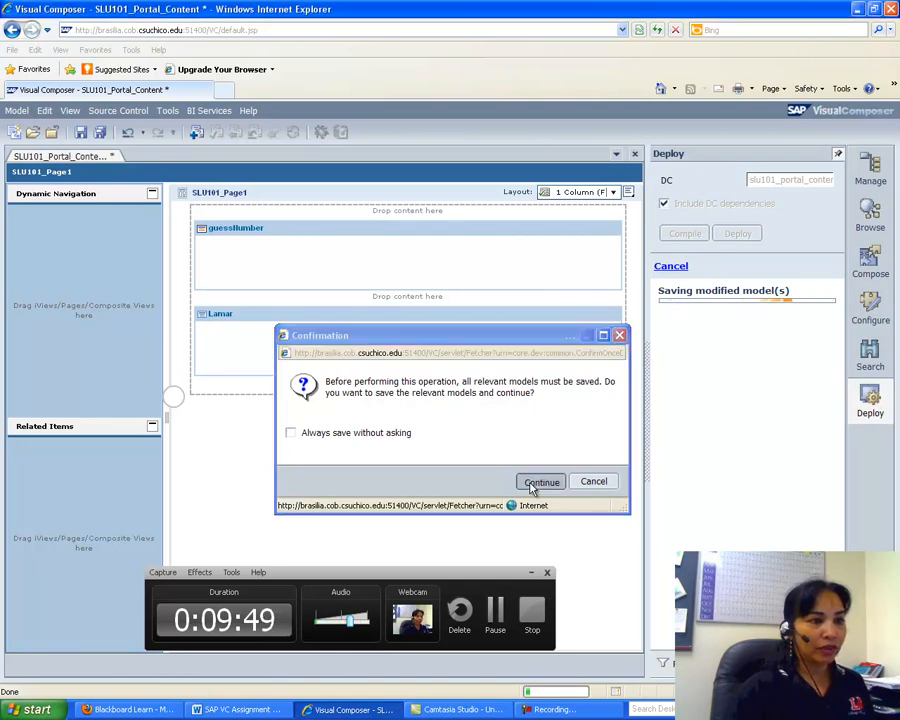
pyautogui.click(541, 481)
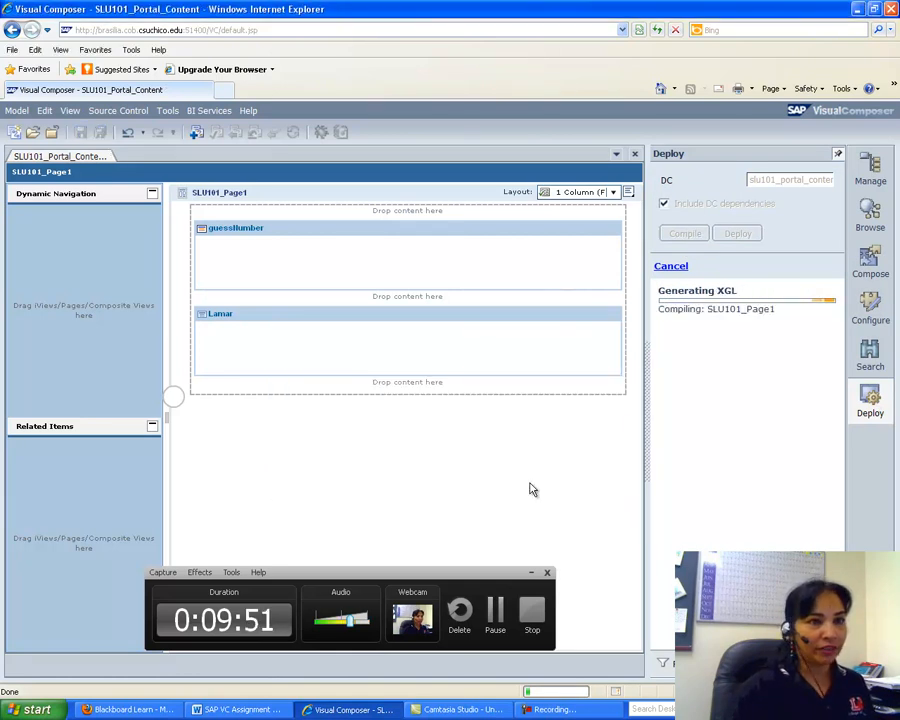
pyautogui.click(684, 233)
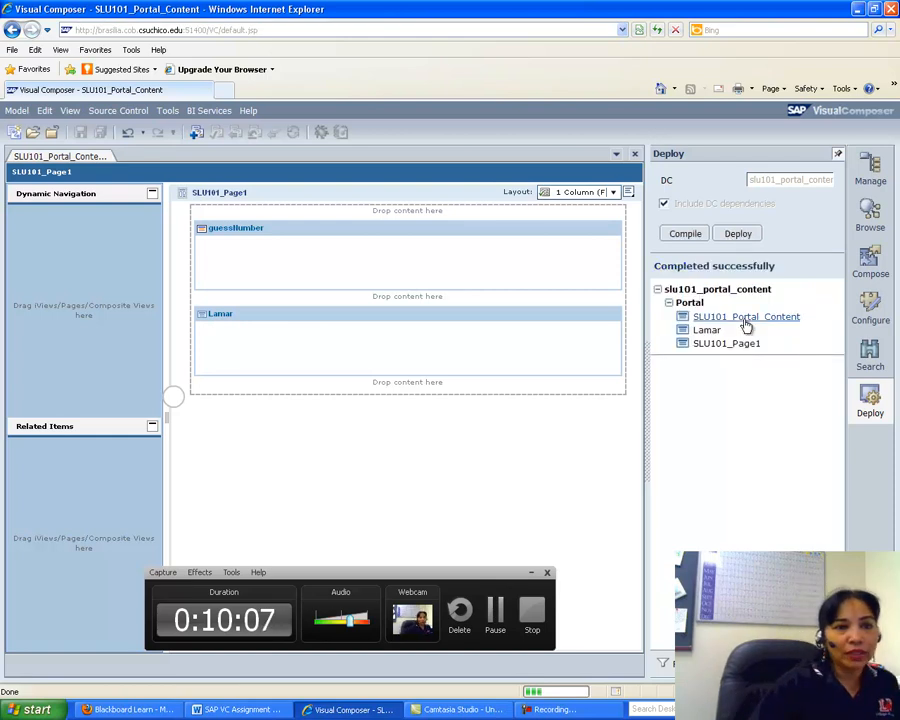
pyautogui.moveTo(746, 316)
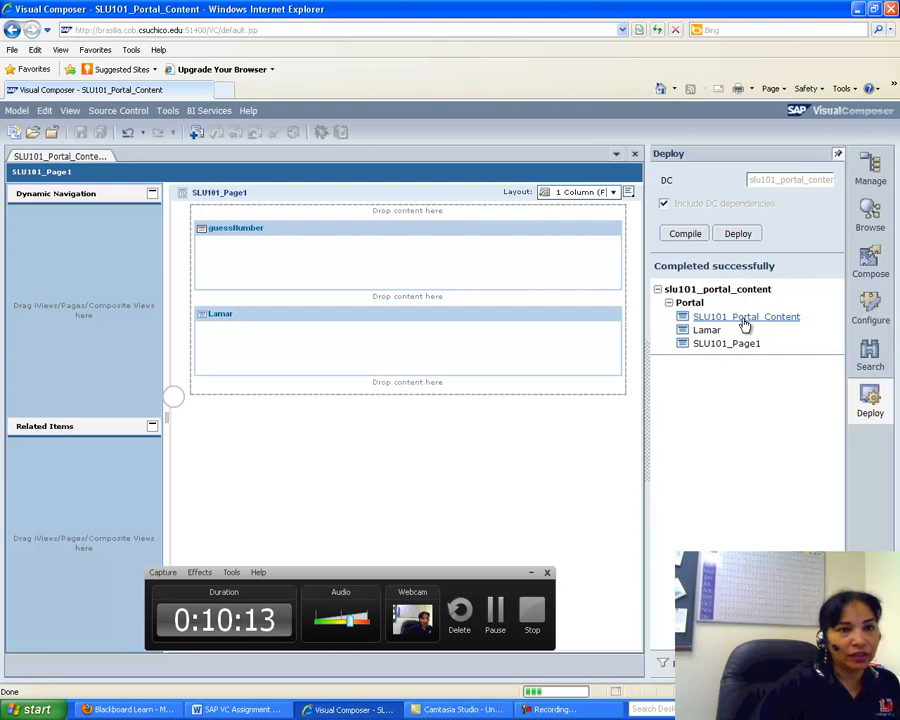
pyautogui.moveTo(410, 688)
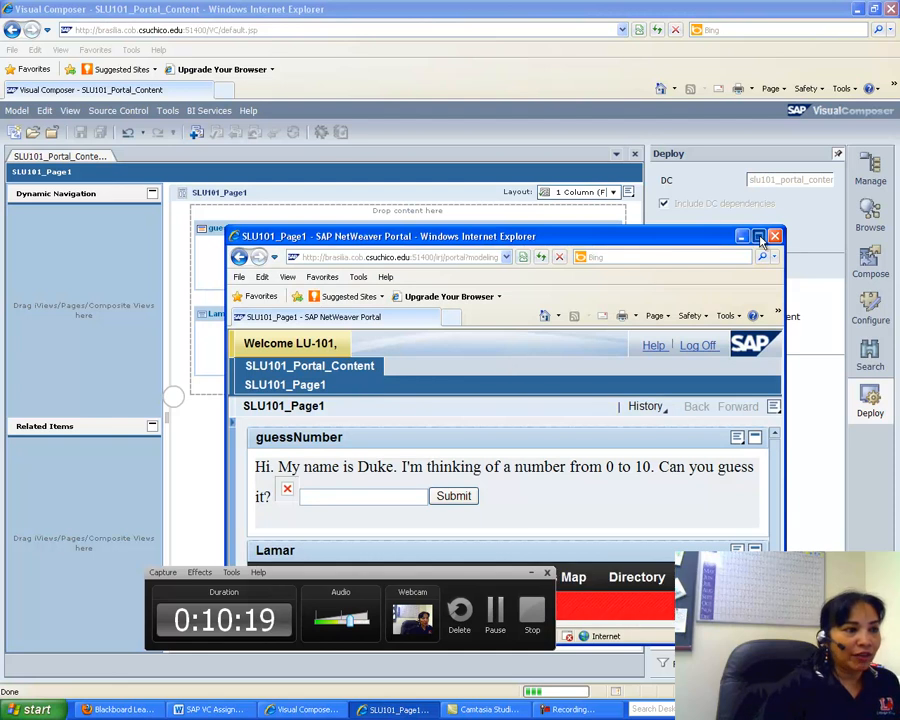
# Maximize the portal preview and scroll to view the guessNumber and Lamar iViews.
pyautogui.click(758, 236)
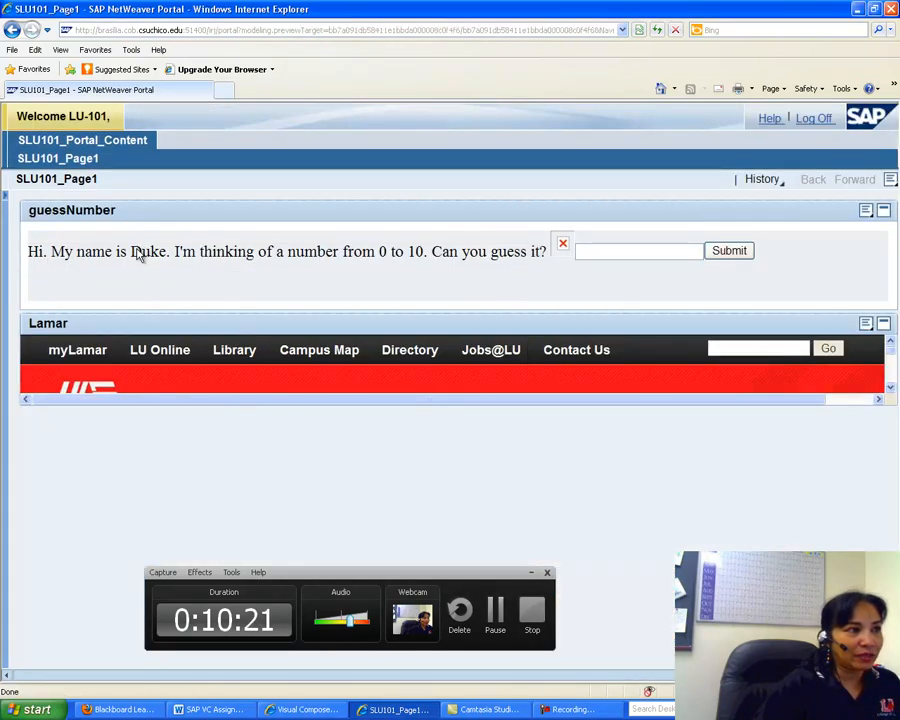
pyautogui.moveTo(449, 465)
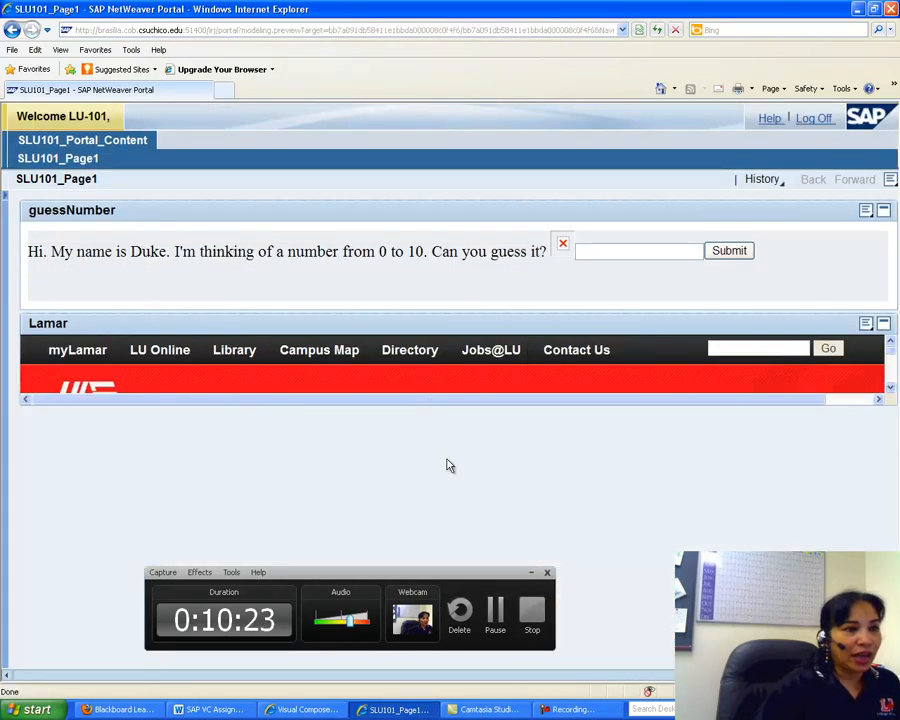
pyautogui.scroll(-3)
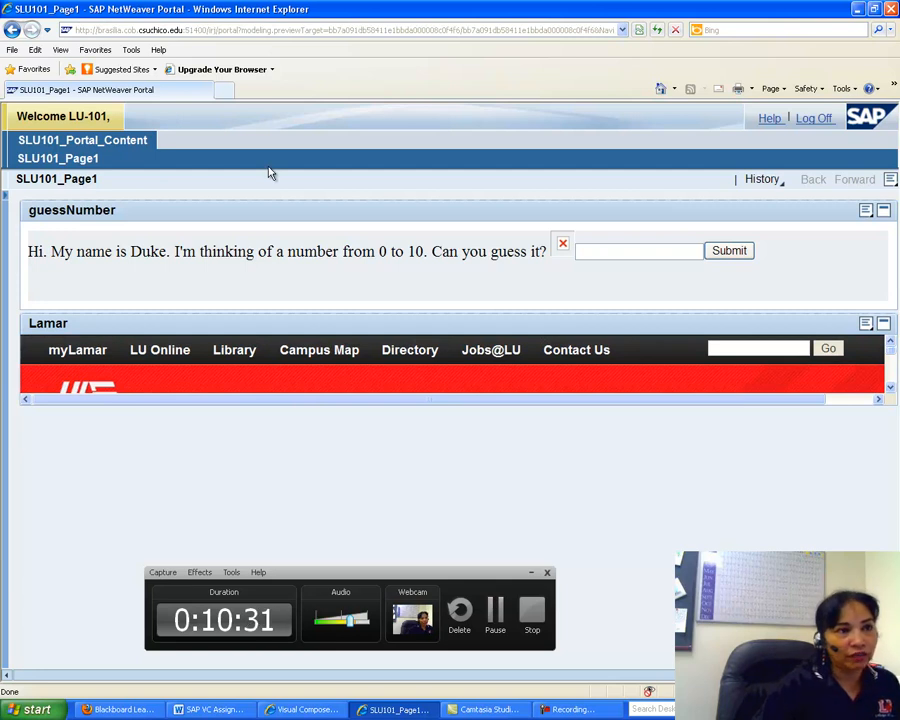
pyautogui.moveTo(588, 108)
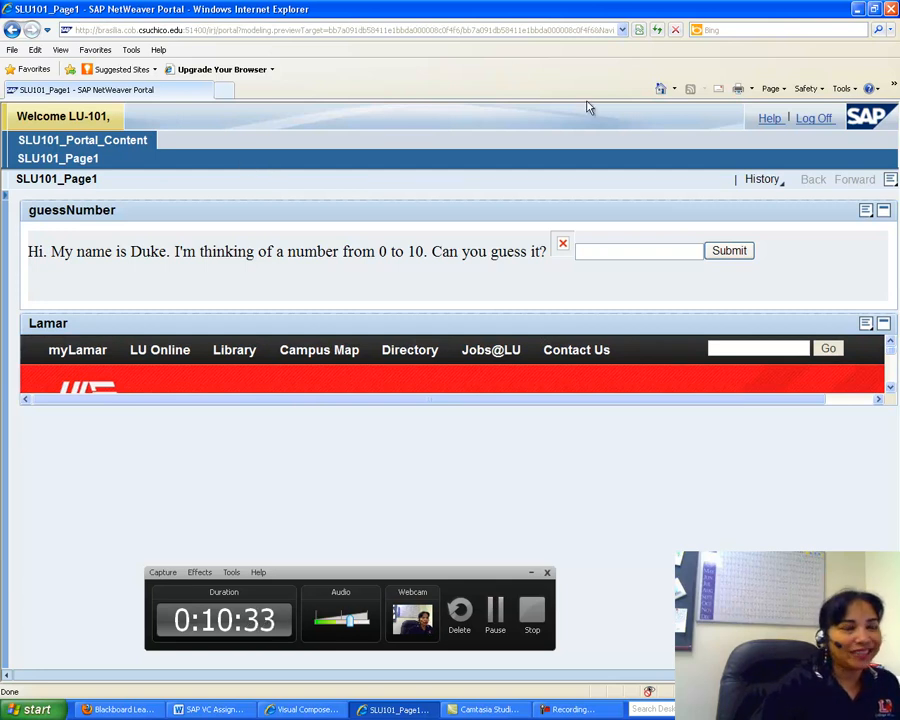
pyautogui.moveTo(463, 119)
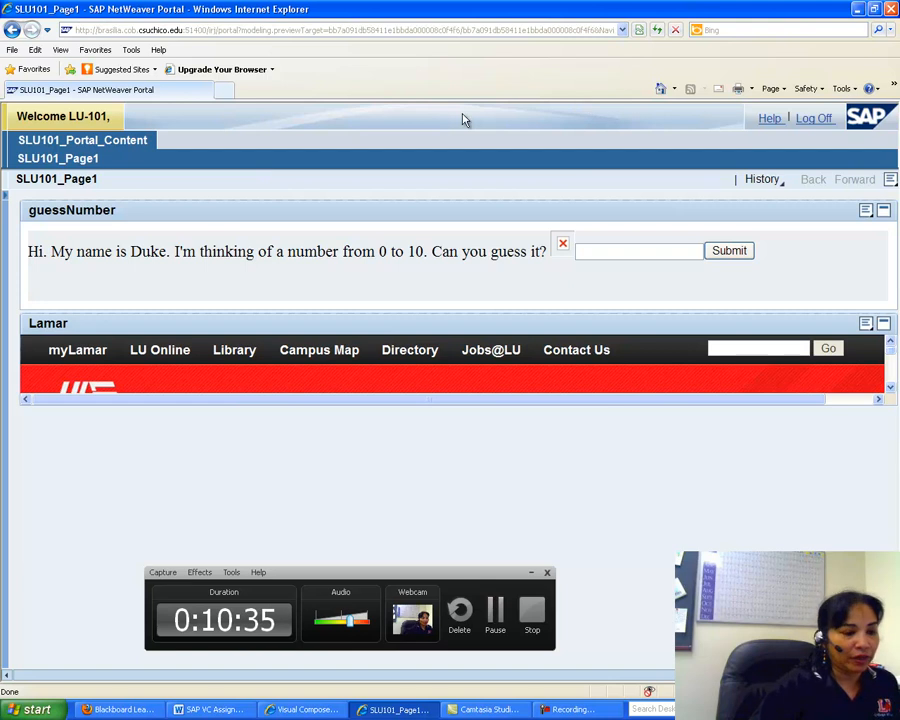